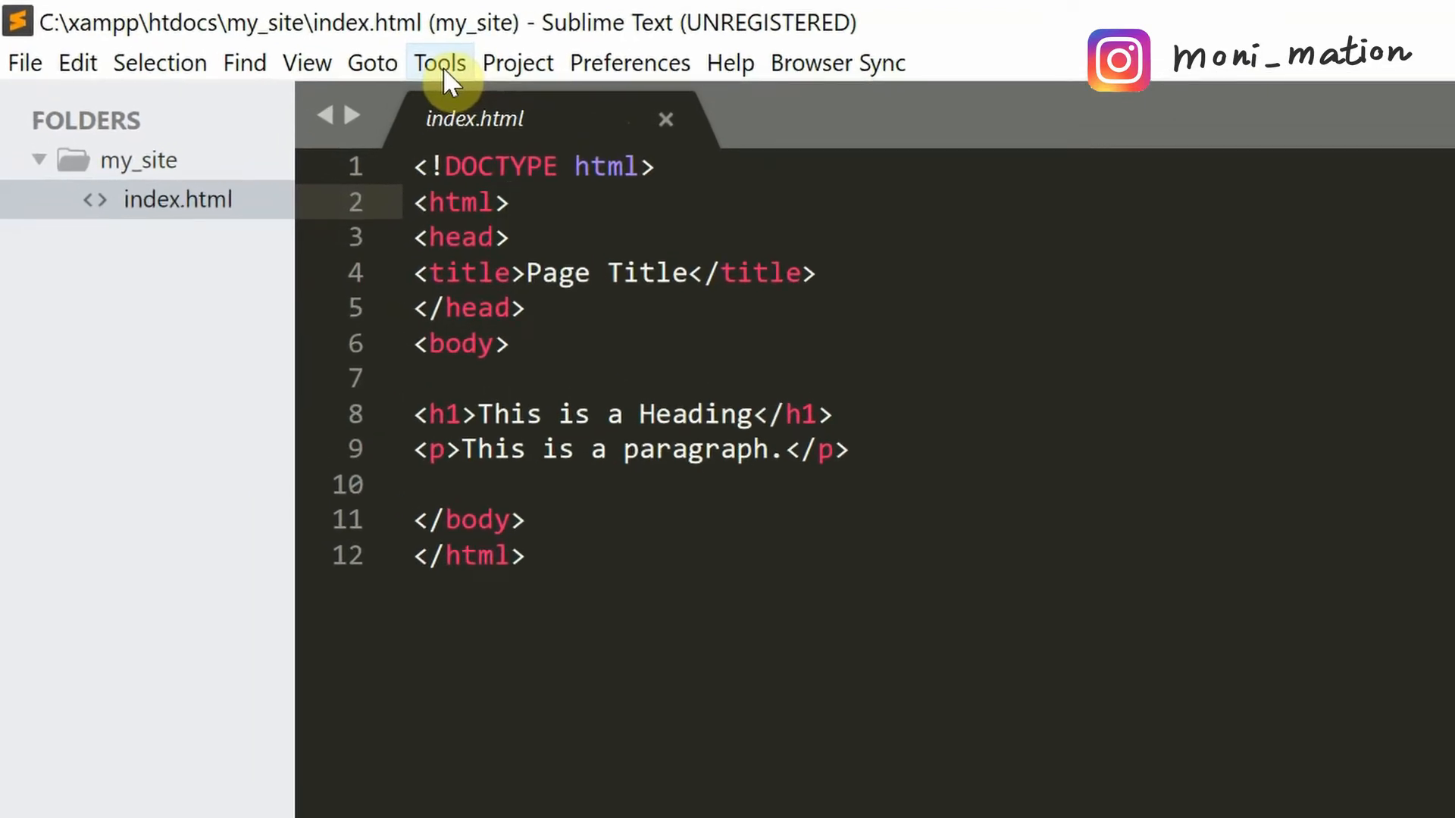
- Browse the Tools menu and its Developer options in Sublime Text
left_click(438, 63)
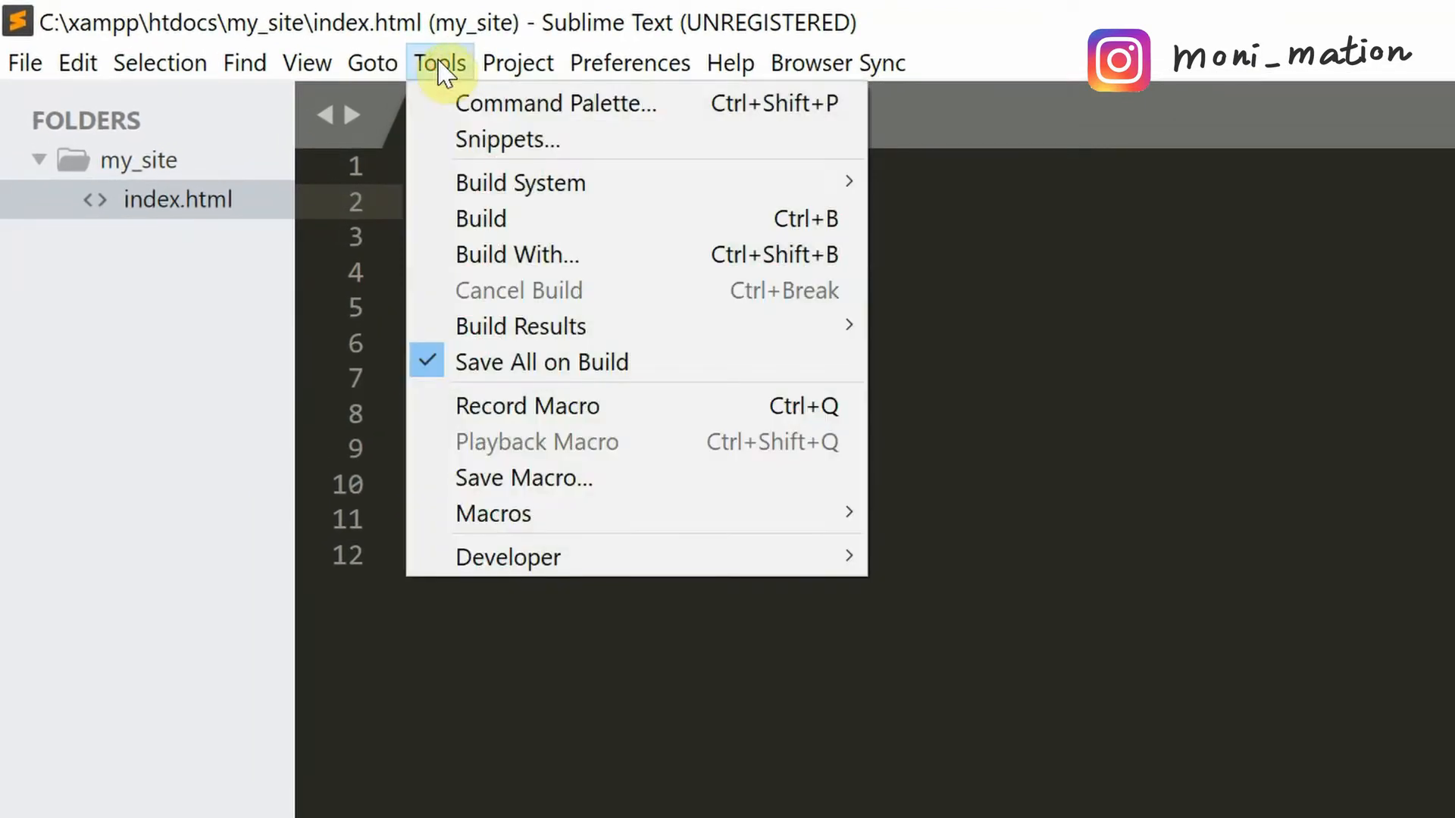
mouse_move(496, 334)
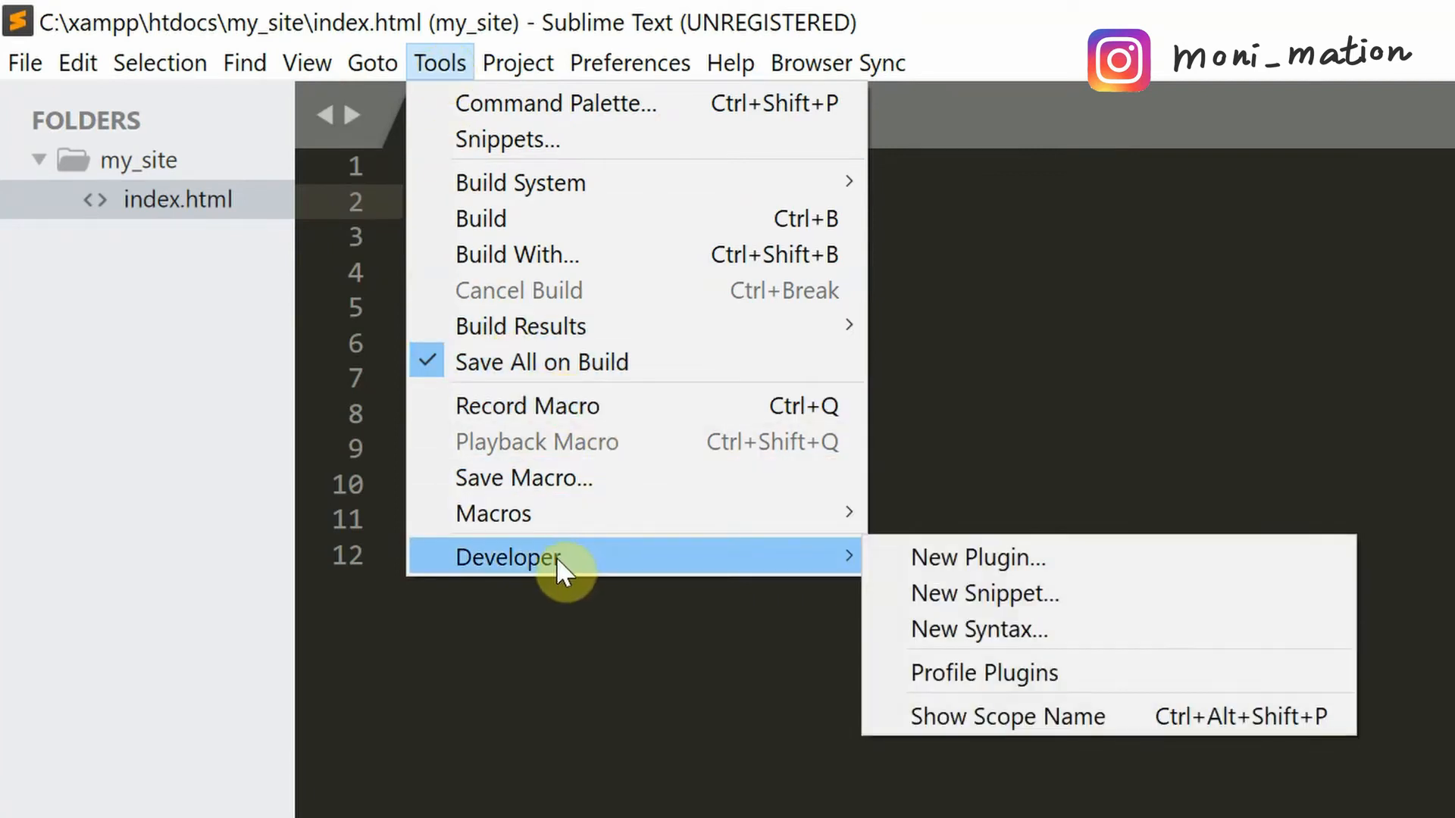
mouse_move(546, 571)
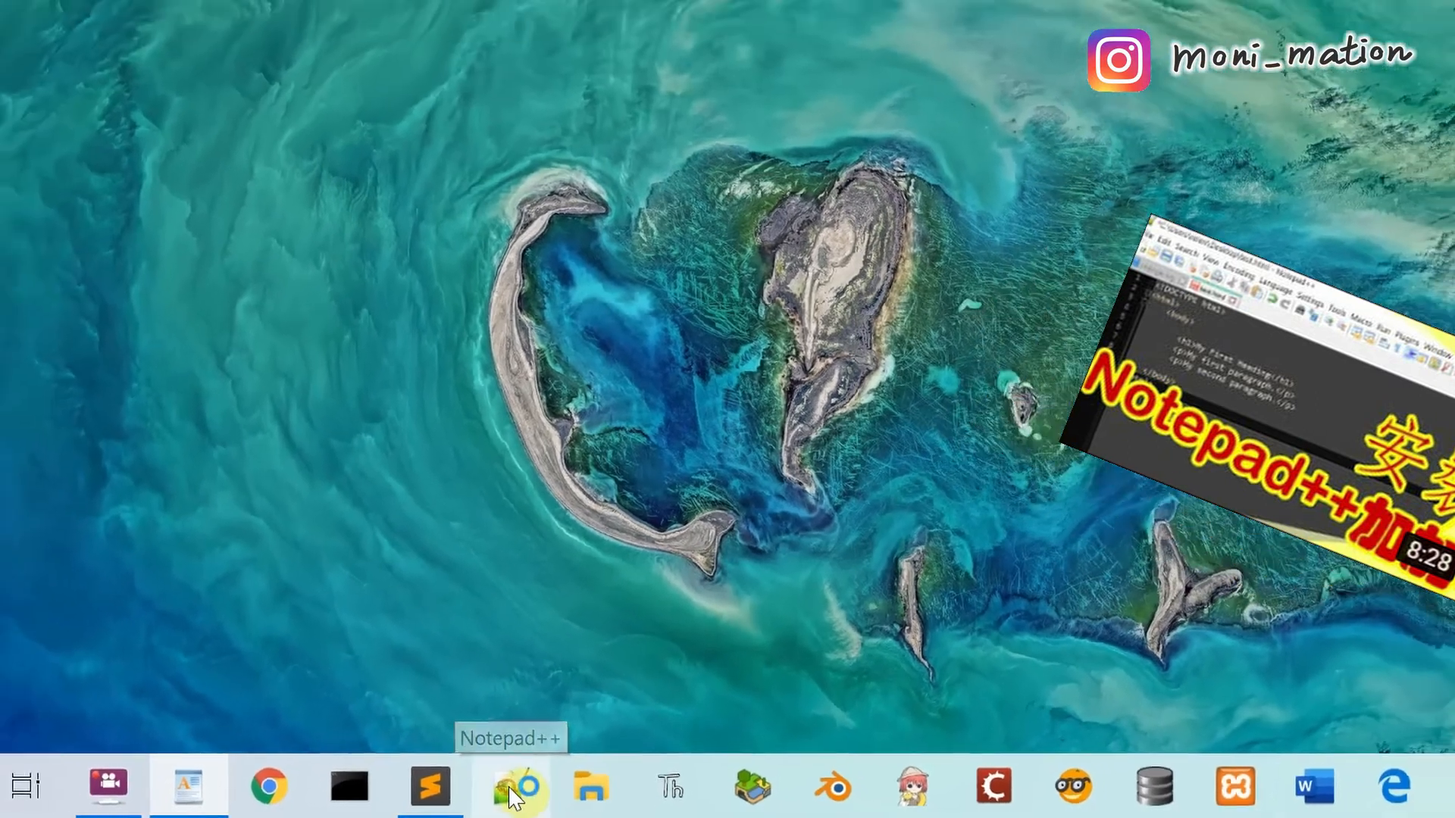
- Open C:\xampp\htdocs\my_site as a folder workspace in Notepad++
left_click(510, 787)
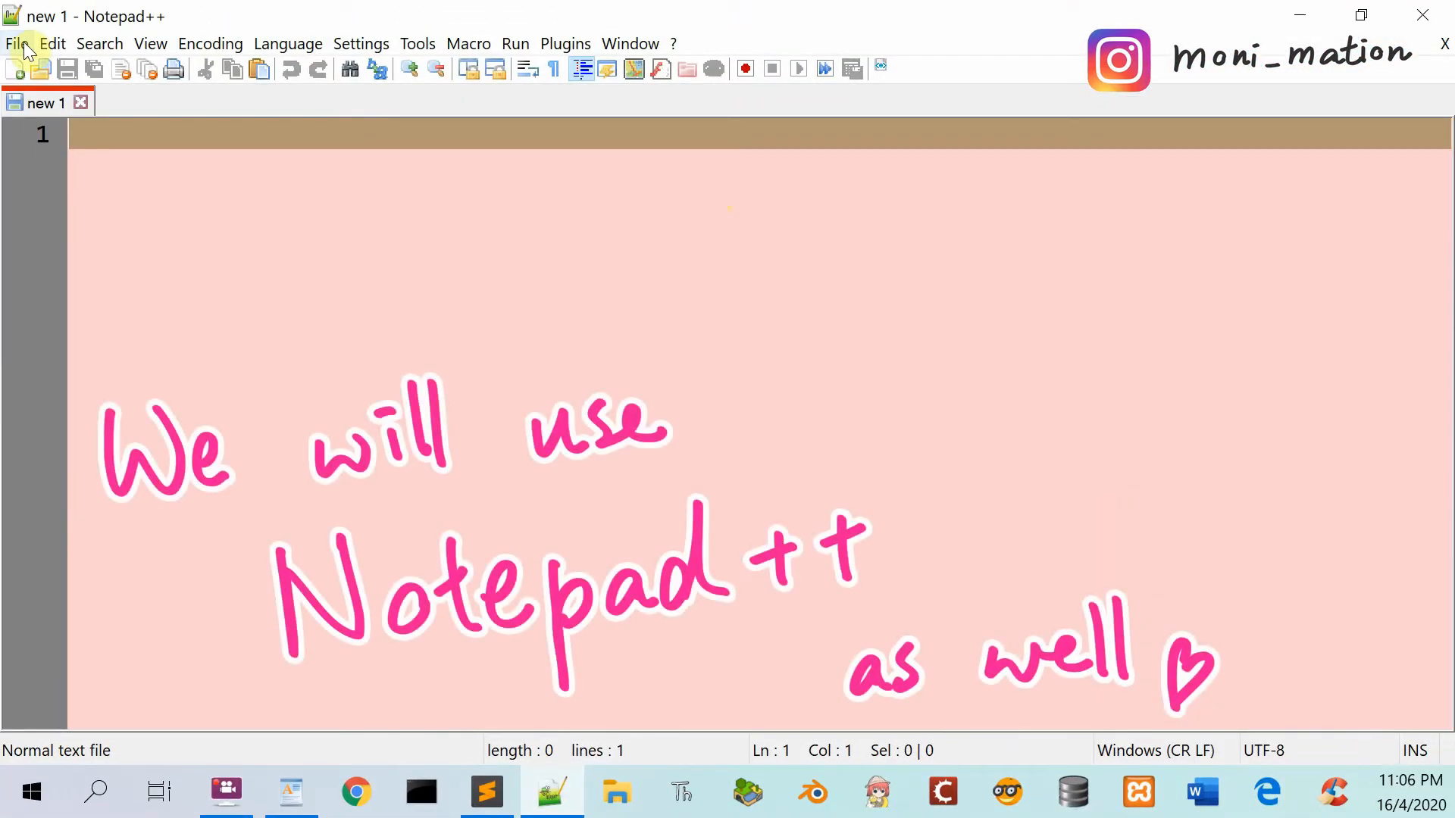
left_click(15, 43)
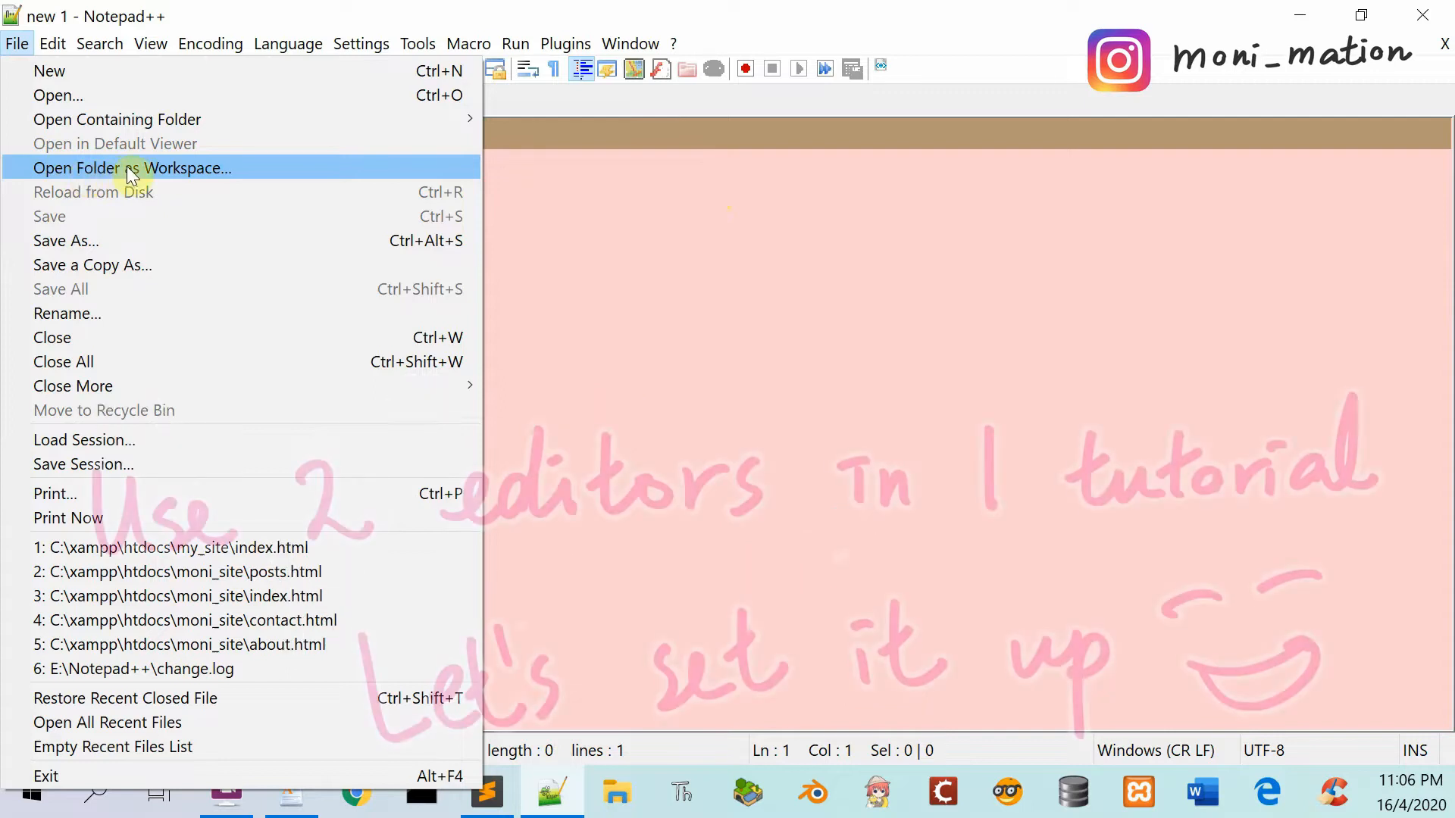
left_click(129, 168)
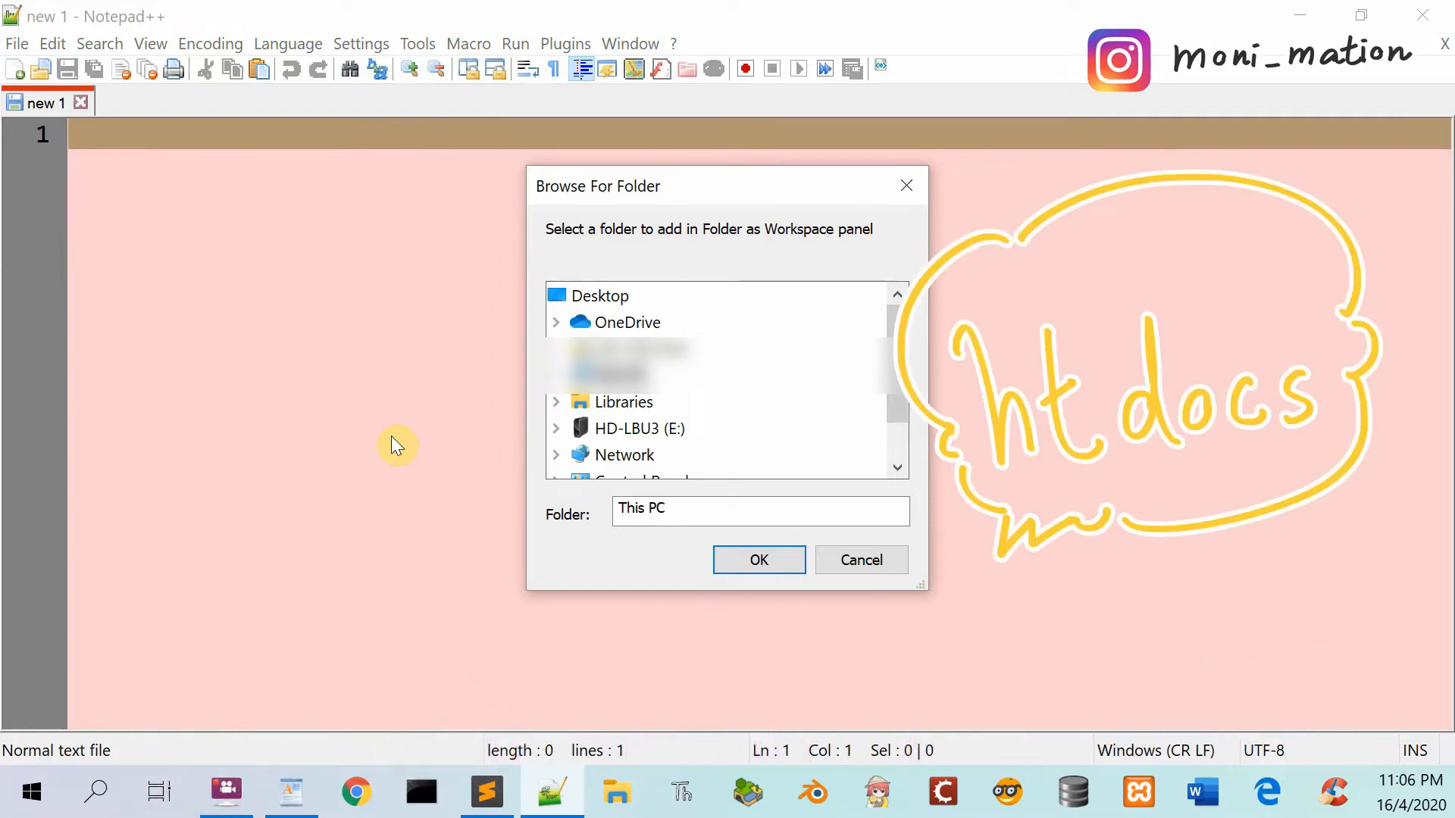
mouse_move(392, 485)
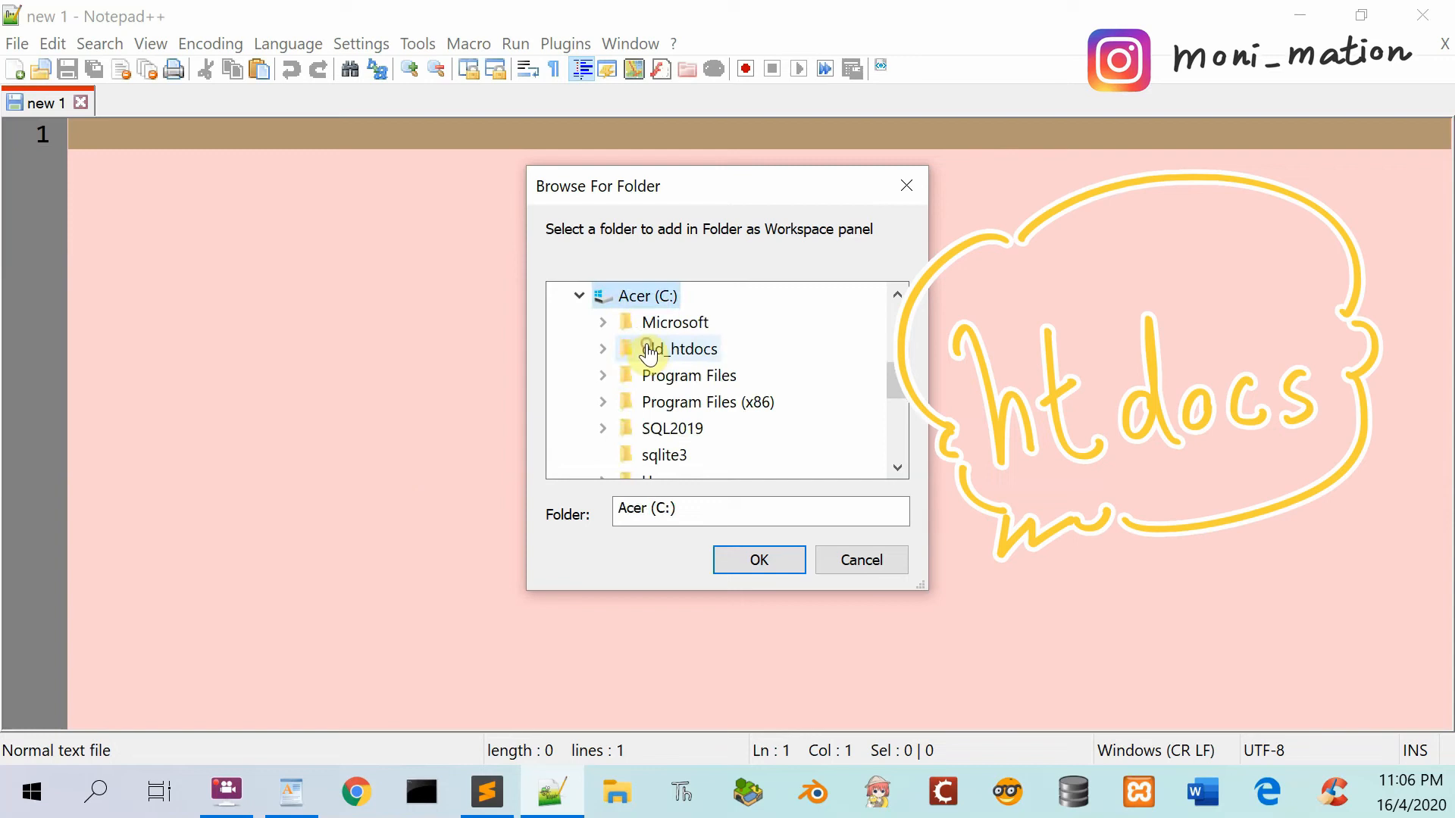
scroll("down", 3)
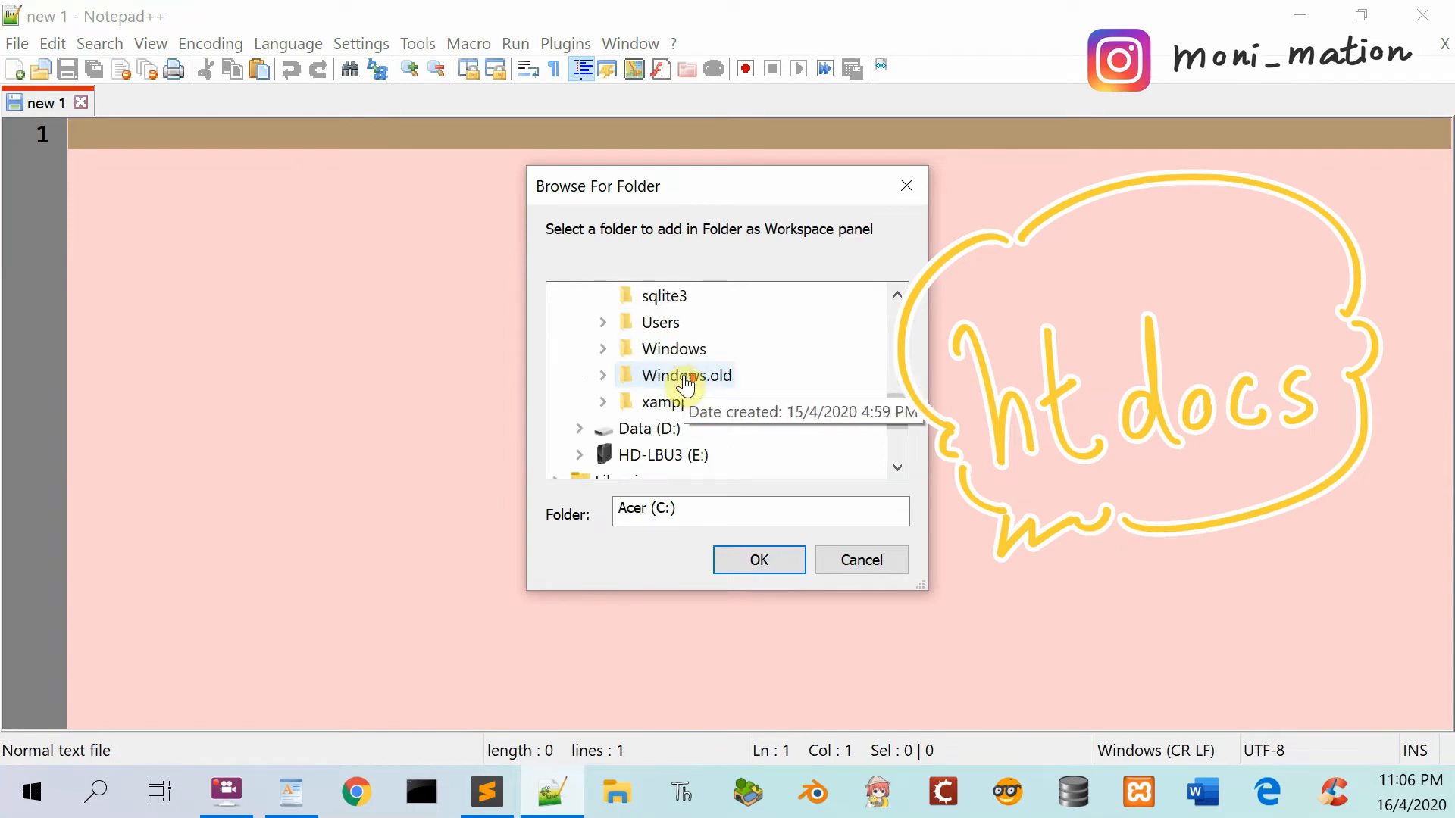
double_click(666, 402)
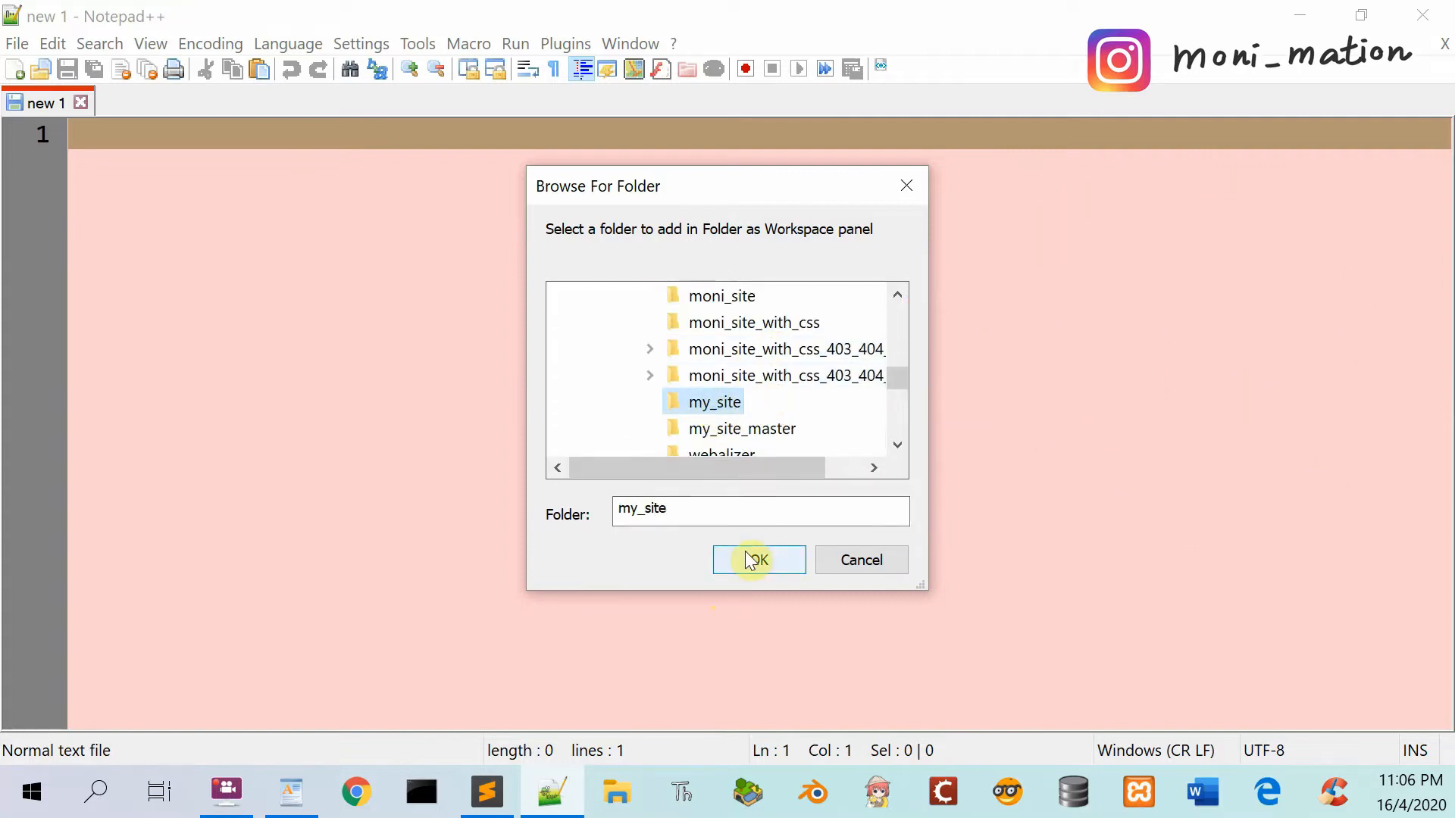
left_click(757, 559)
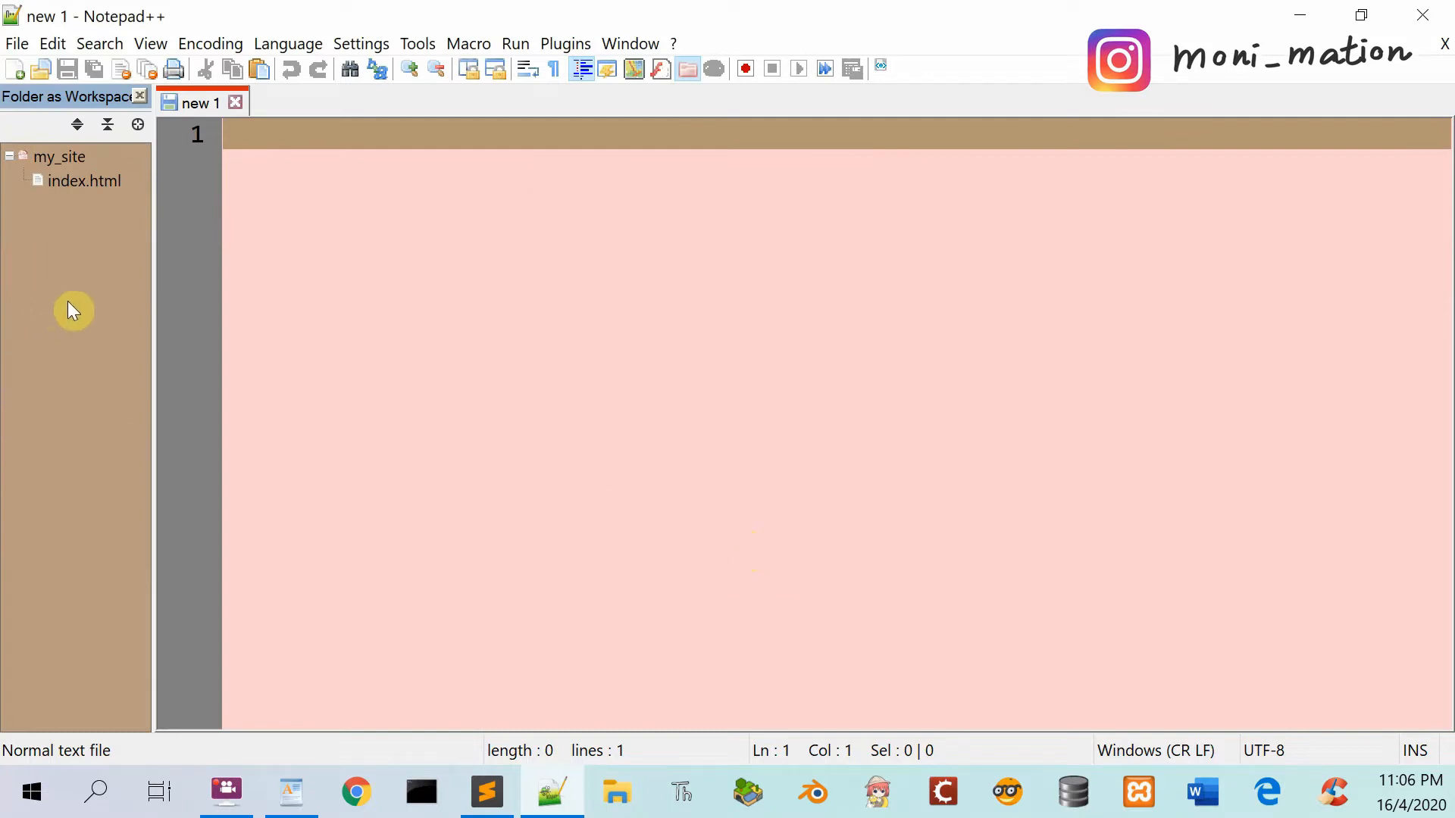
- Open index.html from the workspace panel and show its rendered HTML preview
left_click(83, 181)
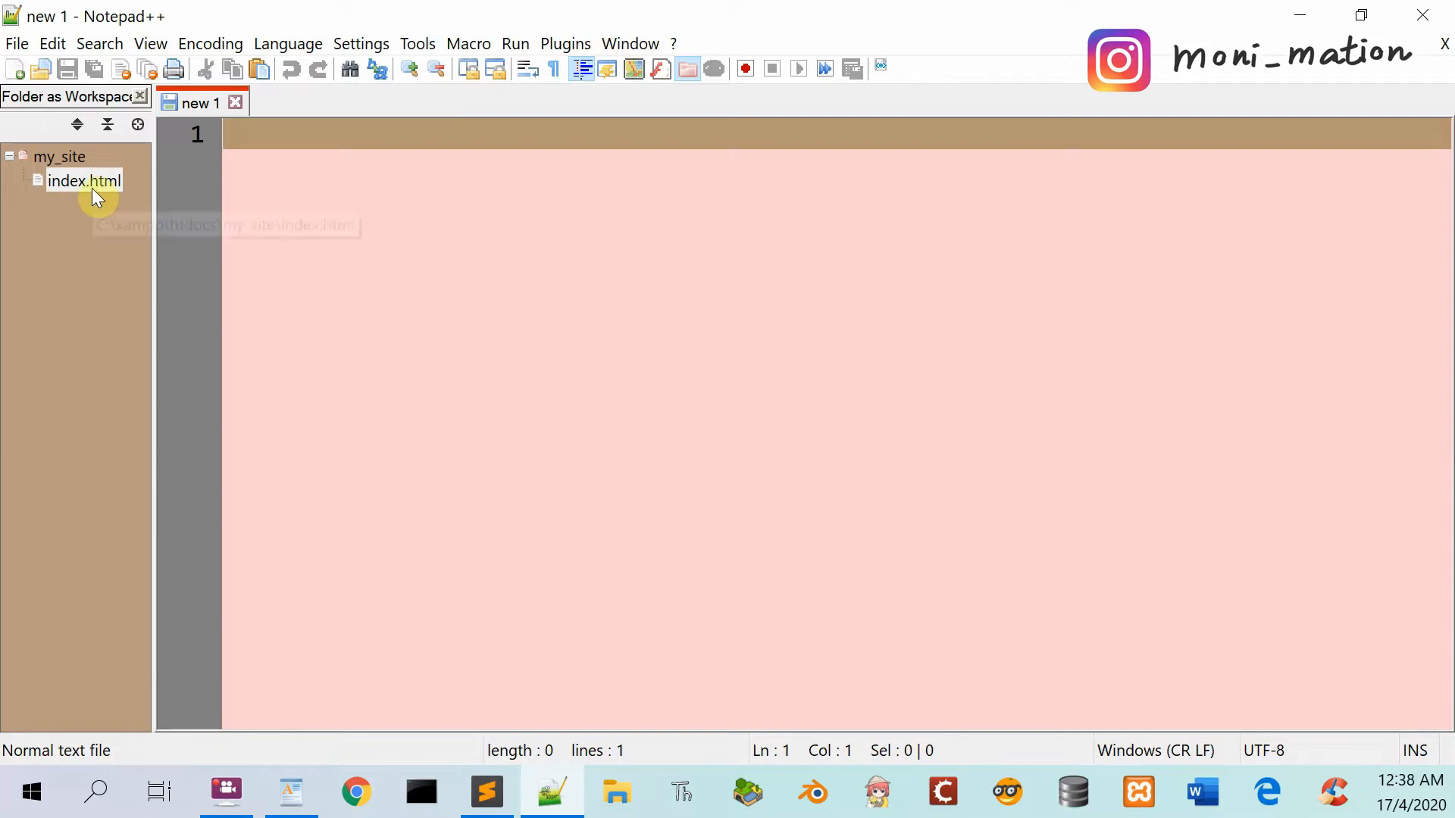
double_click(85, 181)
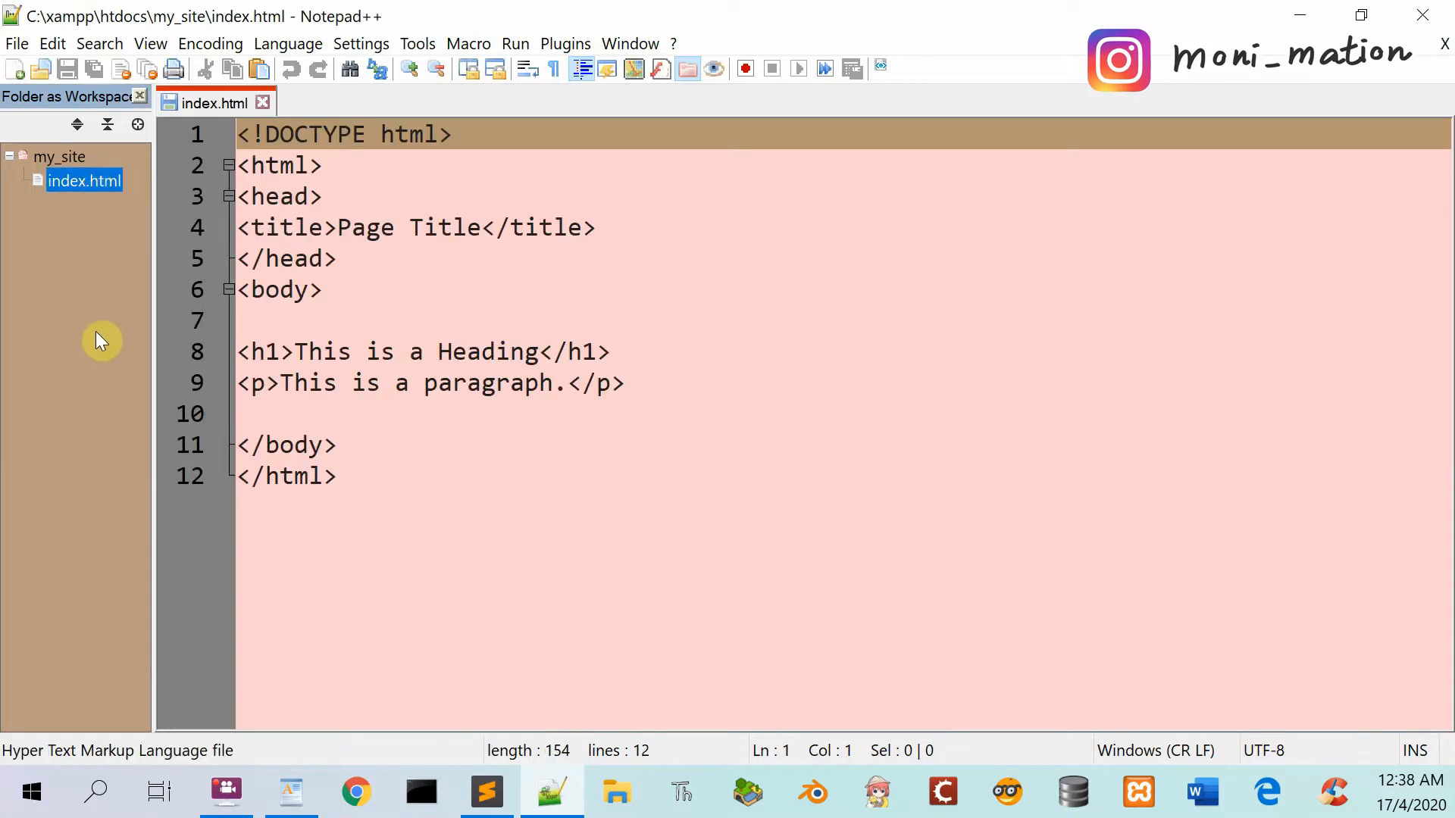
mouse_move(822, 146)
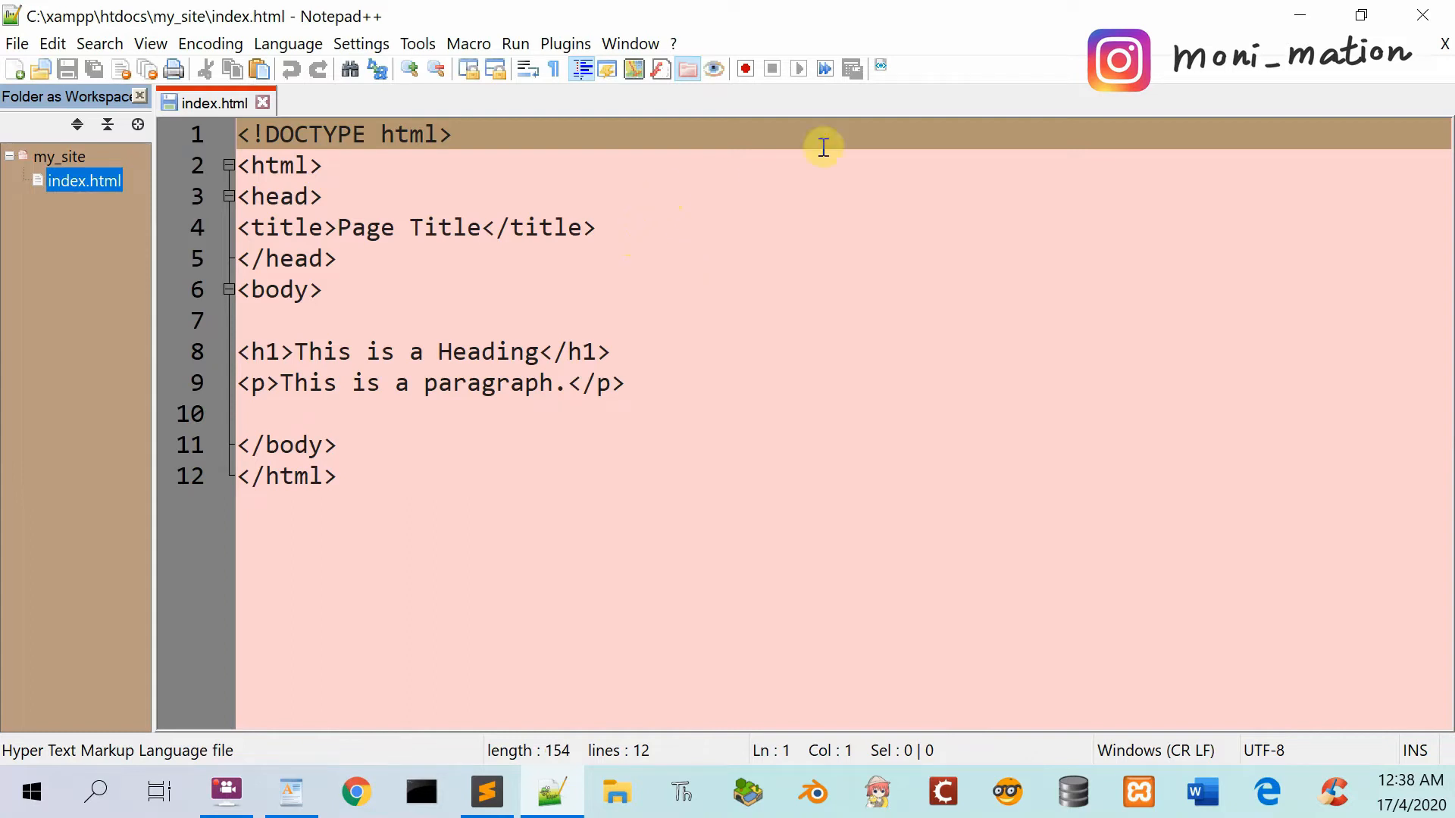
mouse_move(881, 69)
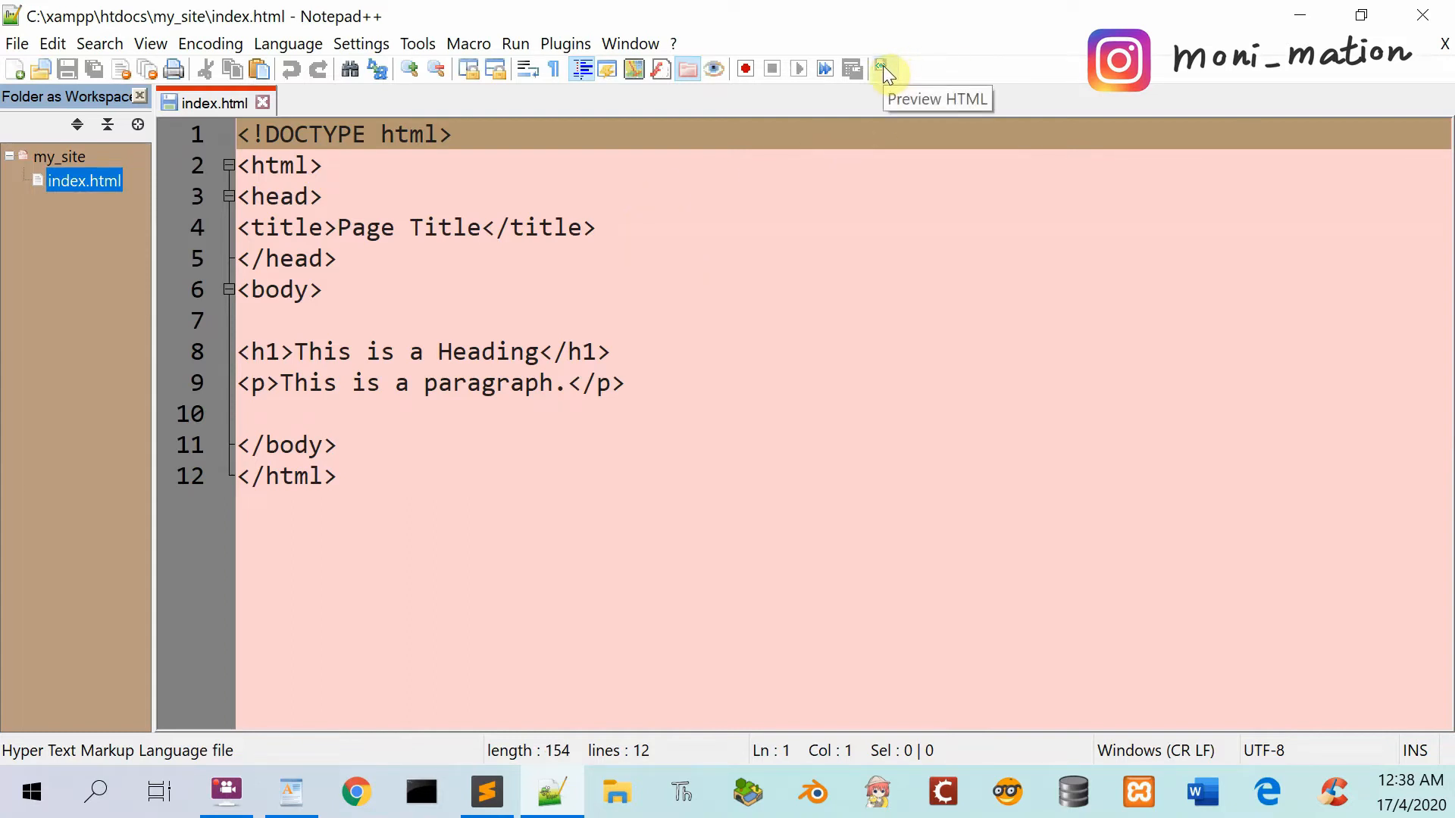
mouse_move(885, 72)
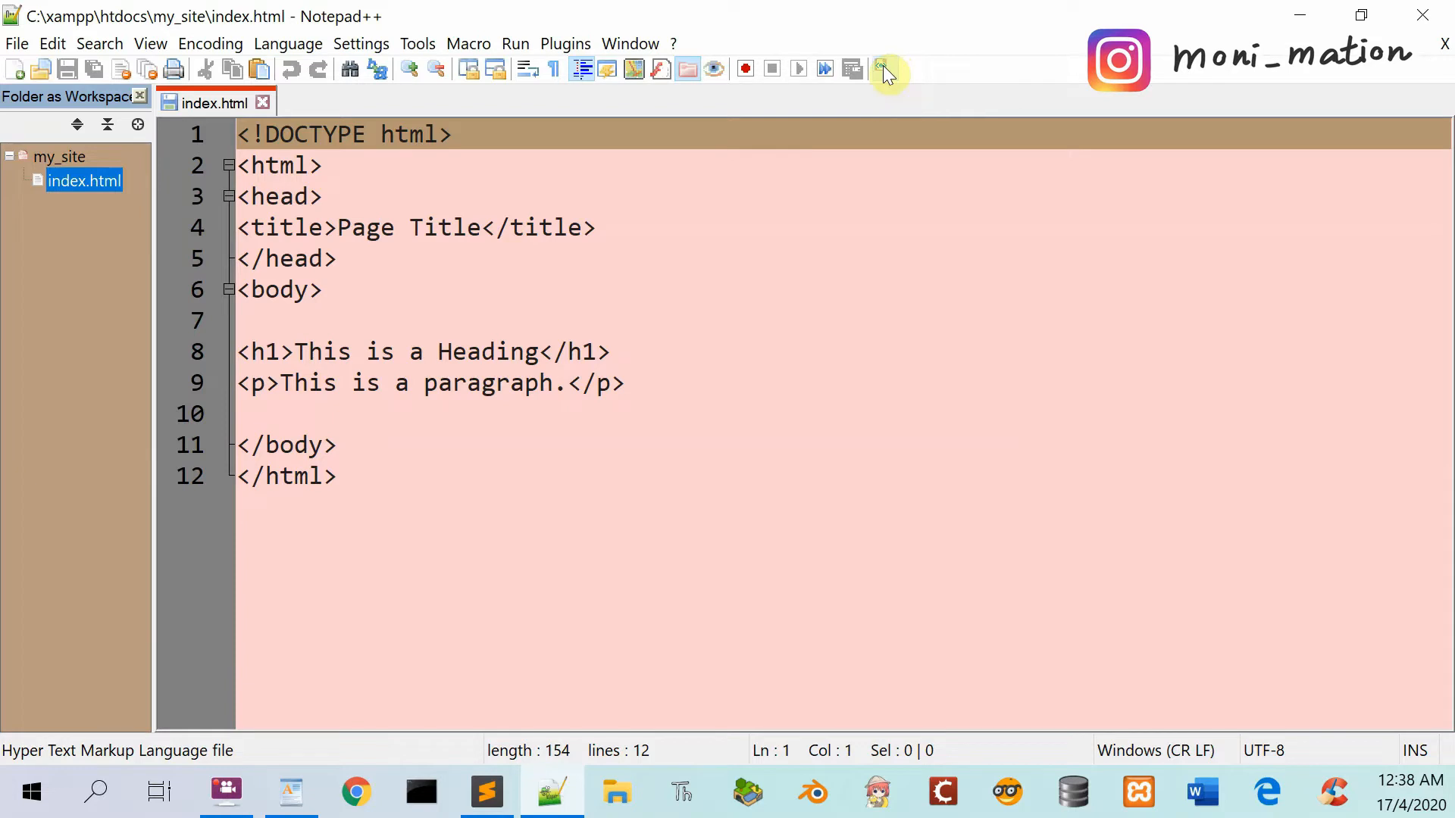
left_click(882, 70)
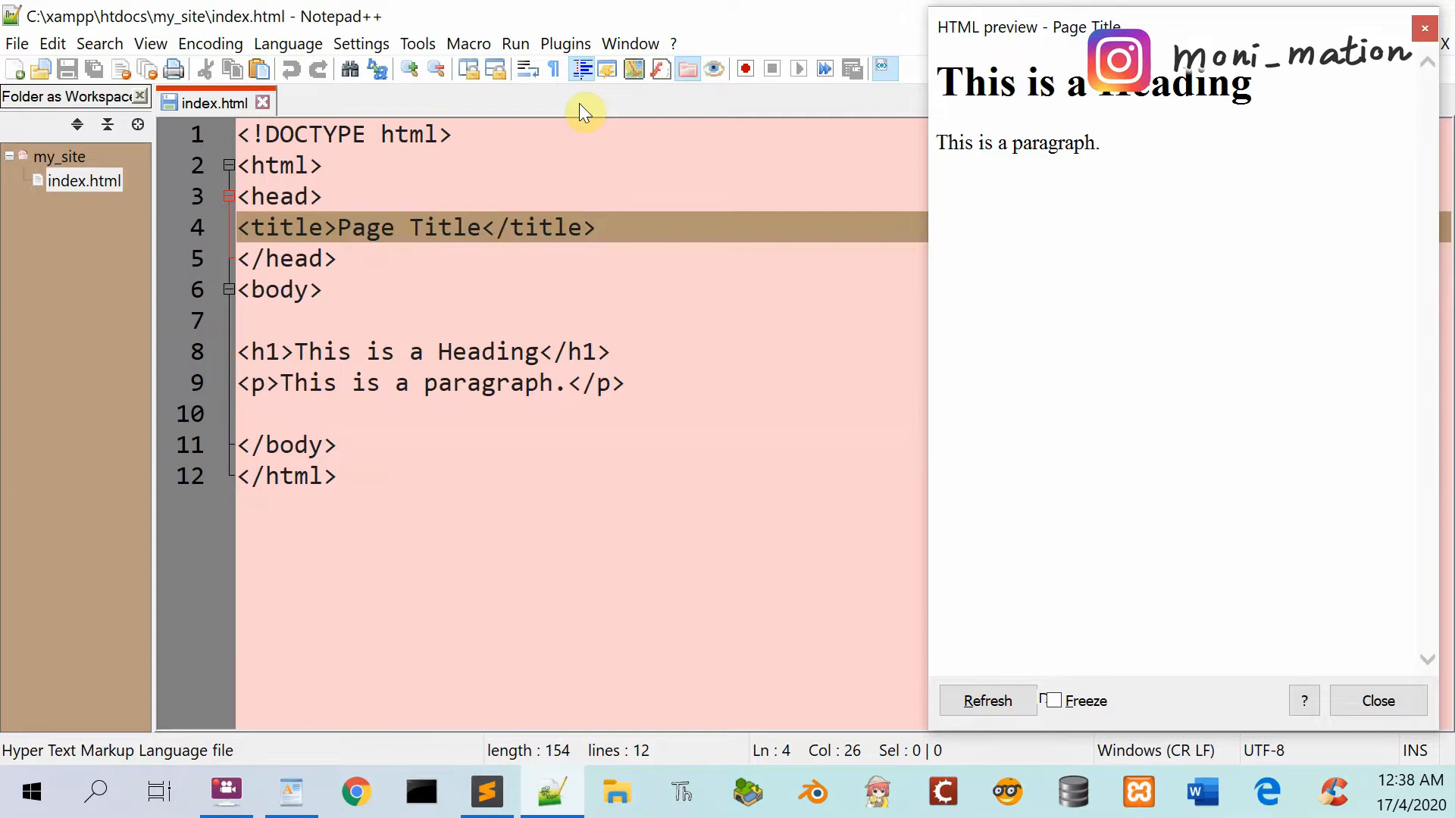
mouse_move(547, 42)
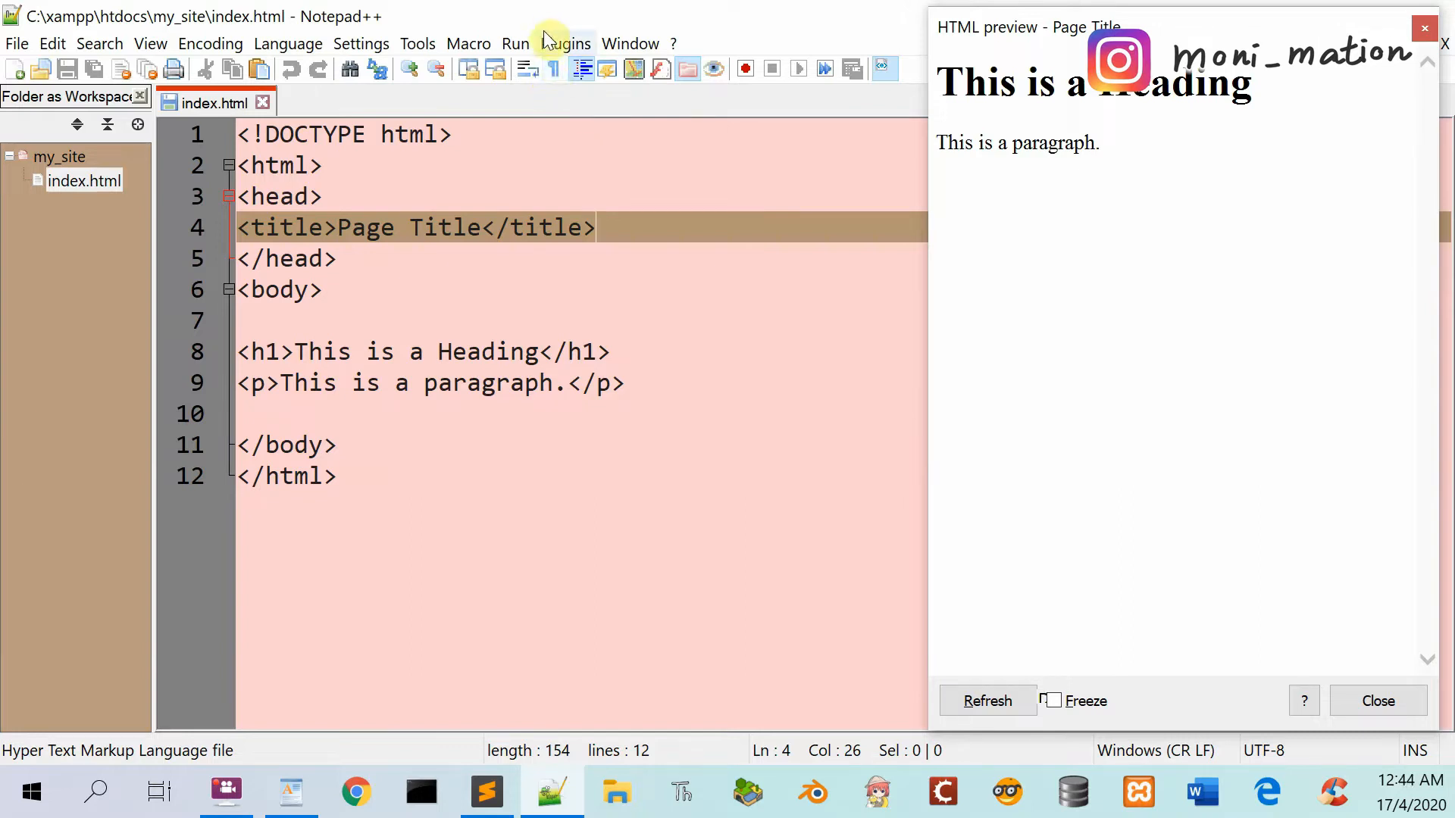
left_click(563, 43)
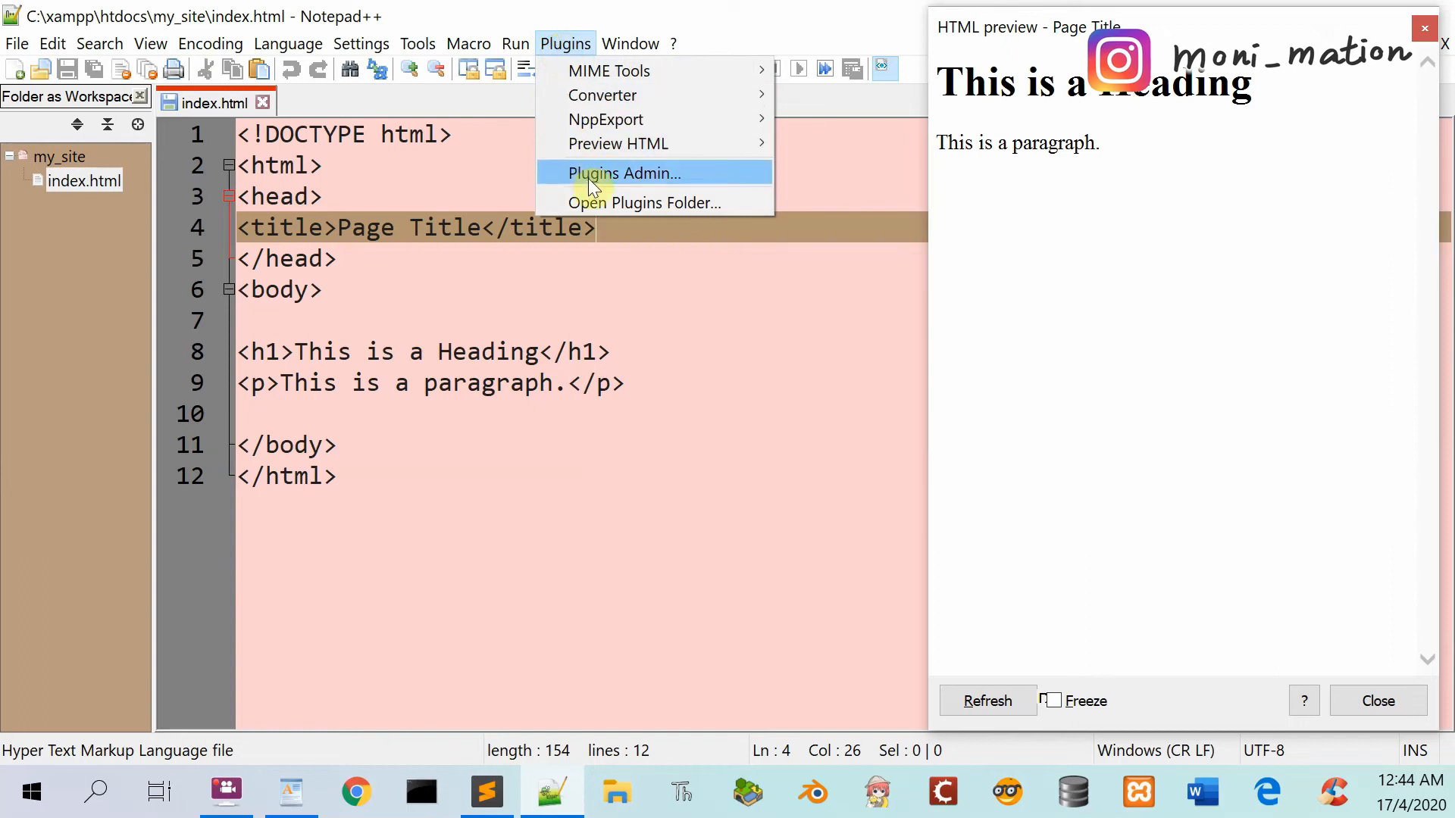
left_click(624, 173)
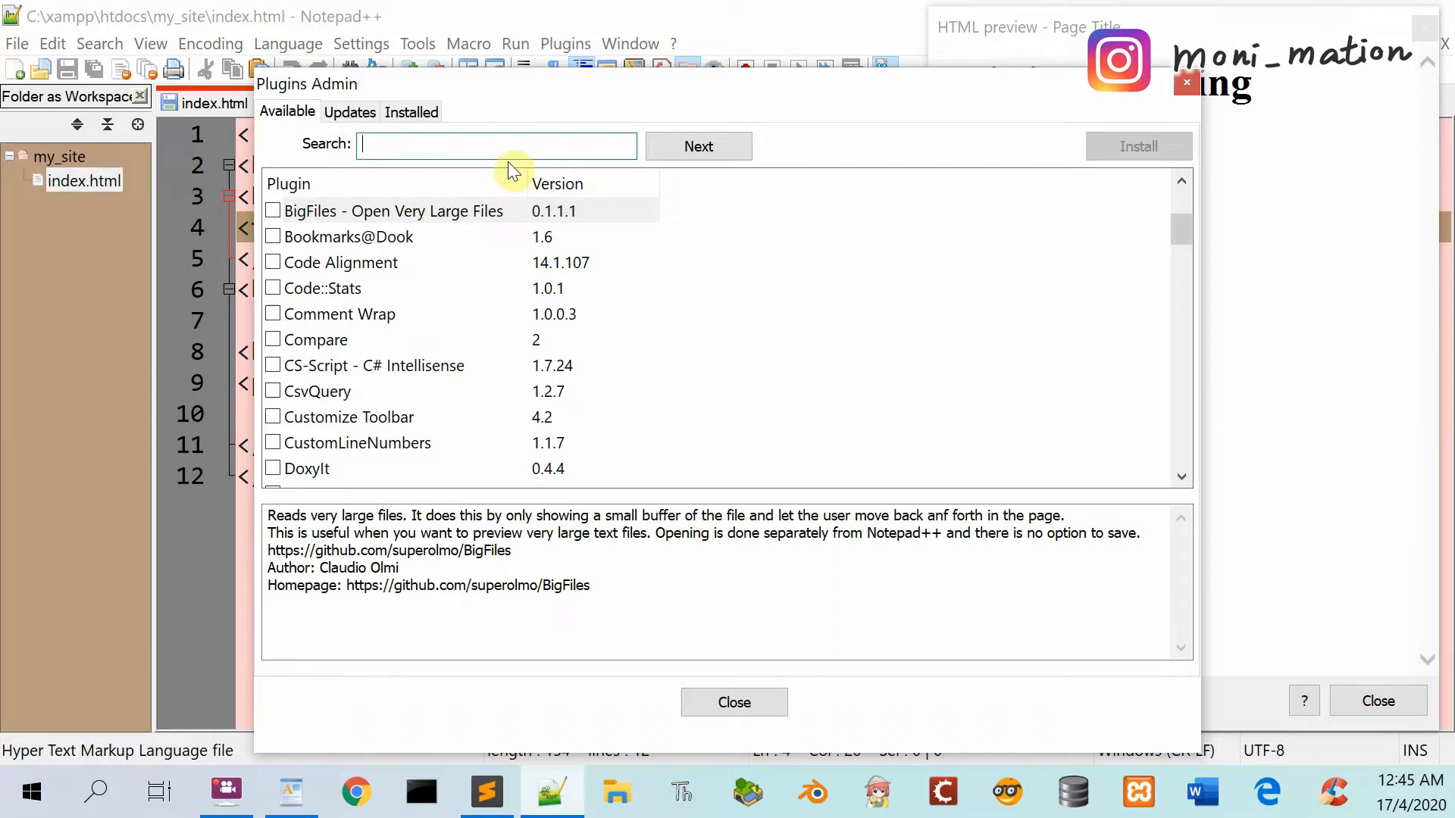
type("preview html")
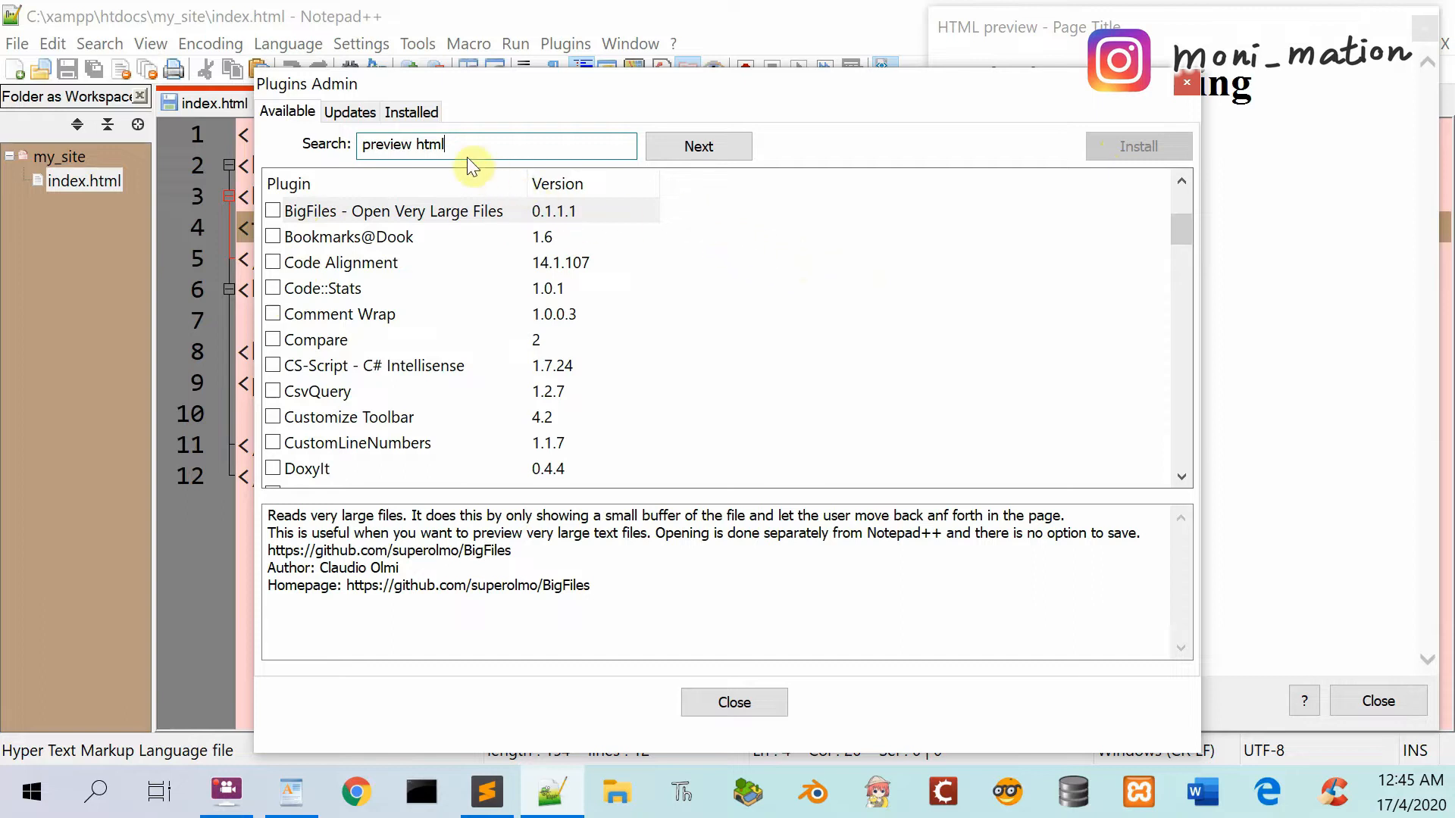
left_click(410, 111)
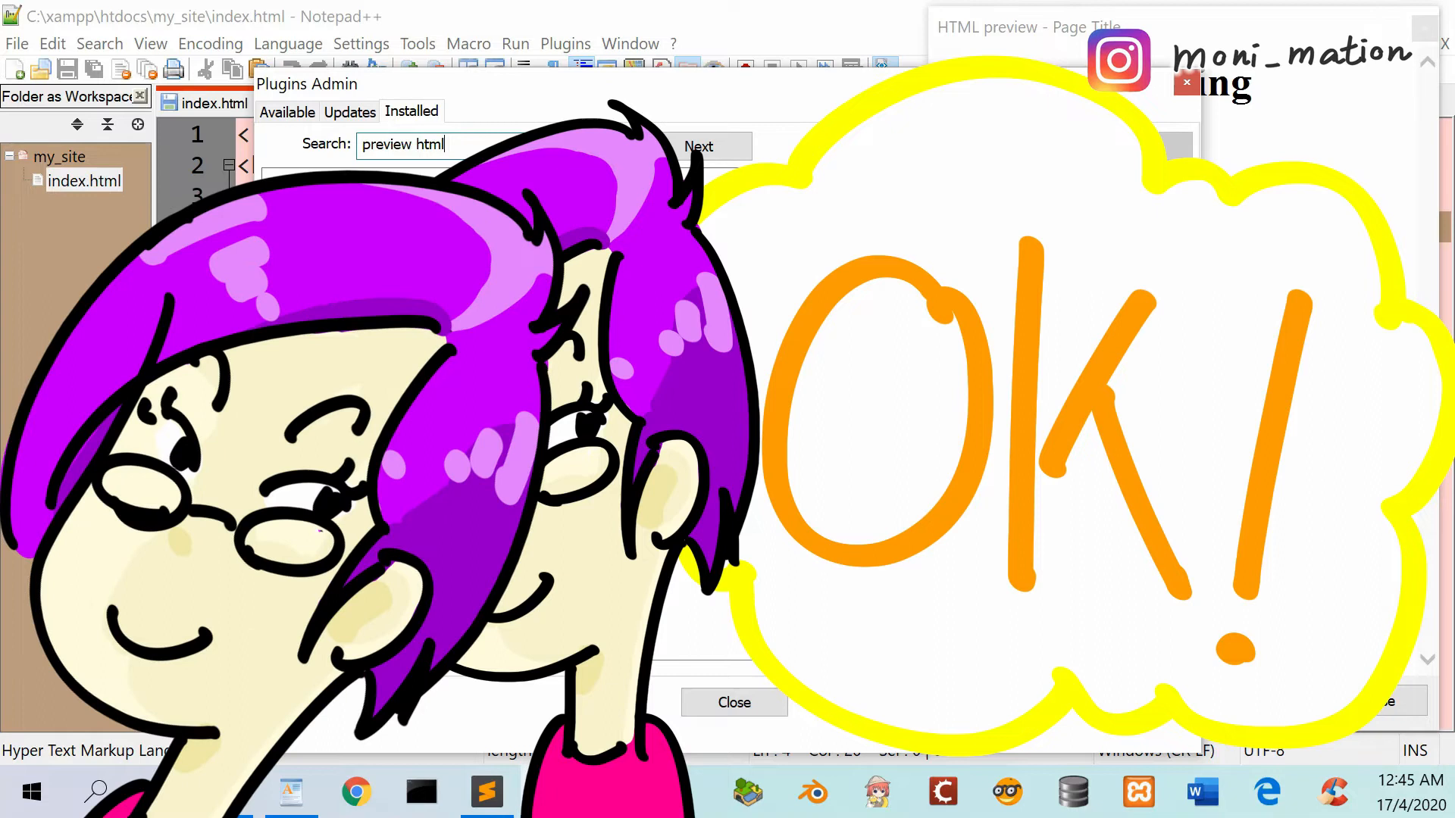
left_click(732, 702)
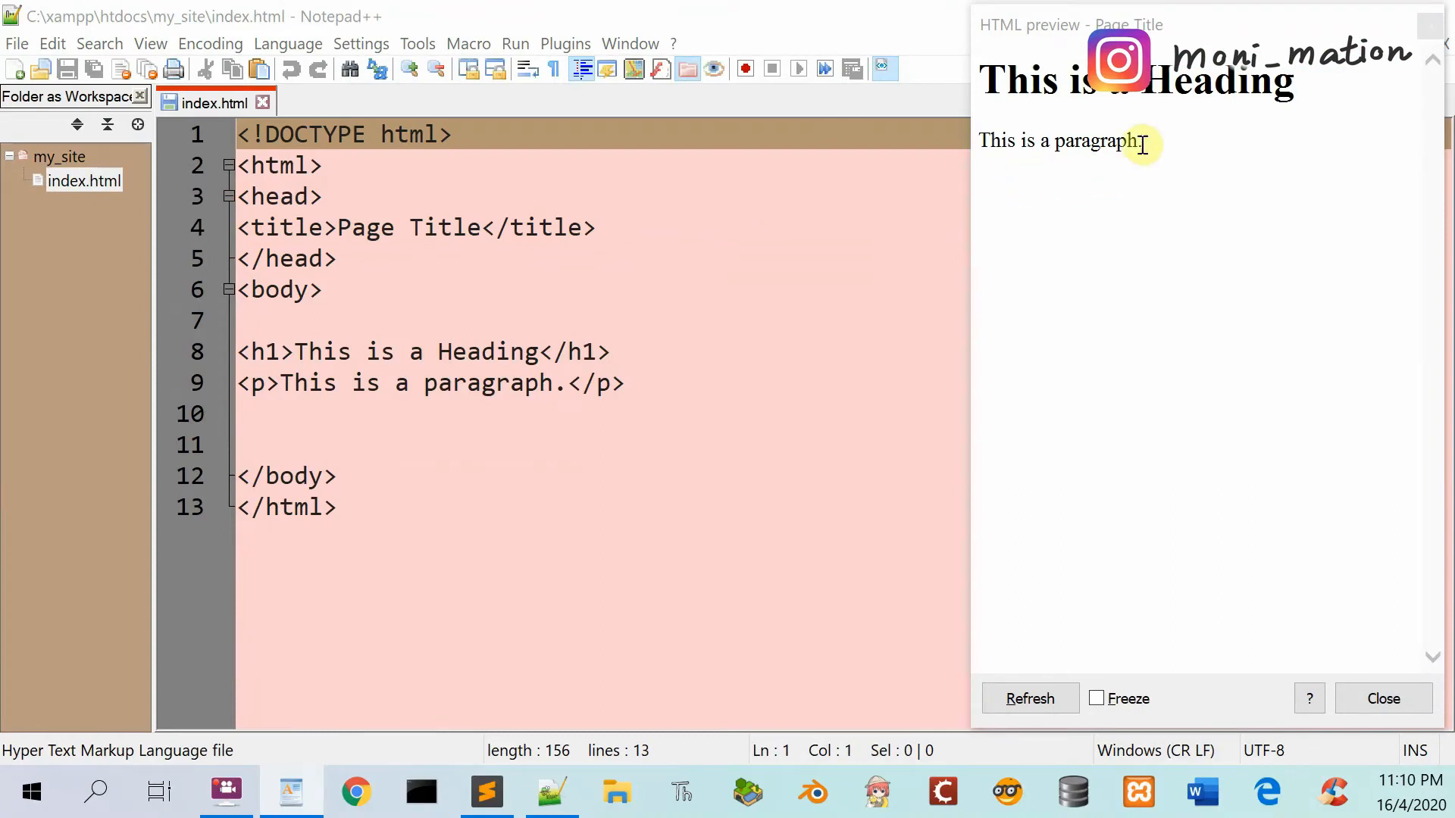
mouse_move(1248, 140)
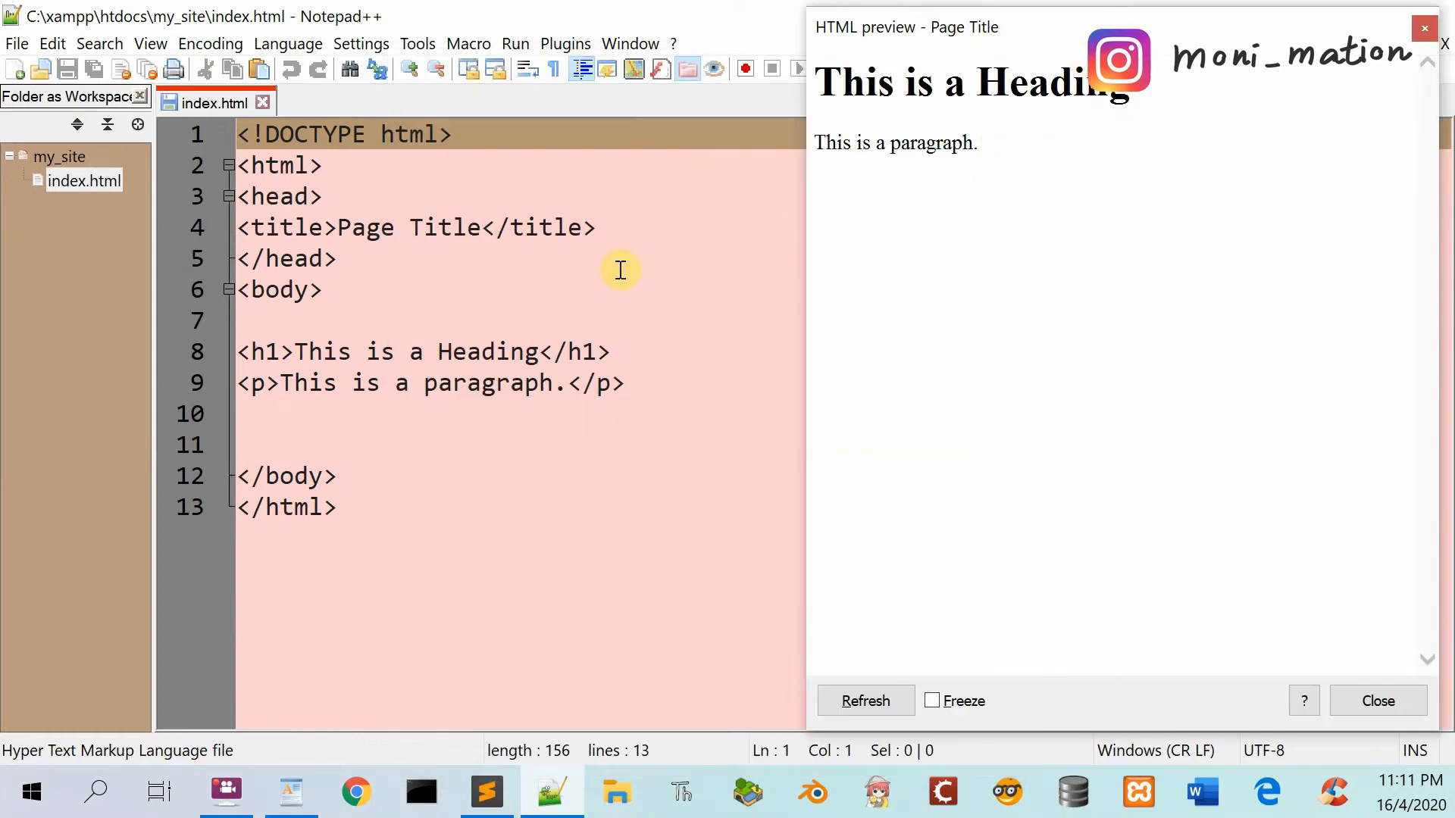
mouse_move(591, 331)
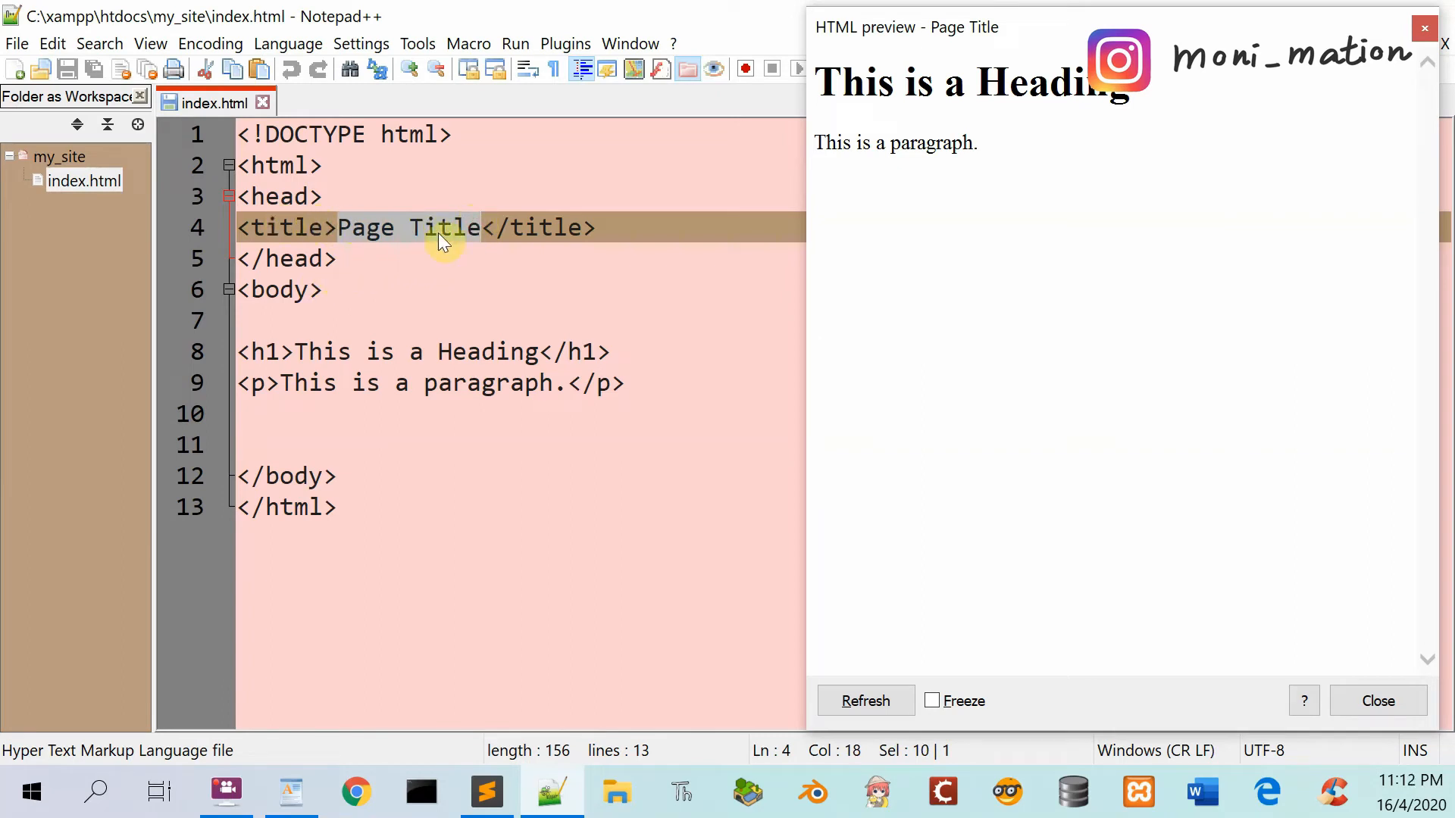
- Make the h1 read 'This is my Home page', save index.html, and refresh the preview
type("My")
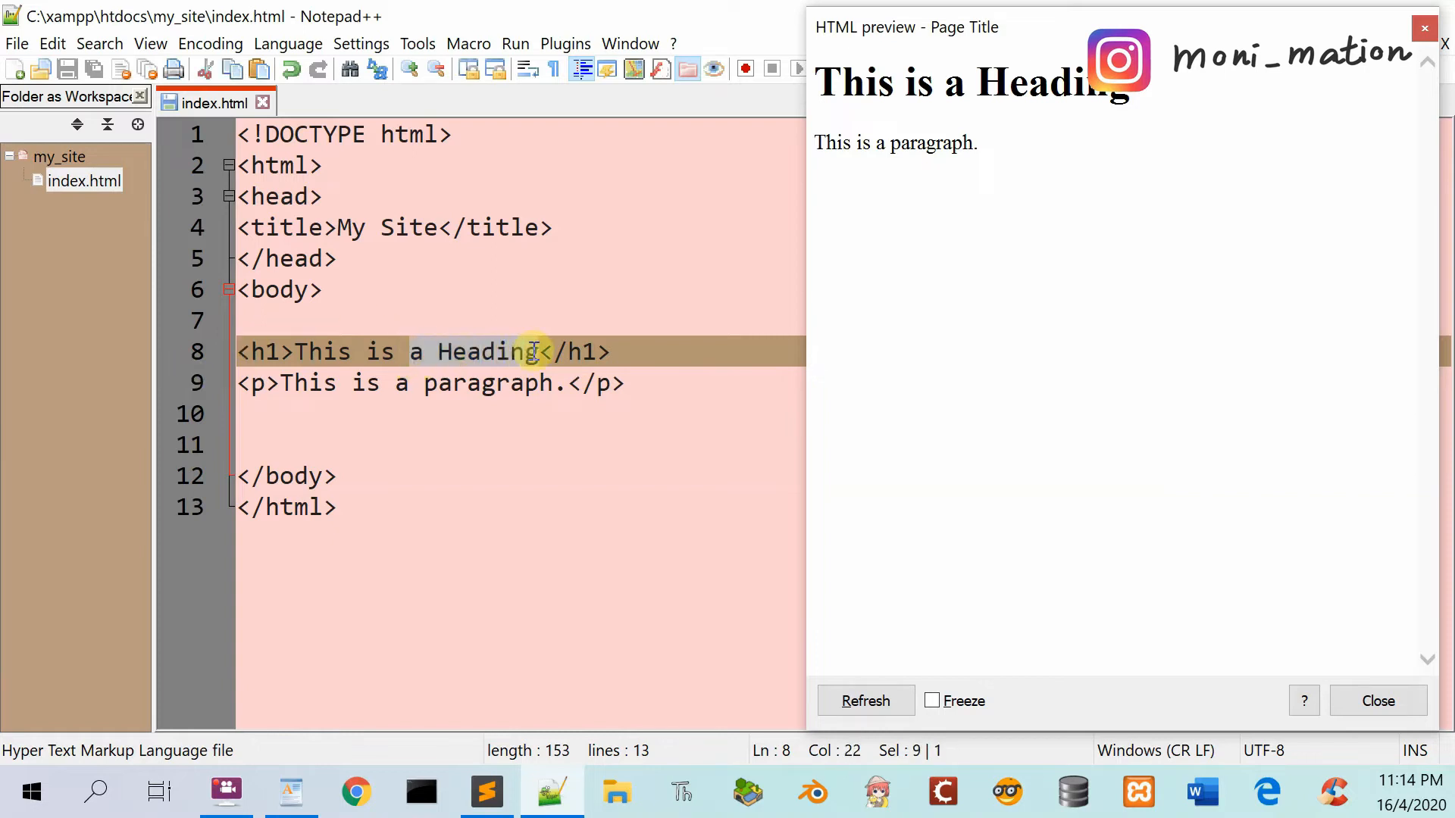
mouse_move(519, 508)
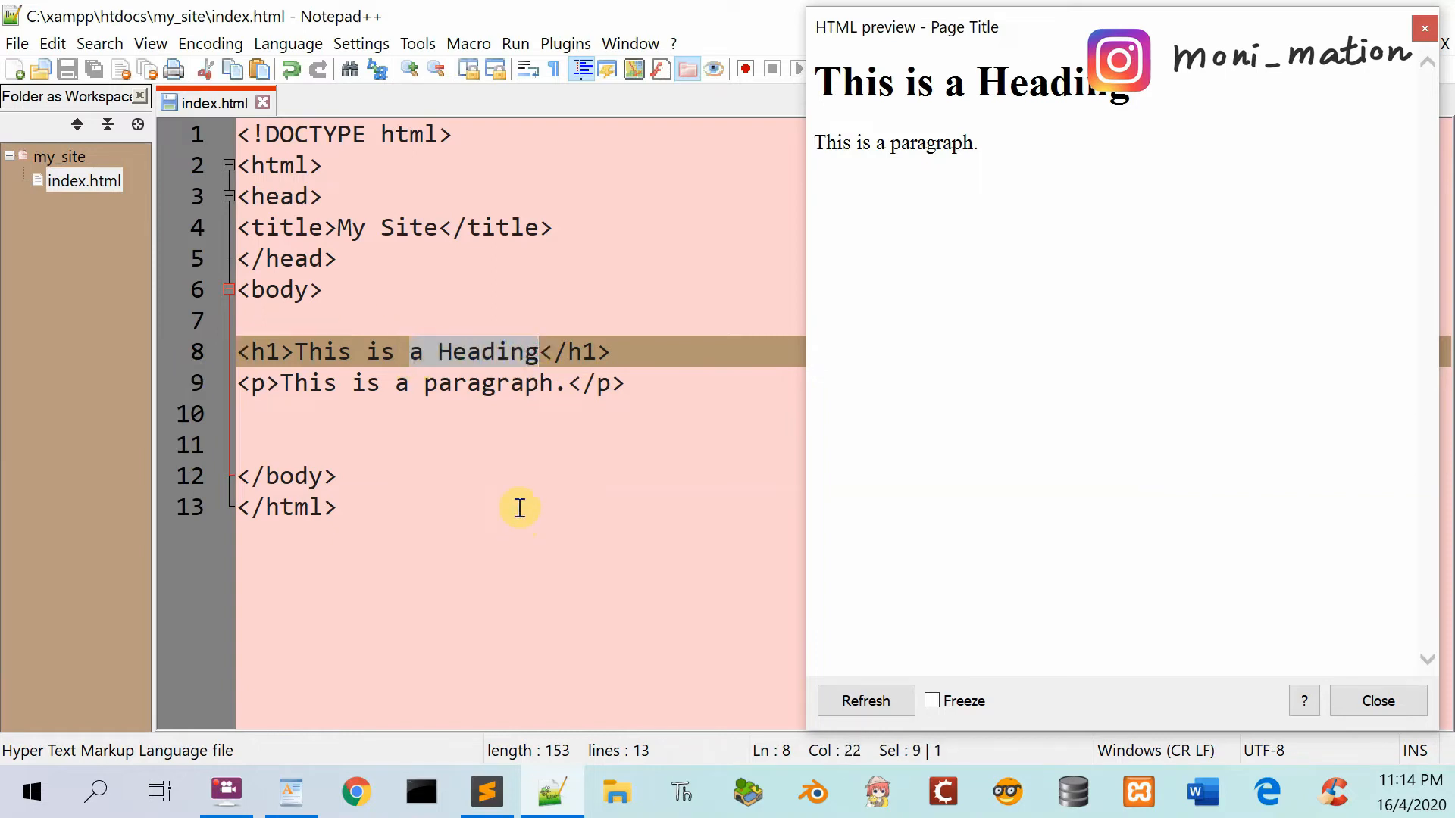
type("my")
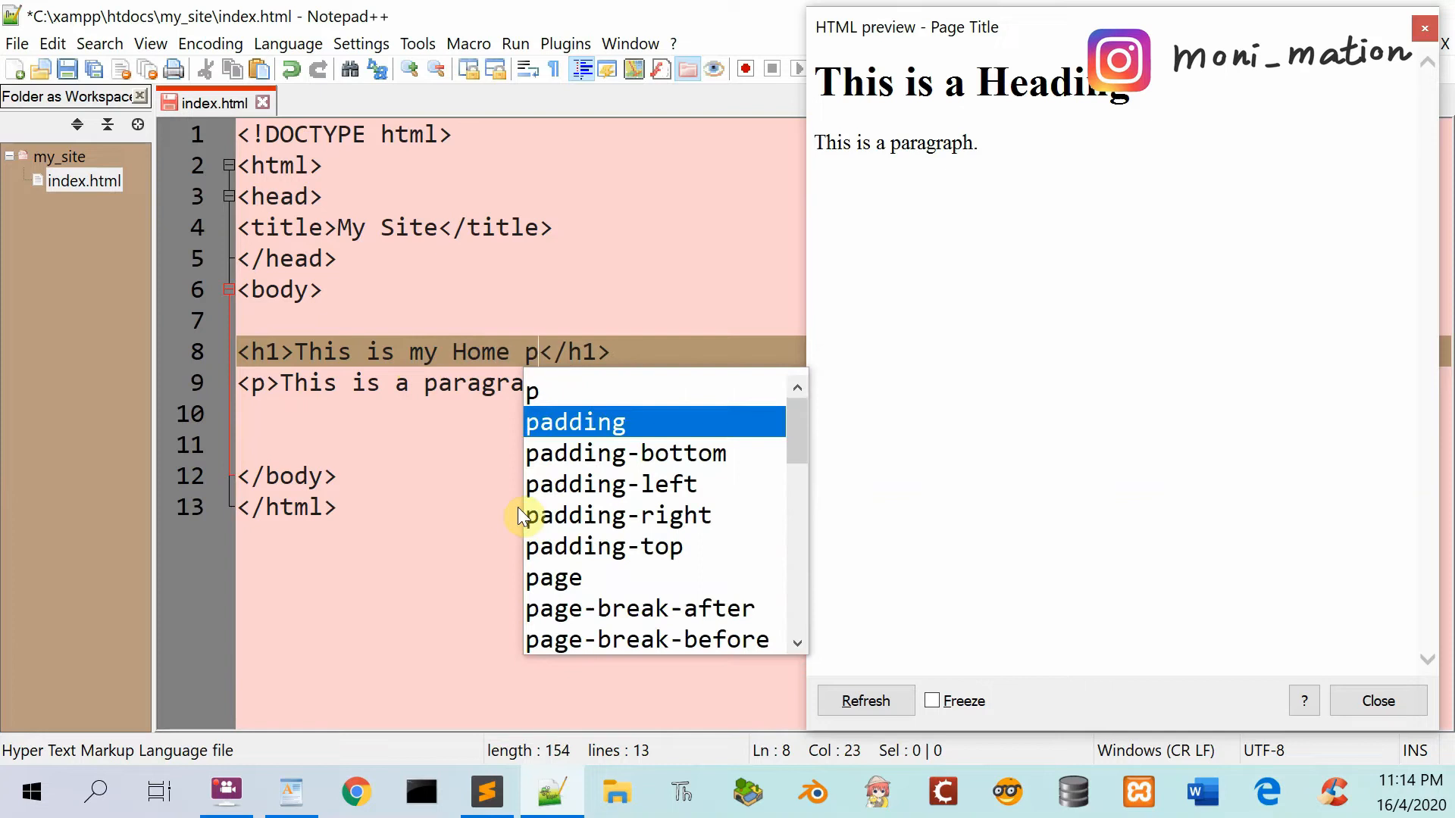
type("age")
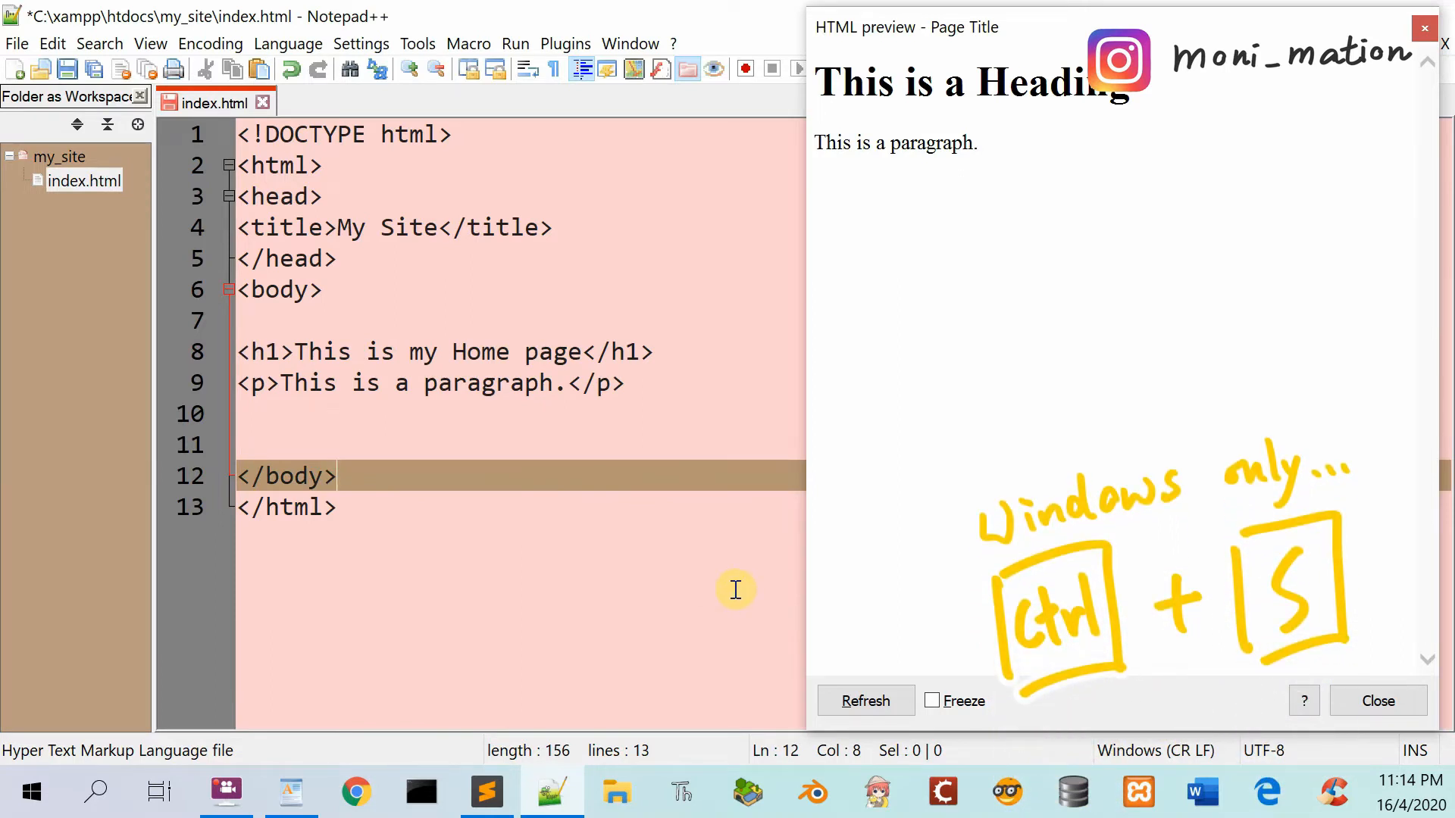
key("ctrl+s")
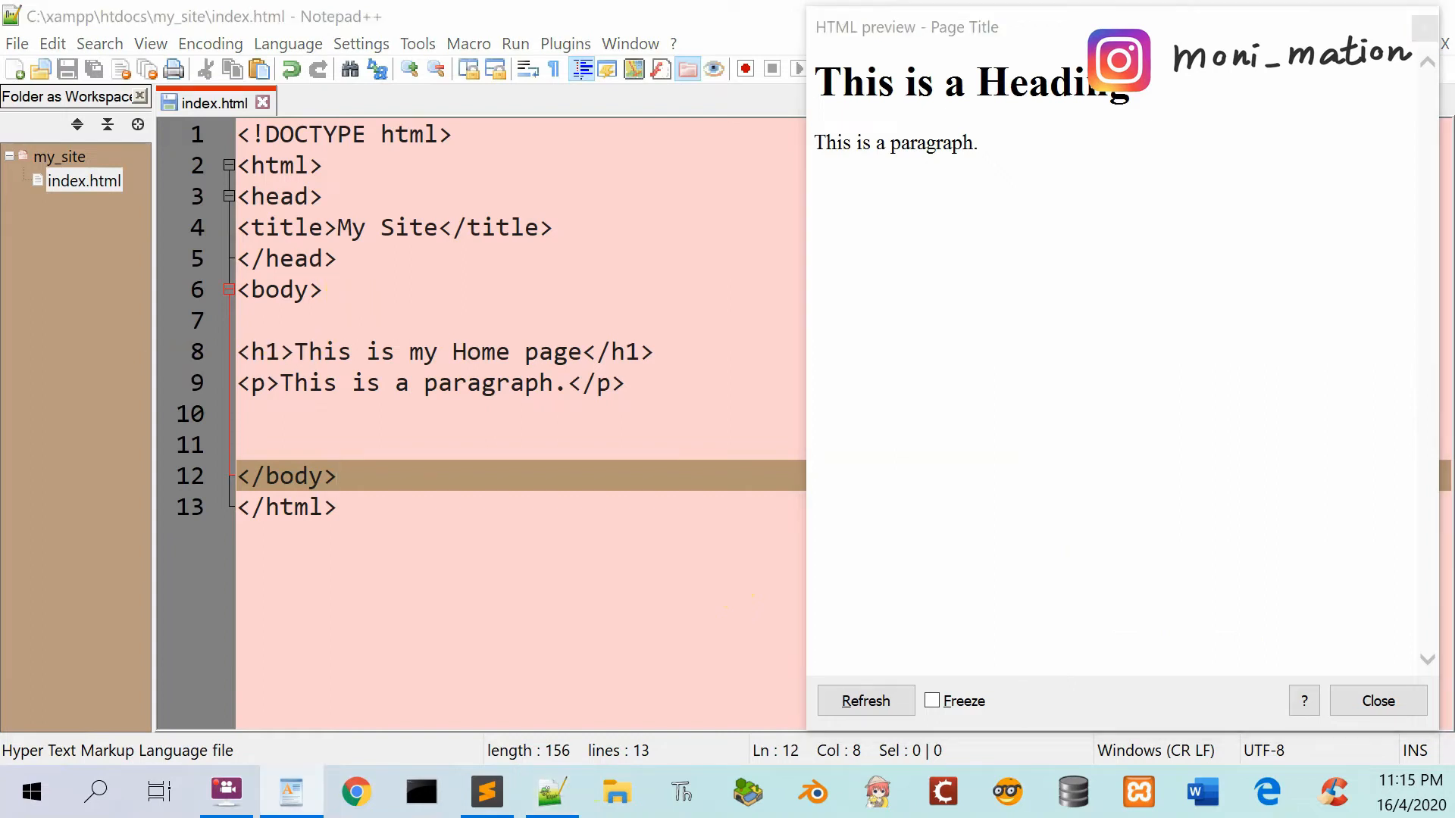
left_click(864, 700)
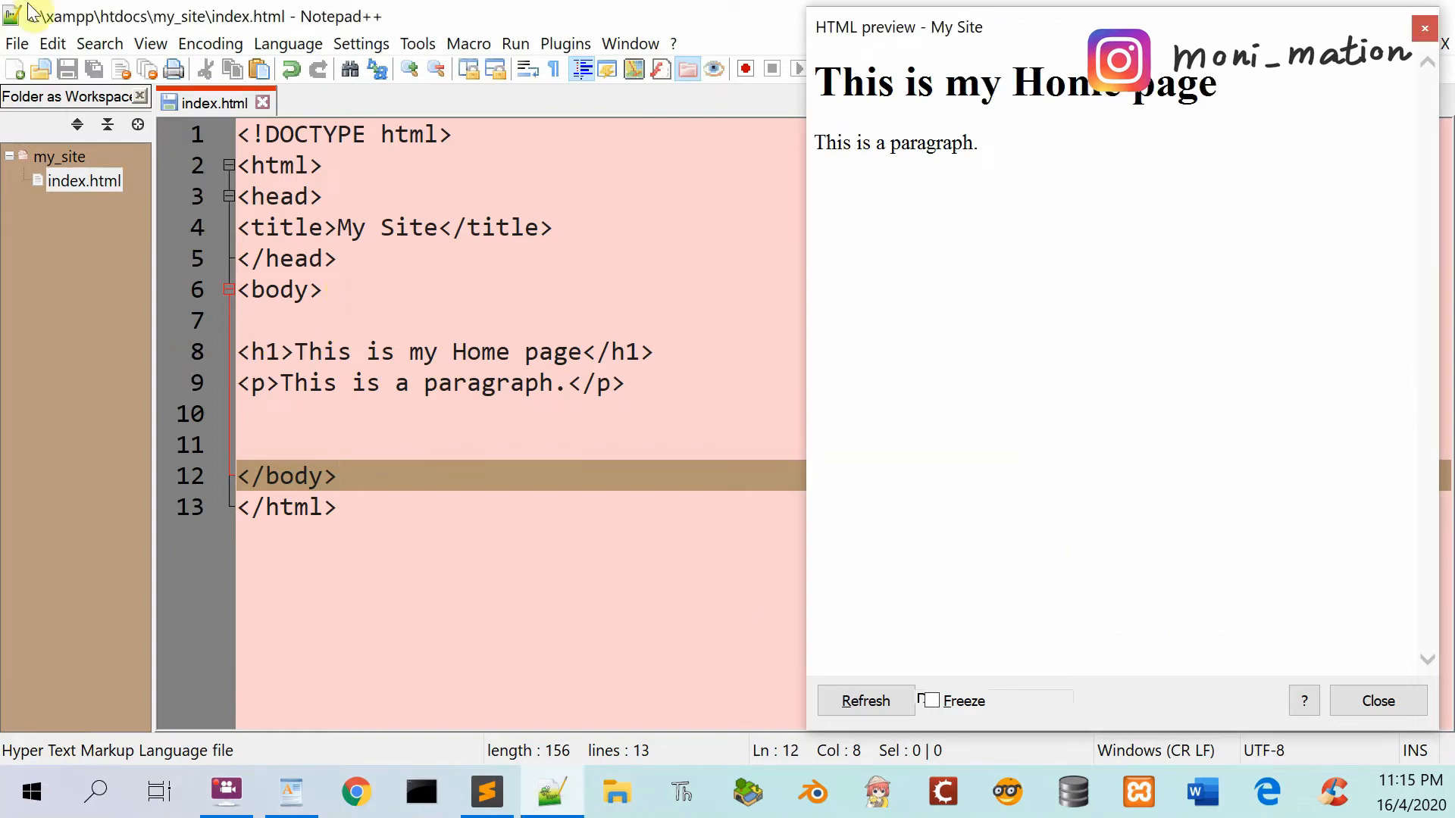
- Create a blank 'new 1' document from the File menu
left_click(16, 44)
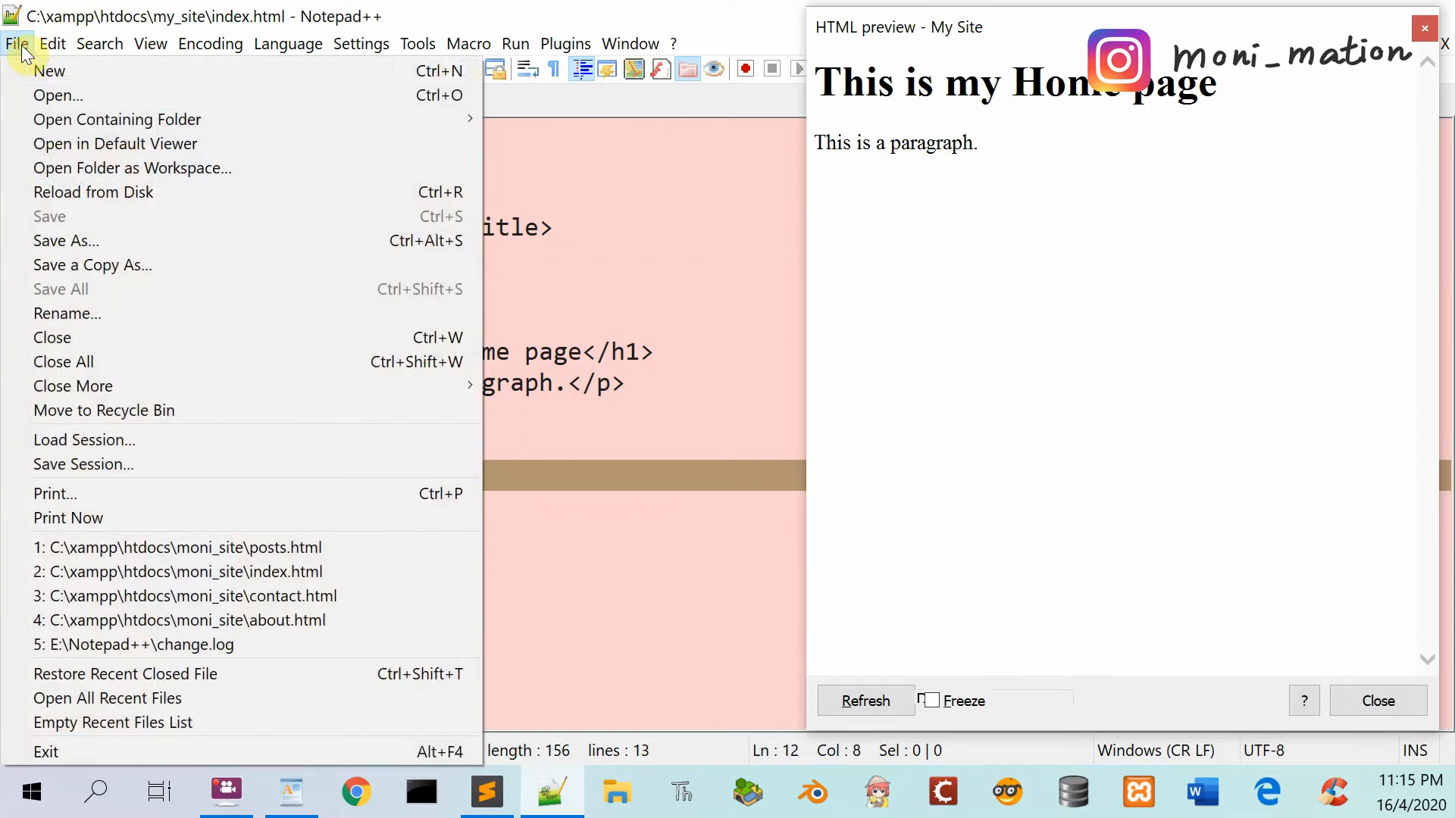
mouse_move(49, 70)
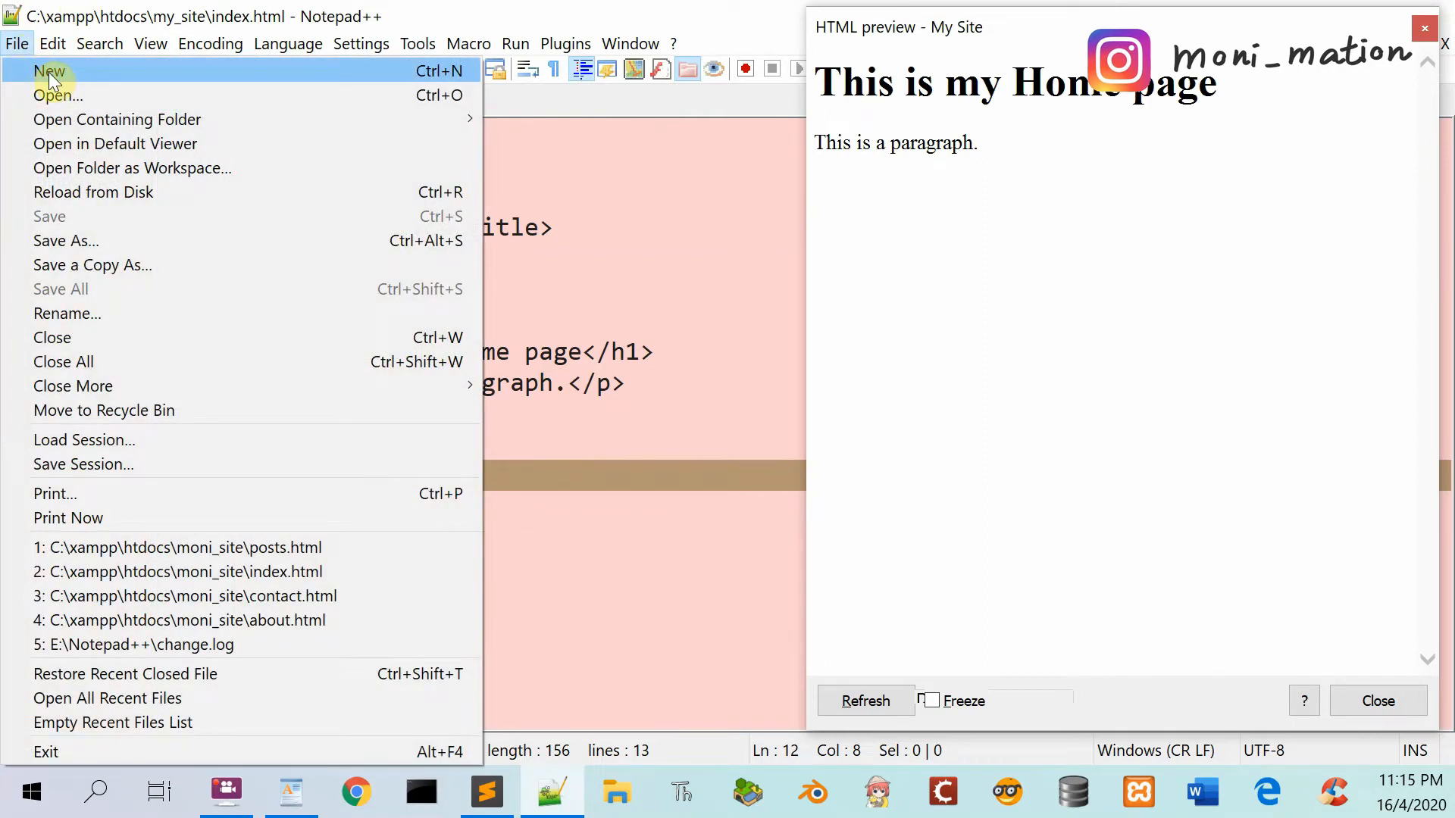
left_click(50, 71)
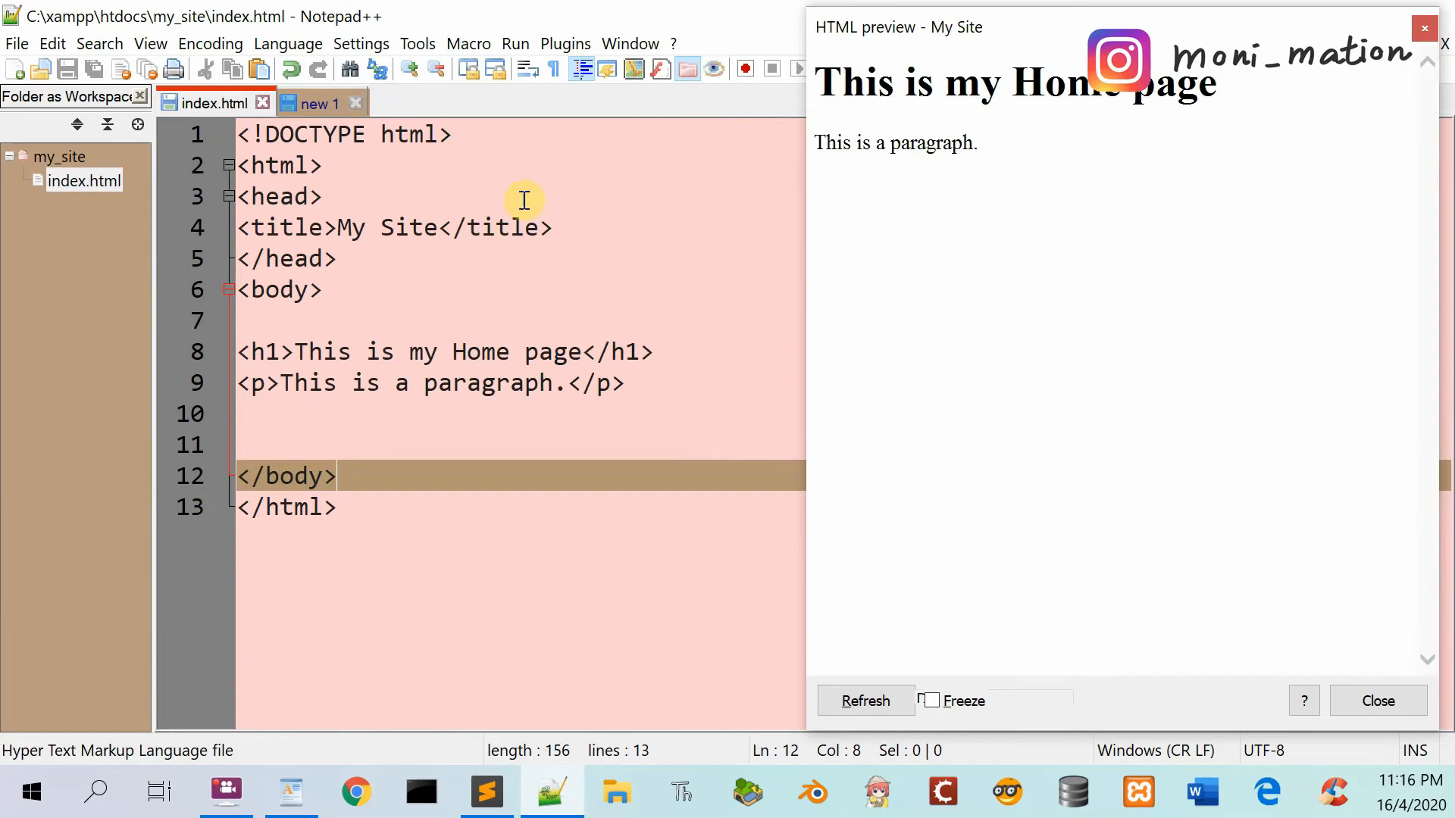
mouse_move(1412, 281)
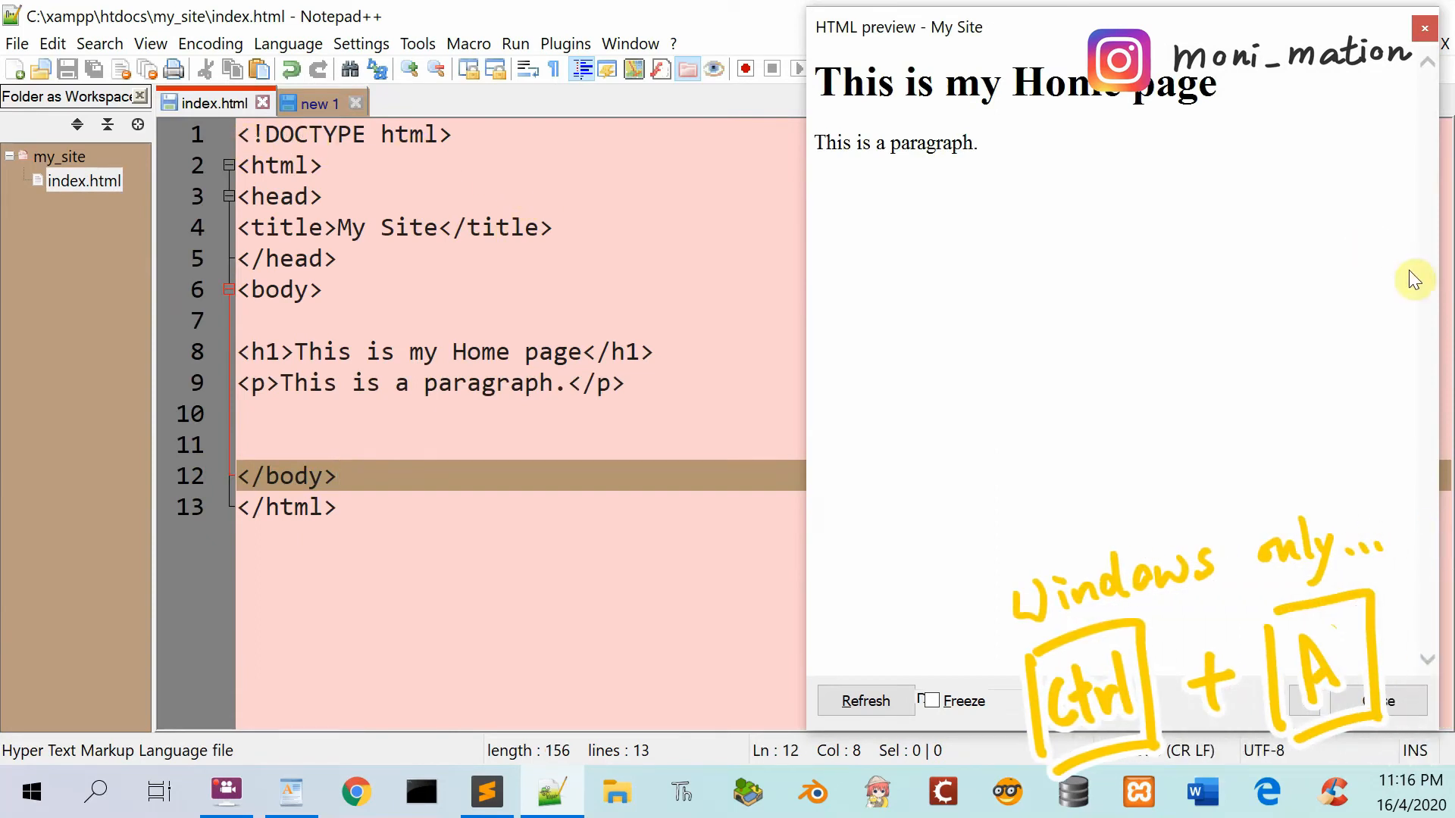
- Copy all 13 lines of index.html's code into the 'new 1' tab
key("ctrl+a")
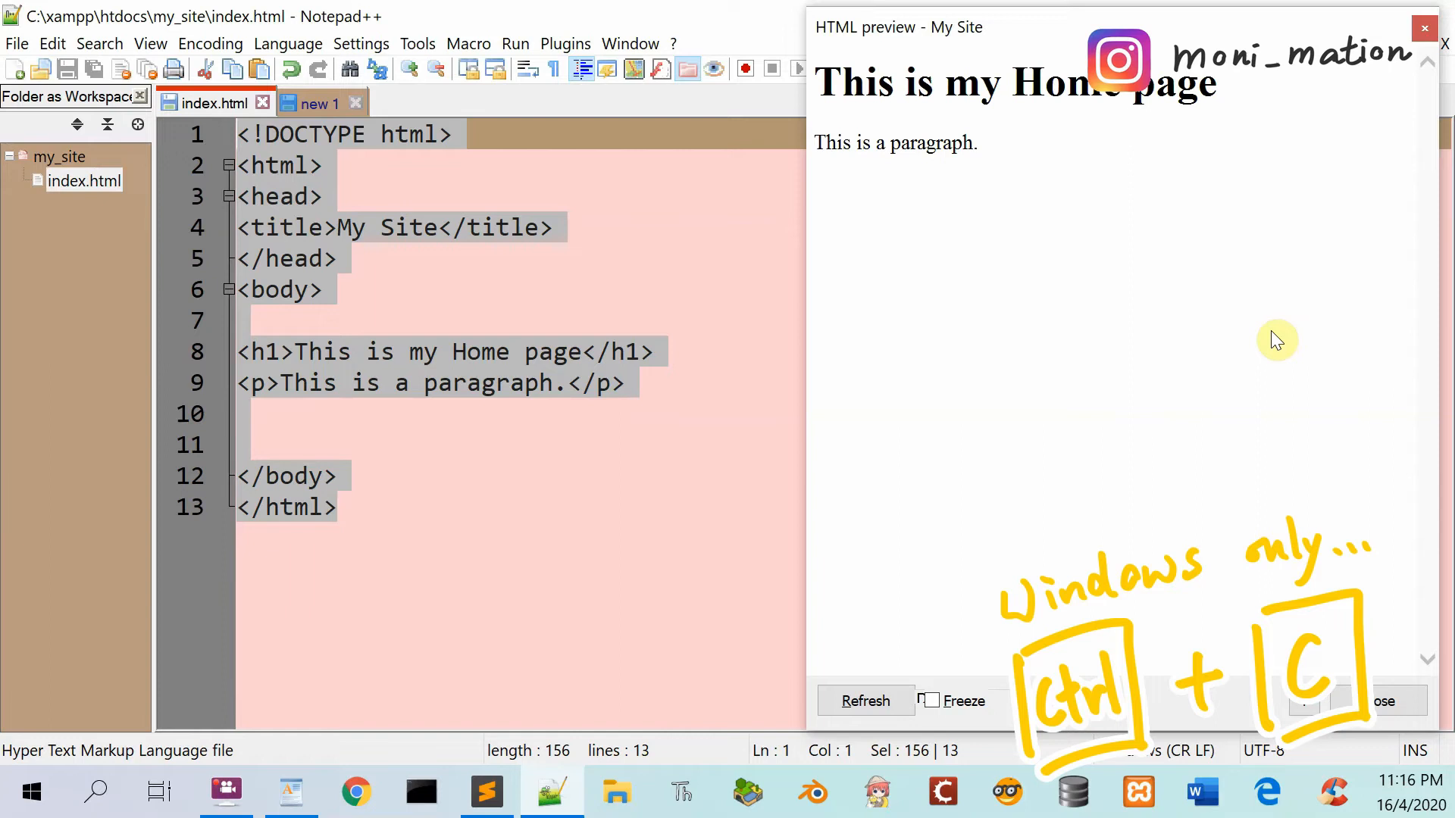
mouse_move(1344, 675)
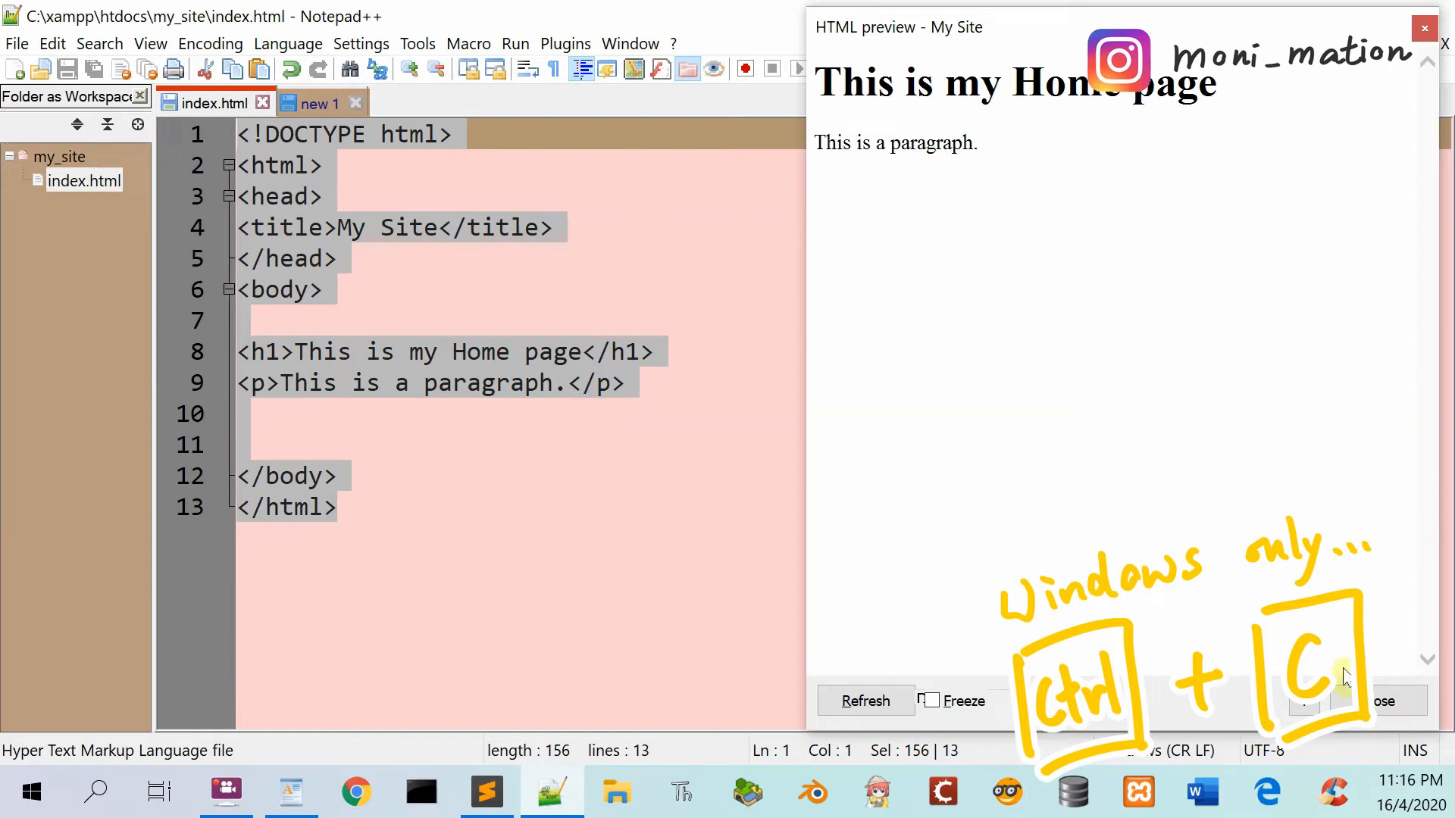
mouse_move(190, 121)
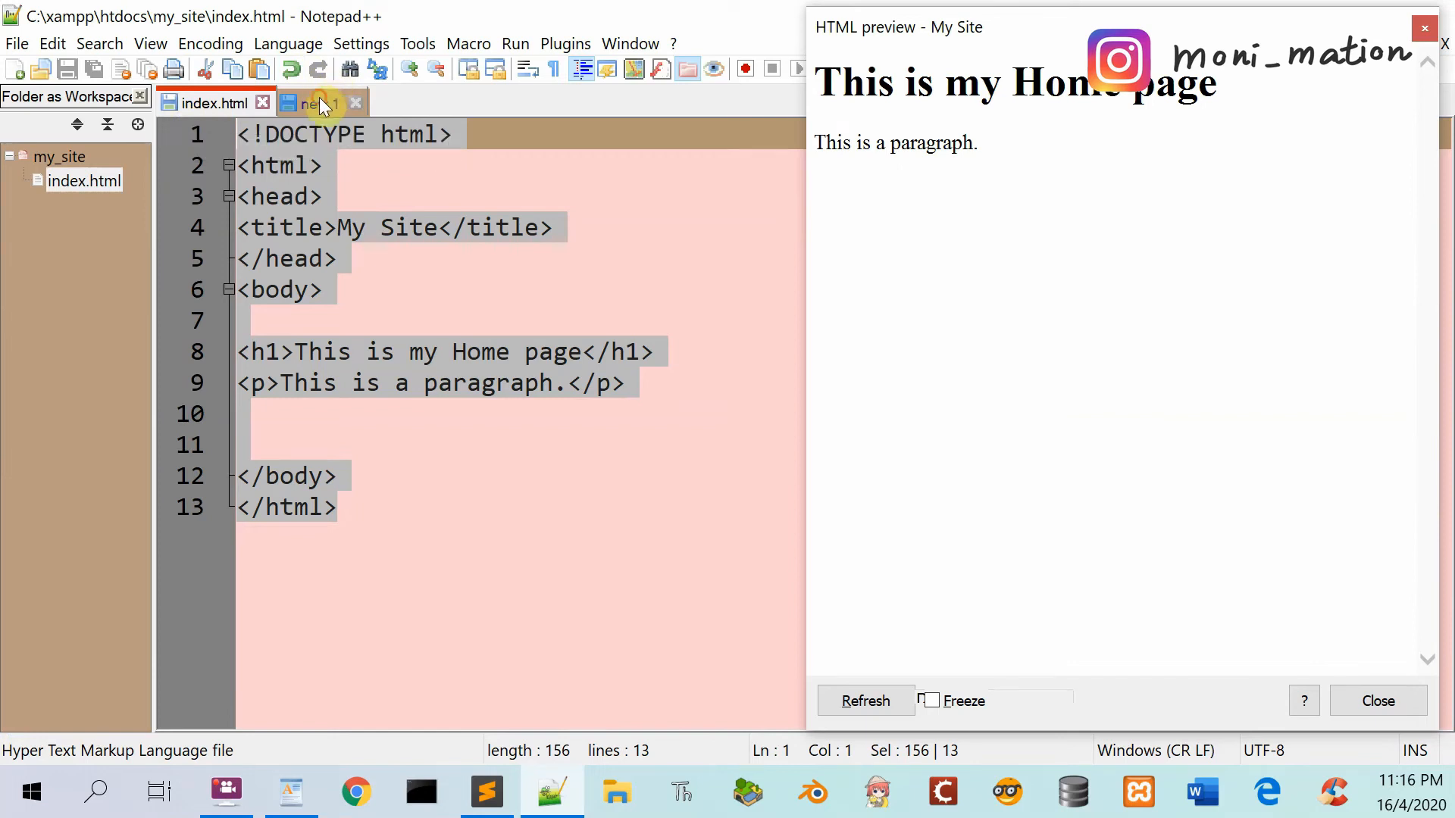
left_click(319, 103)
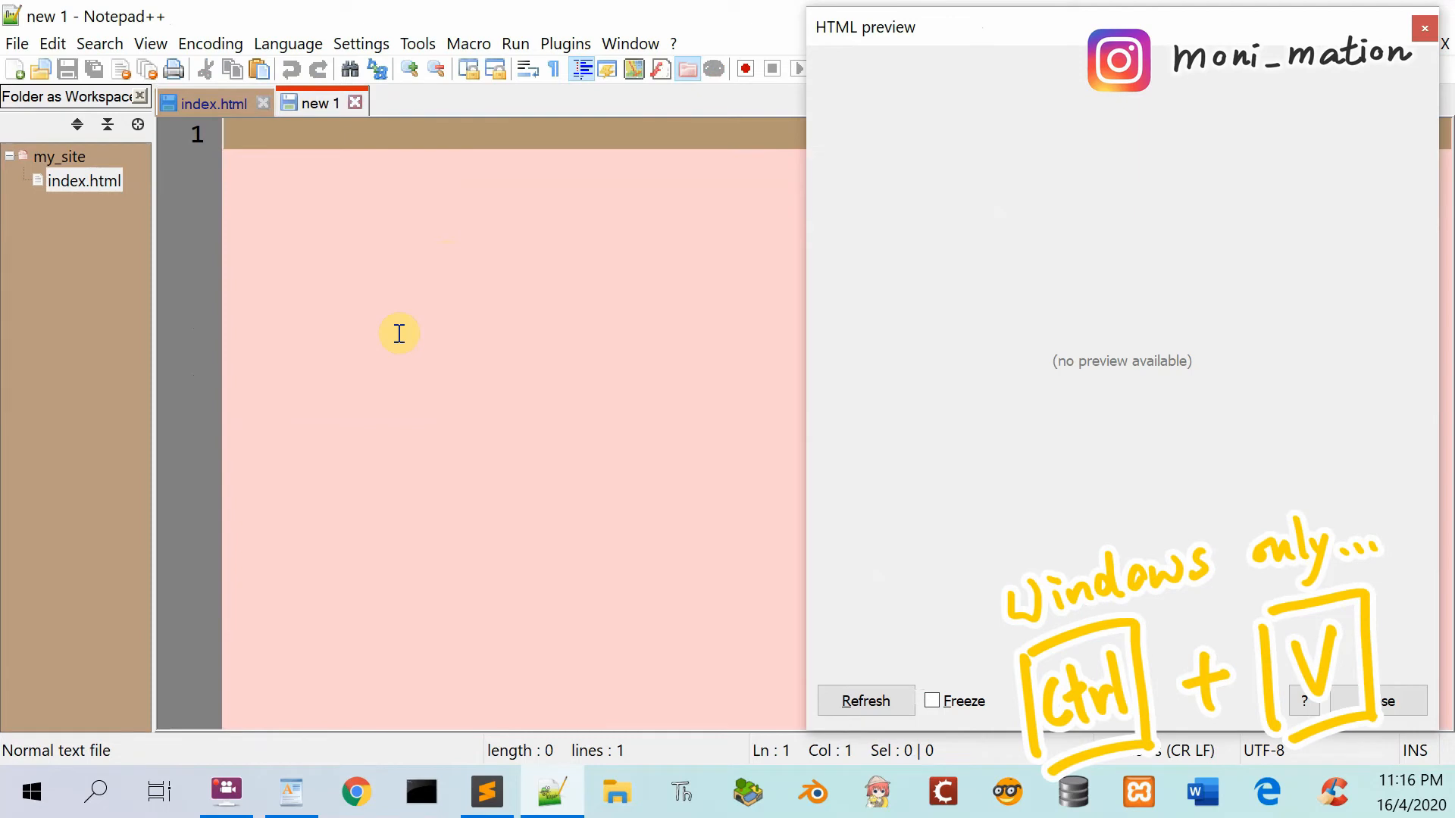
key("ctrl+v")
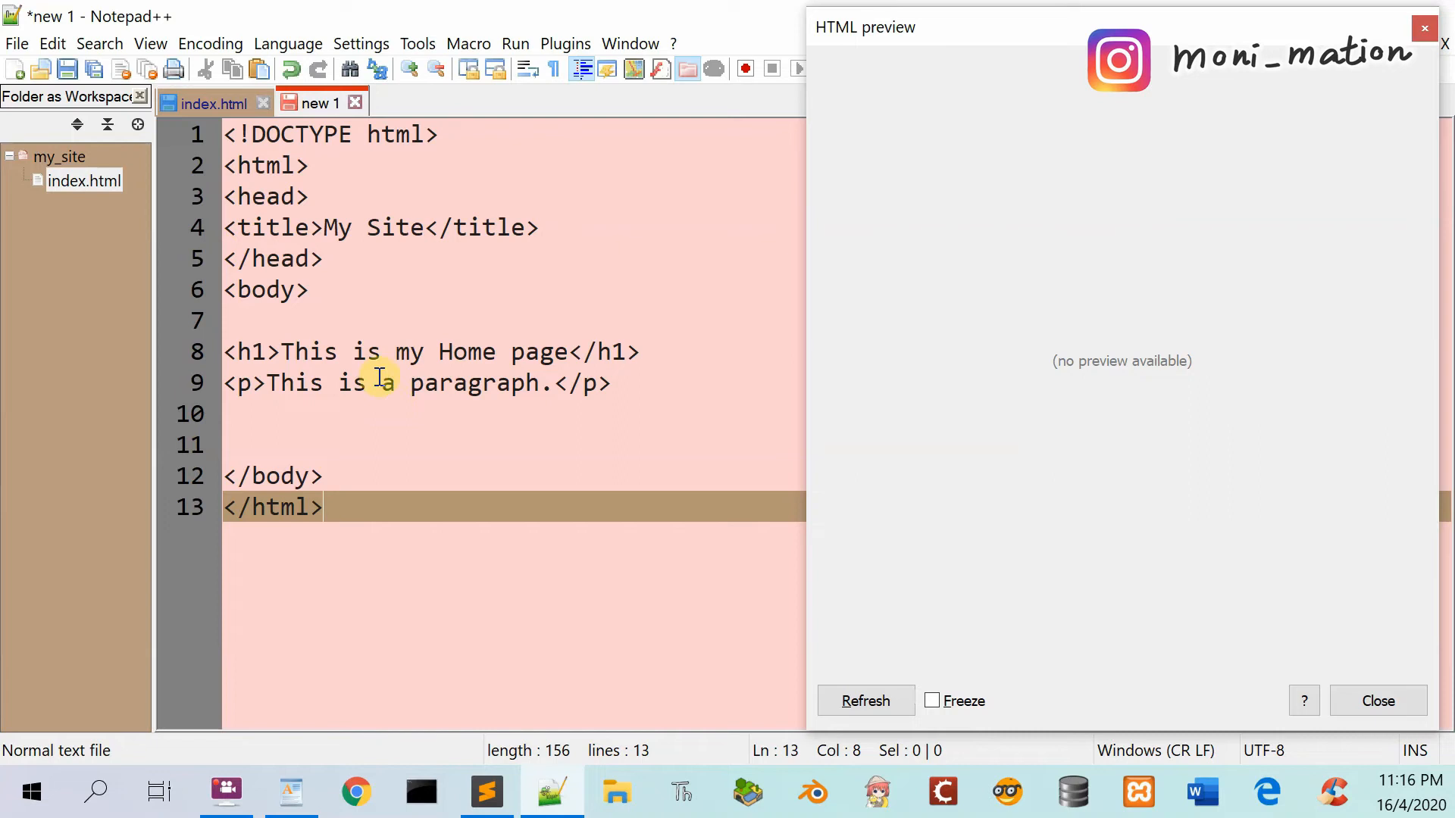
mouse_move(667, 401)
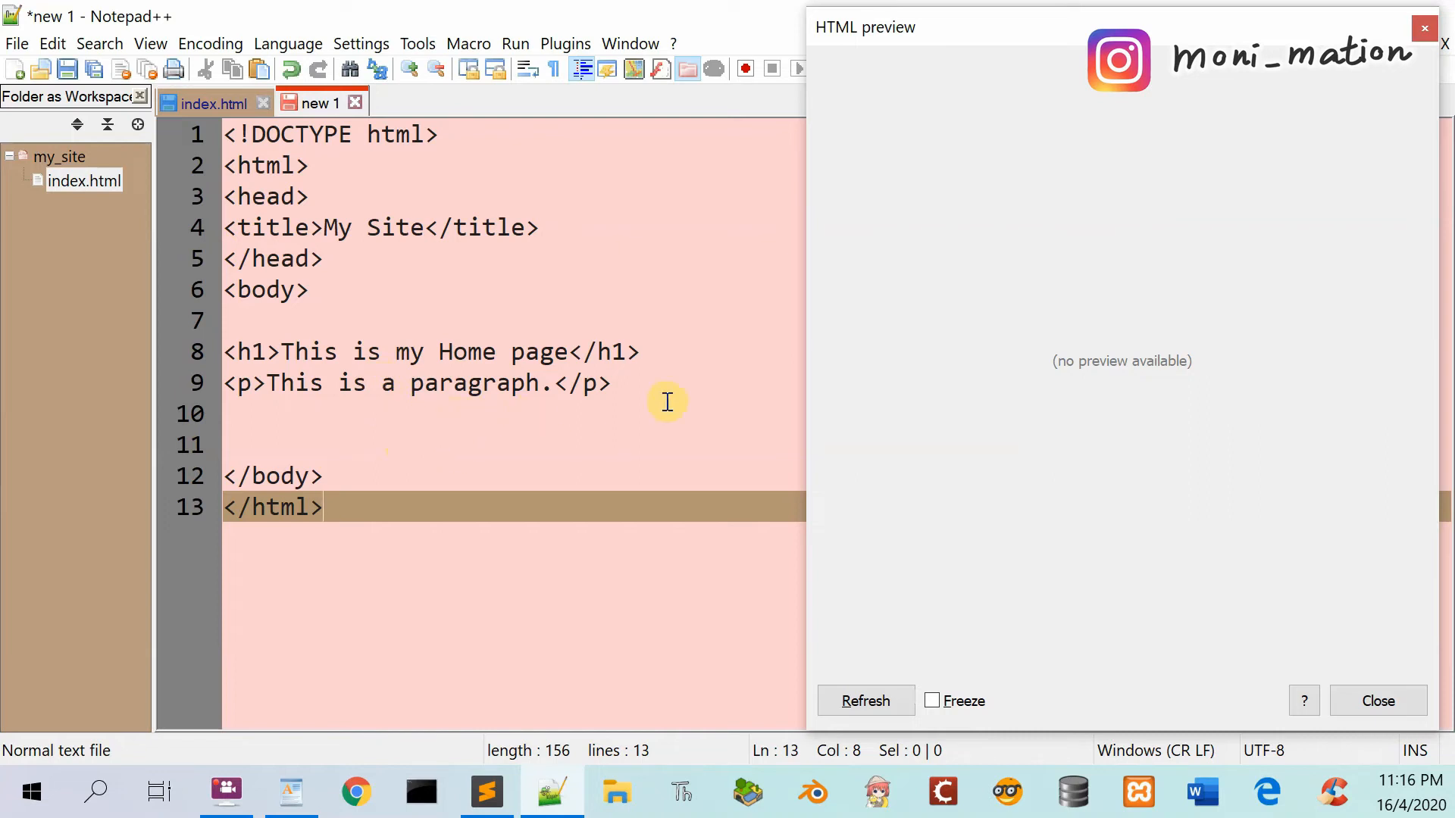
mouse_move(619, 302)
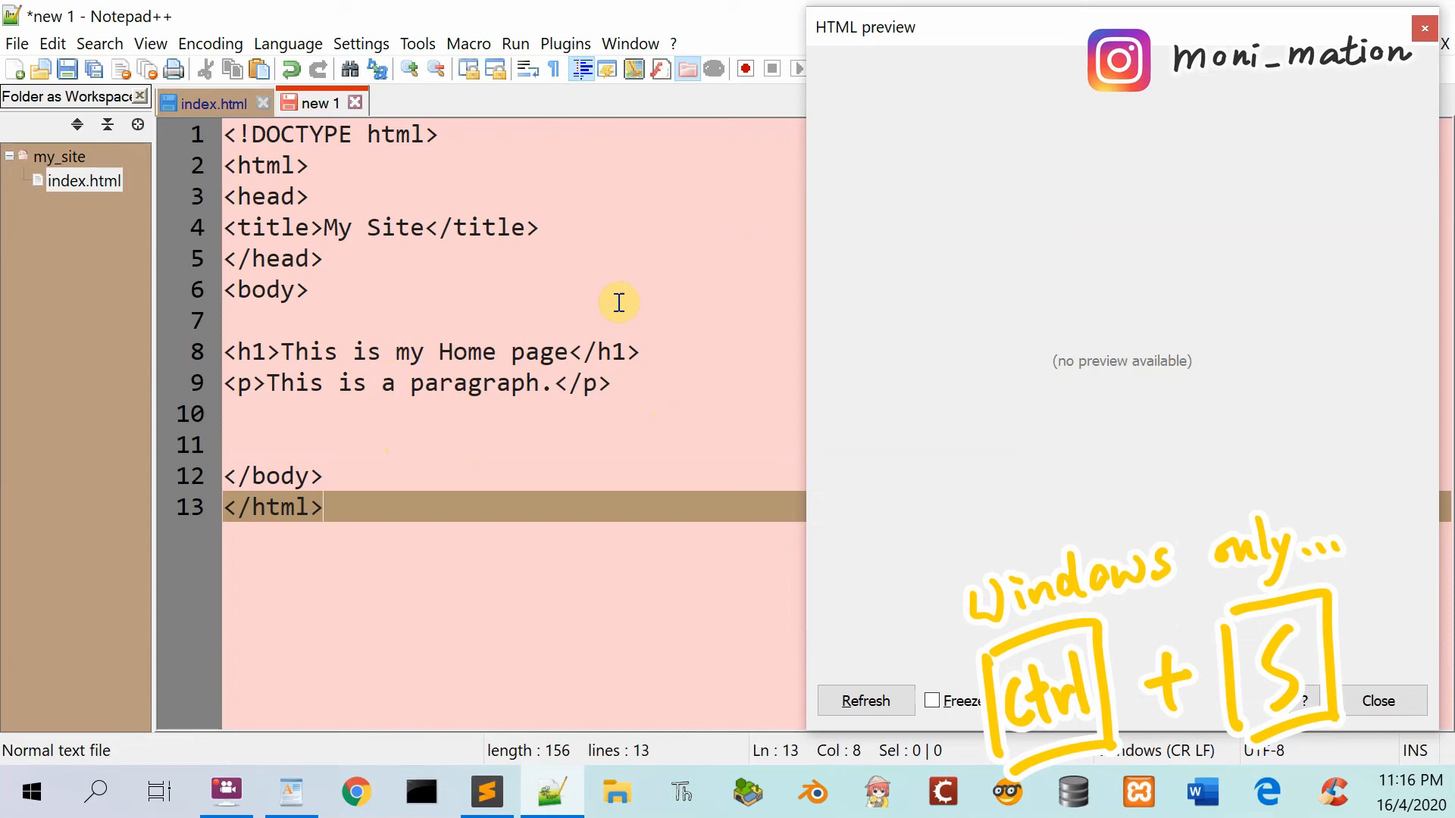
- Save the copied page as about.html in my_site
key("ctrl+s")
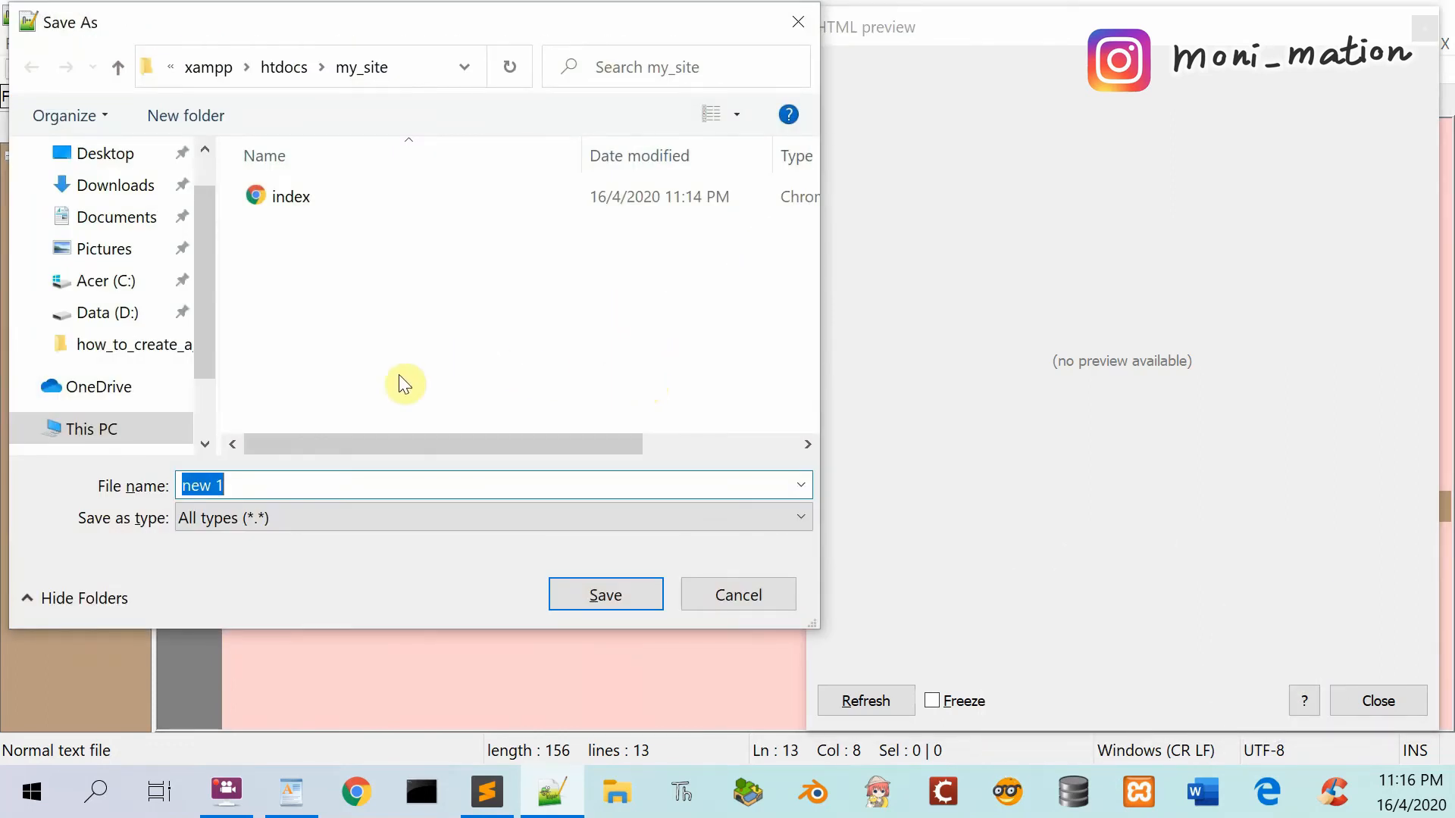
mouse_move(324, 283)
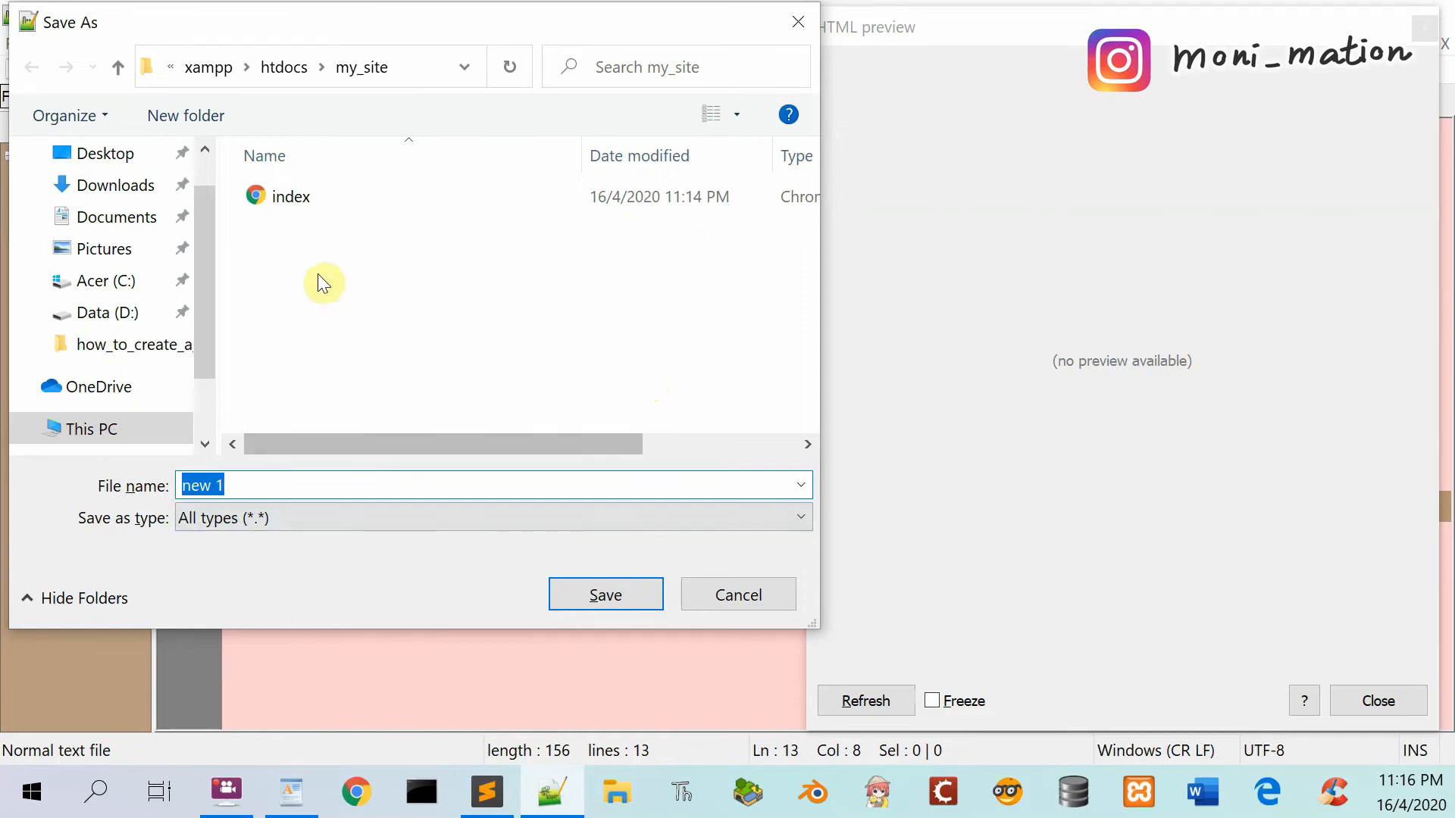
type("a")
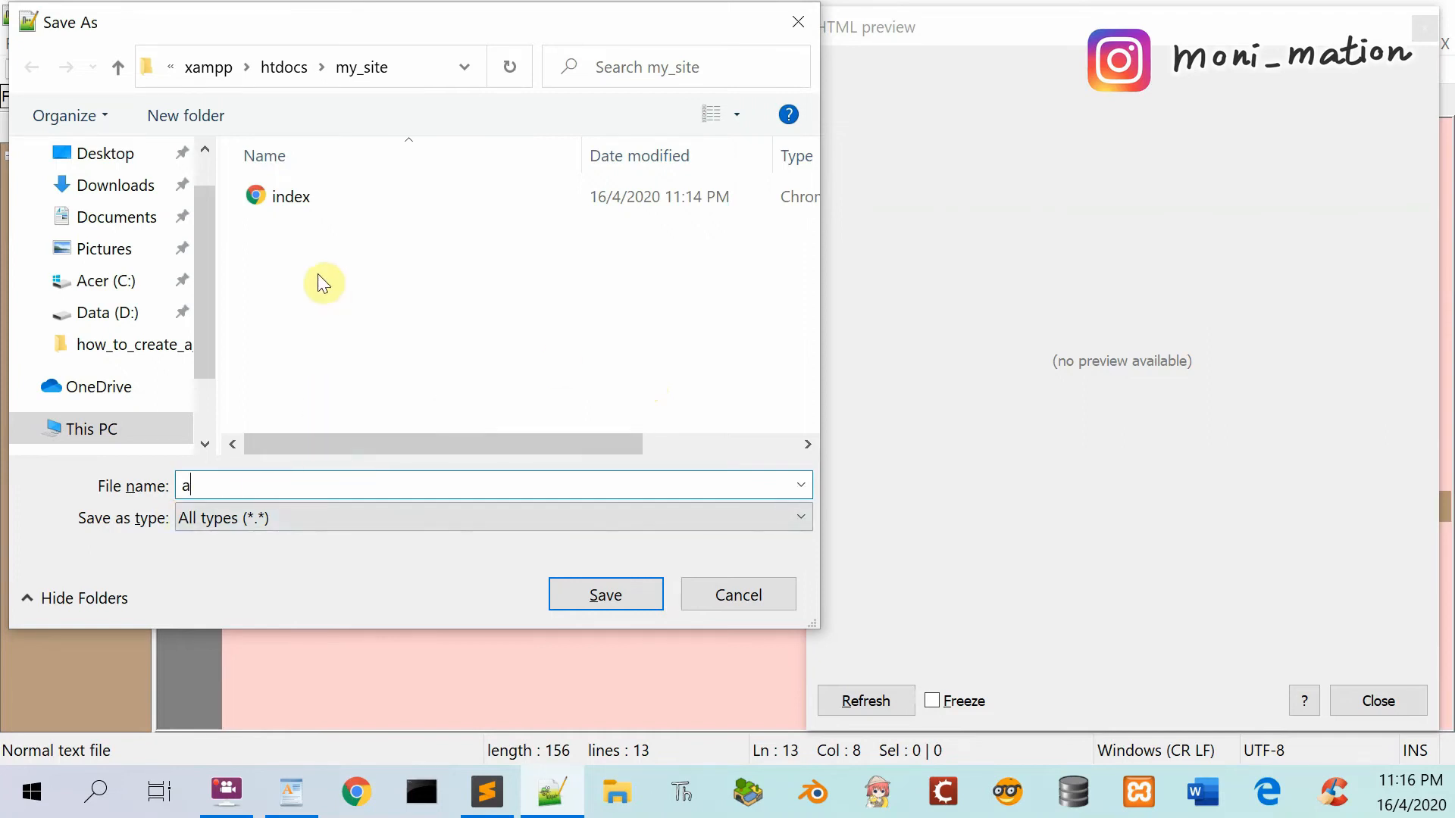
type("bout.")
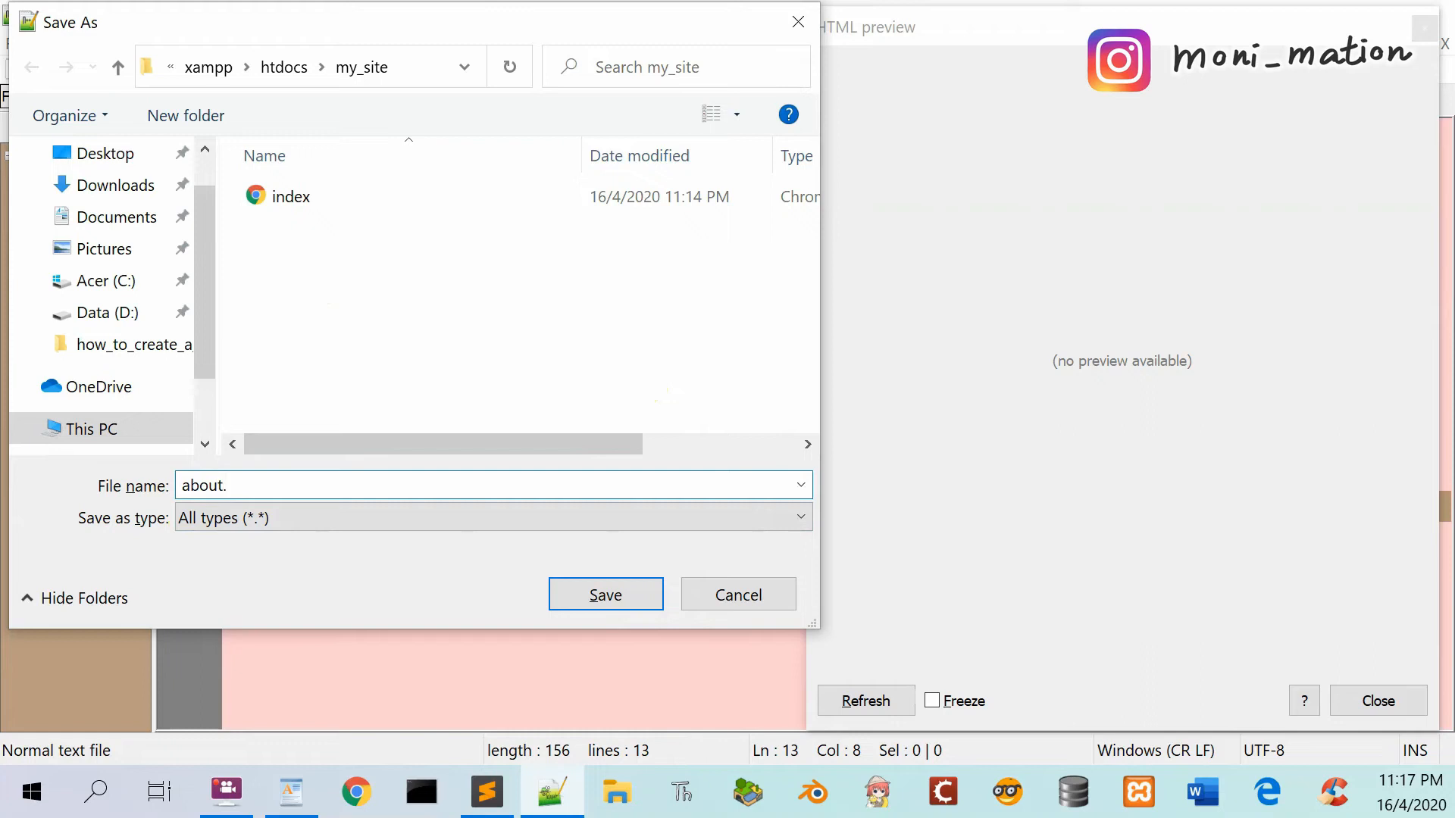
type("html")
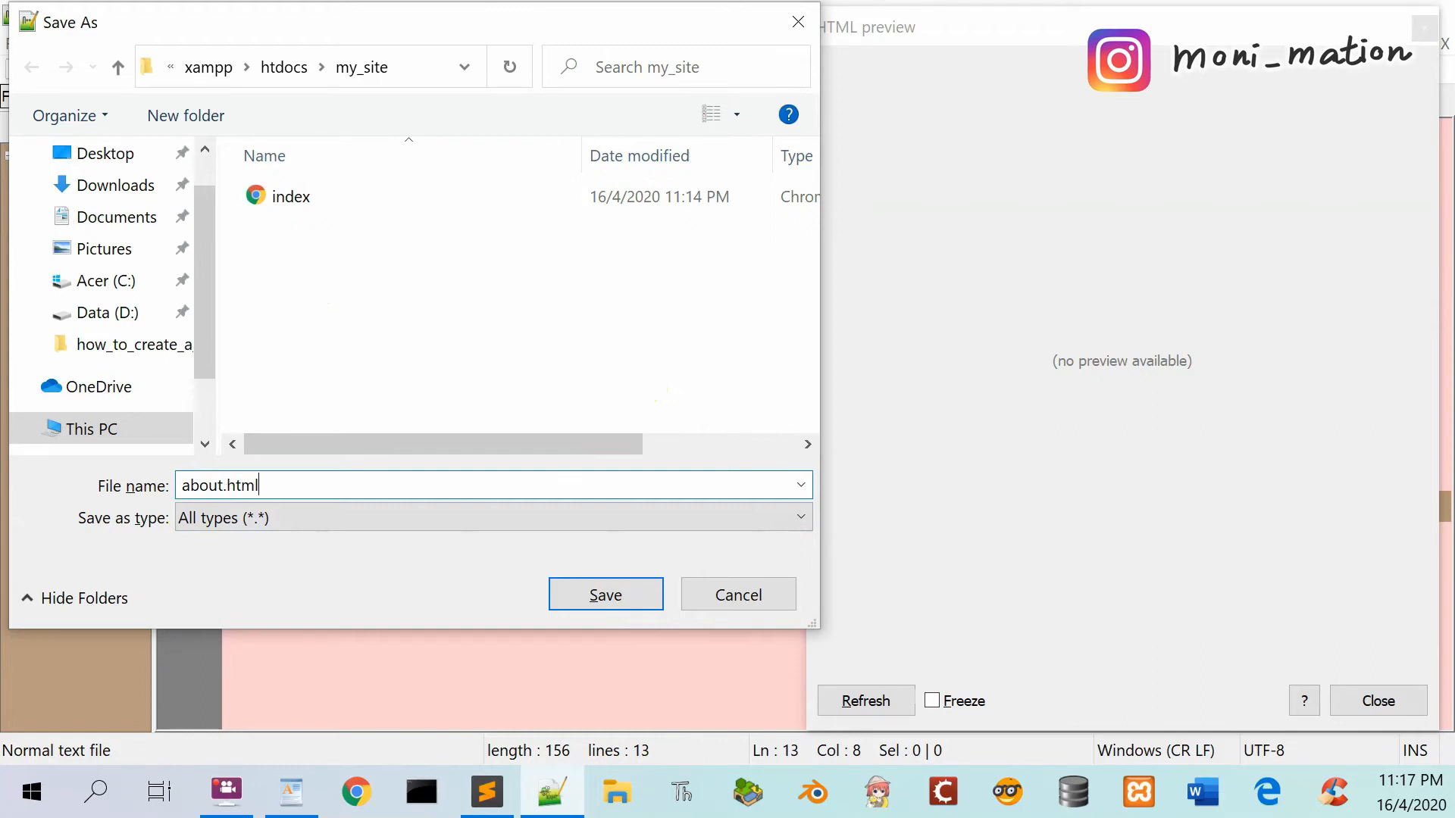
mouse_move(557, 537)
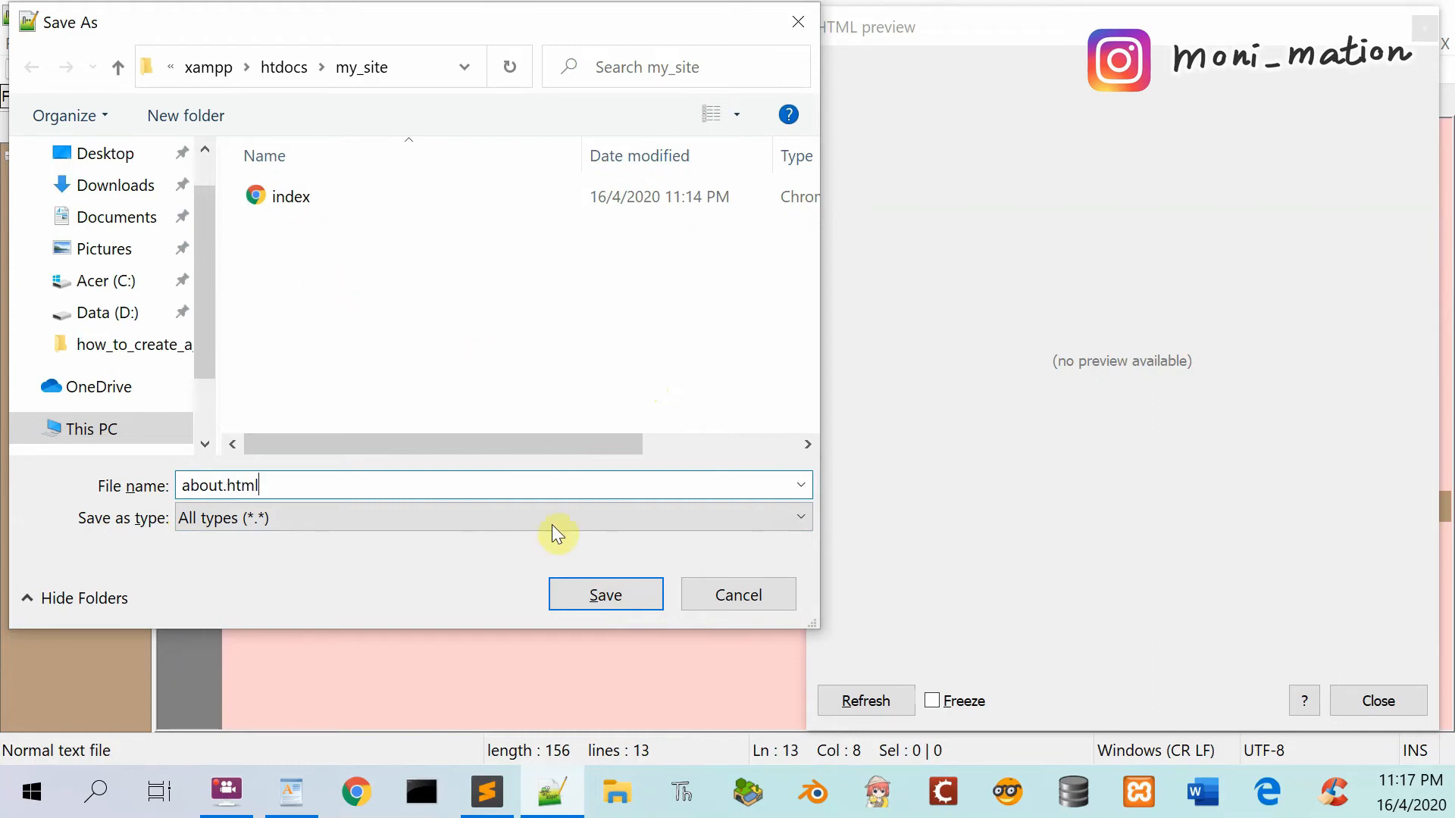
left_click(604, 595)
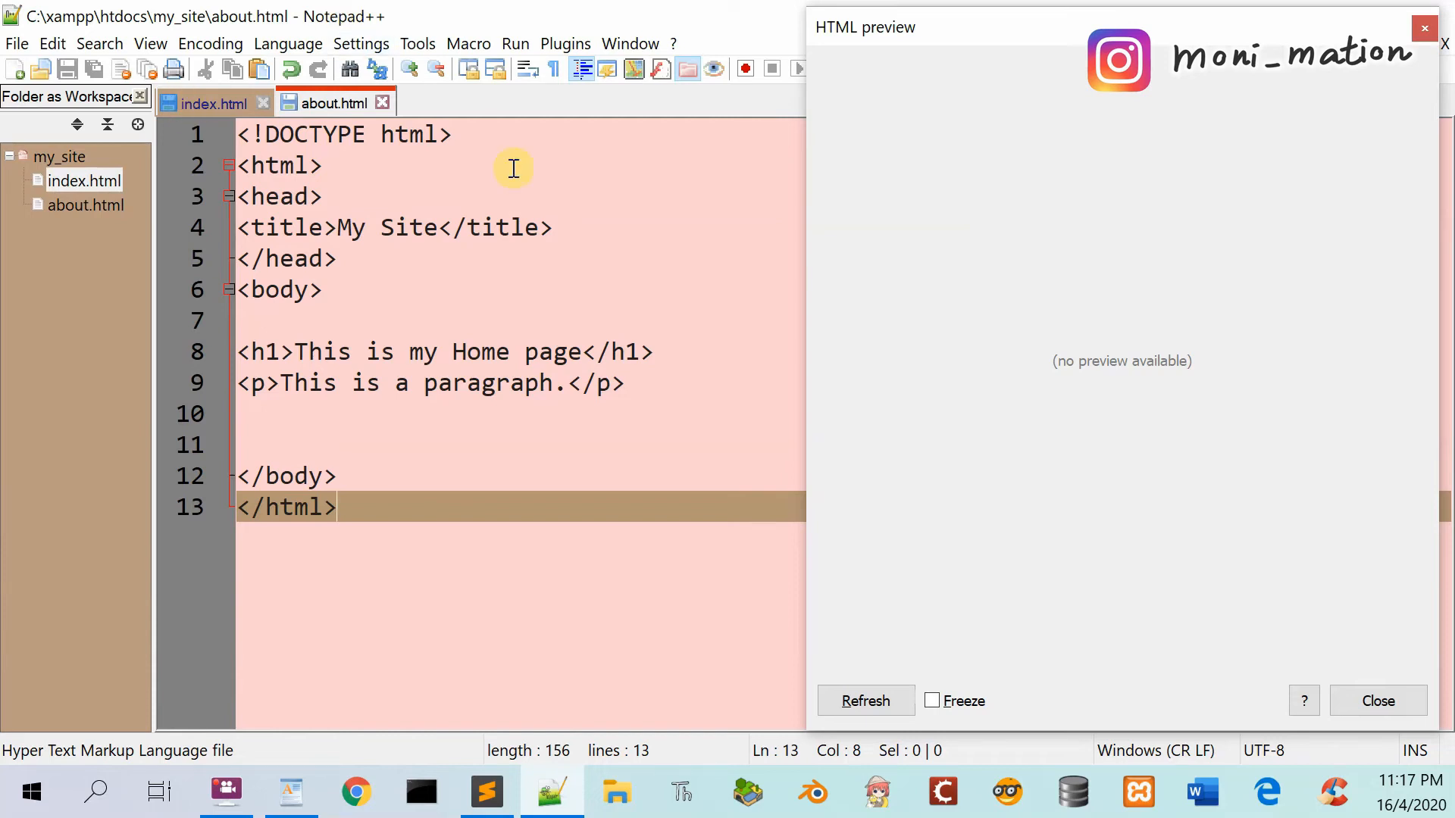
- Save further copies of the page as contact.html and posts.html in my_site
key("ctrl+a")
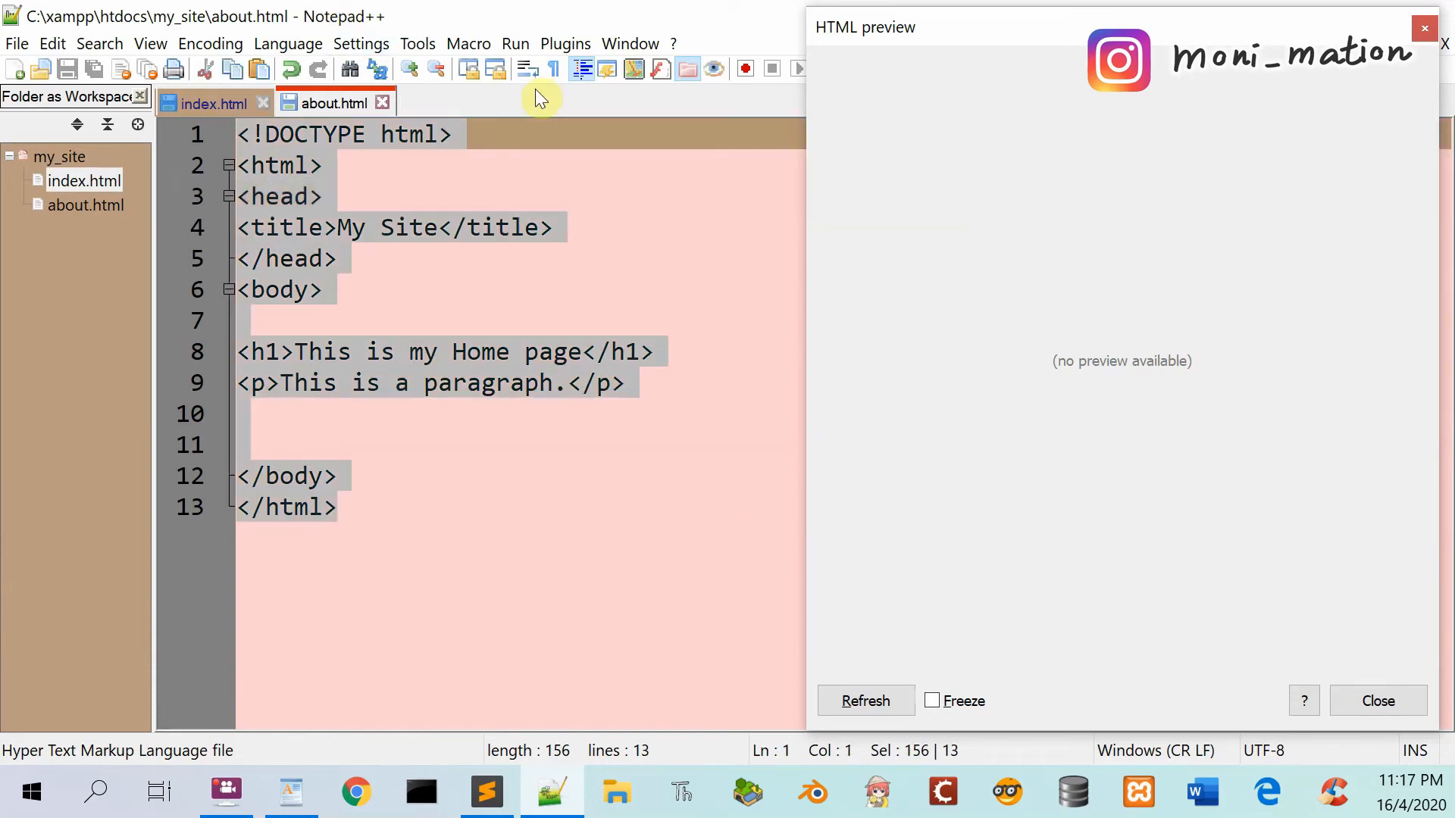
left_click(16, 43)
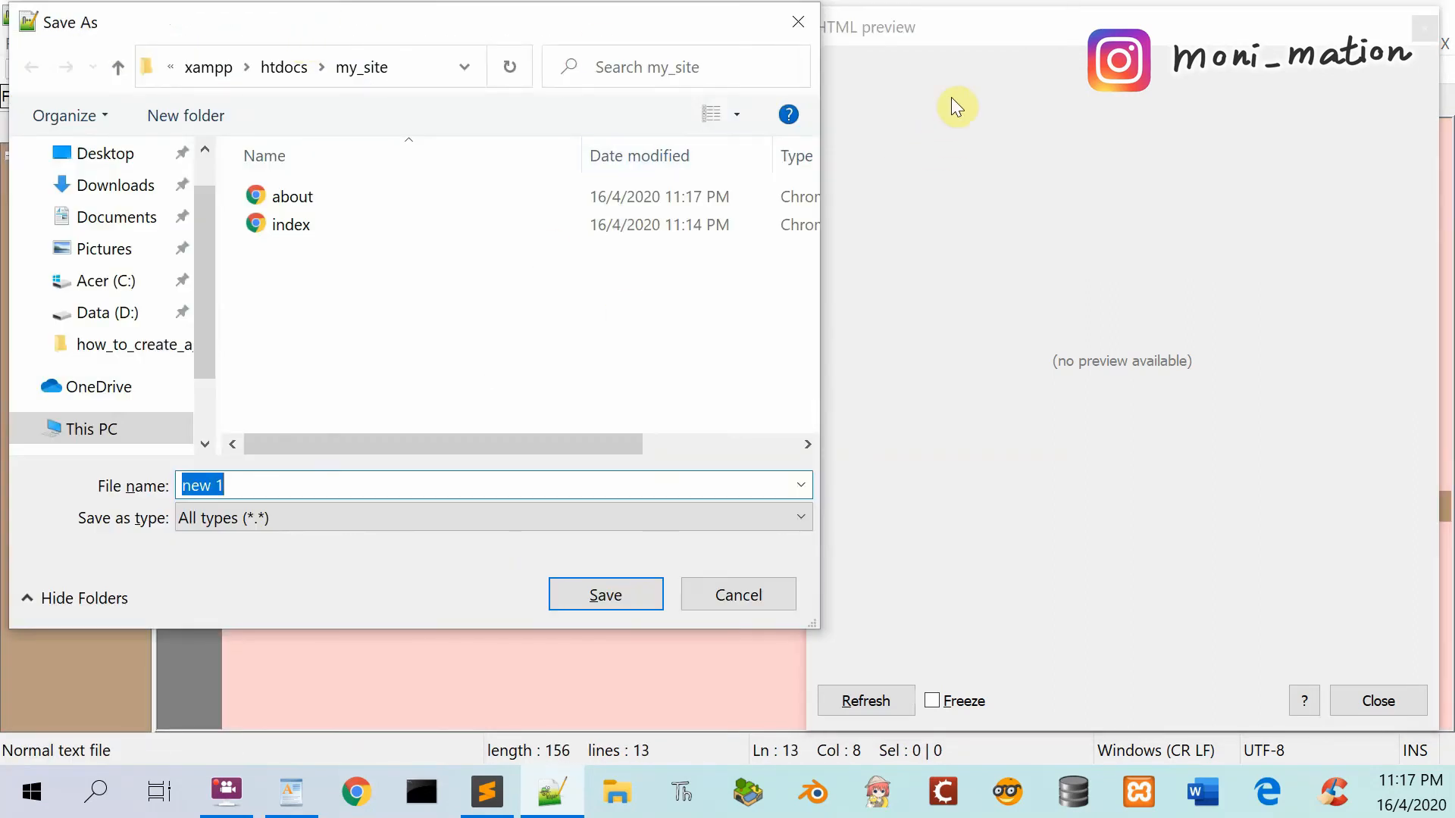
type("contact.h")
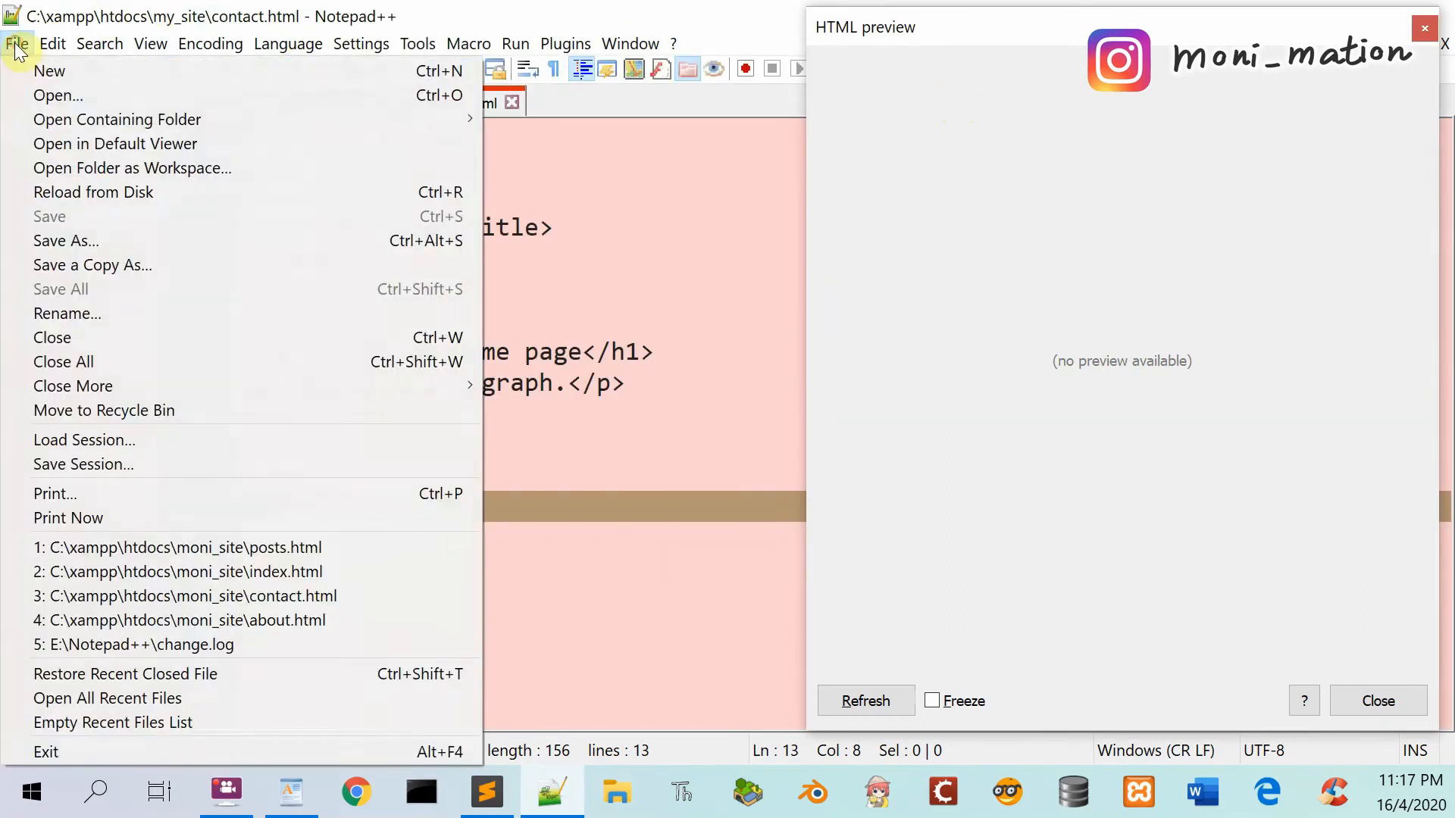
left_click(66, 240)
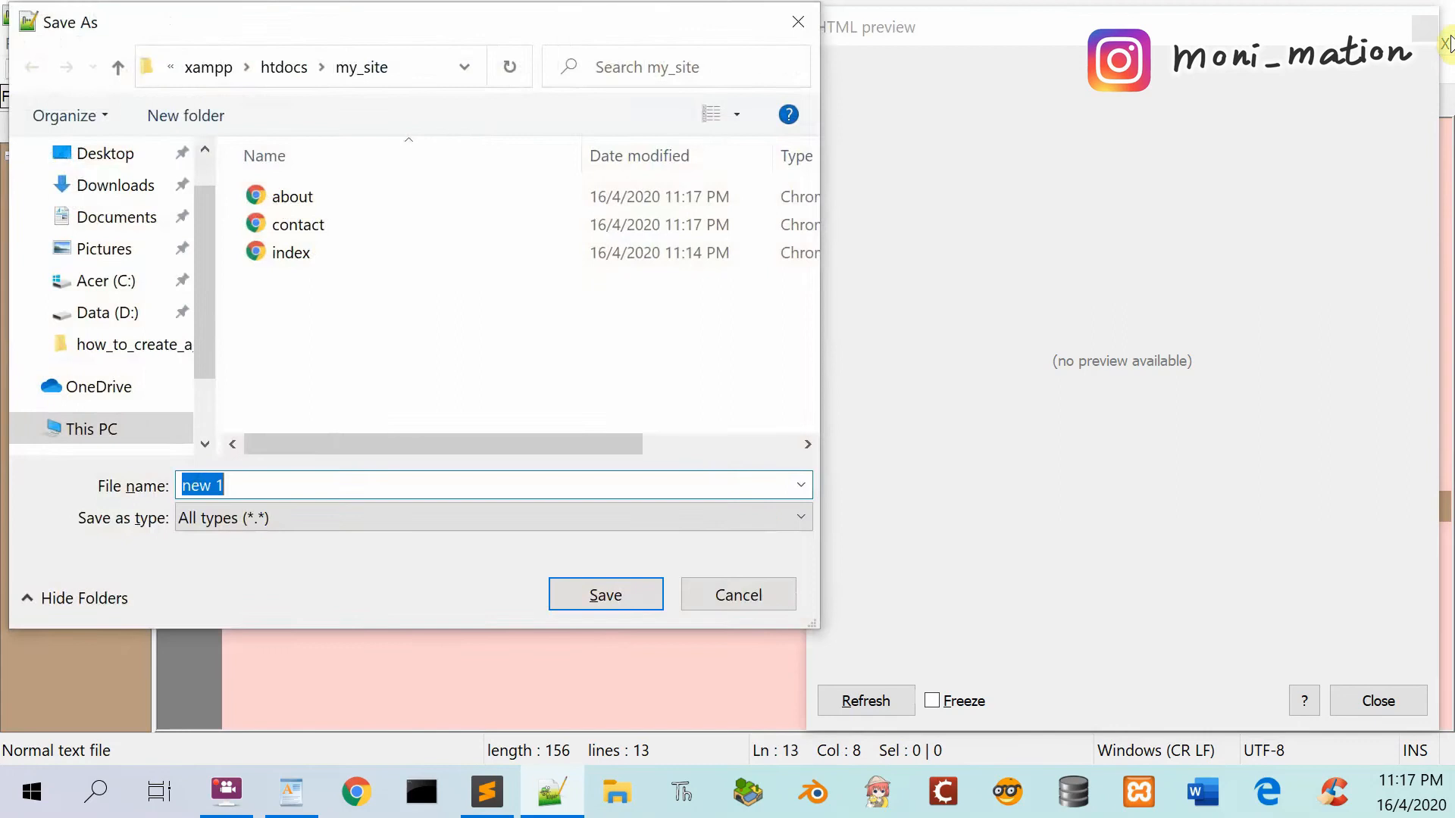
type("posts.html")
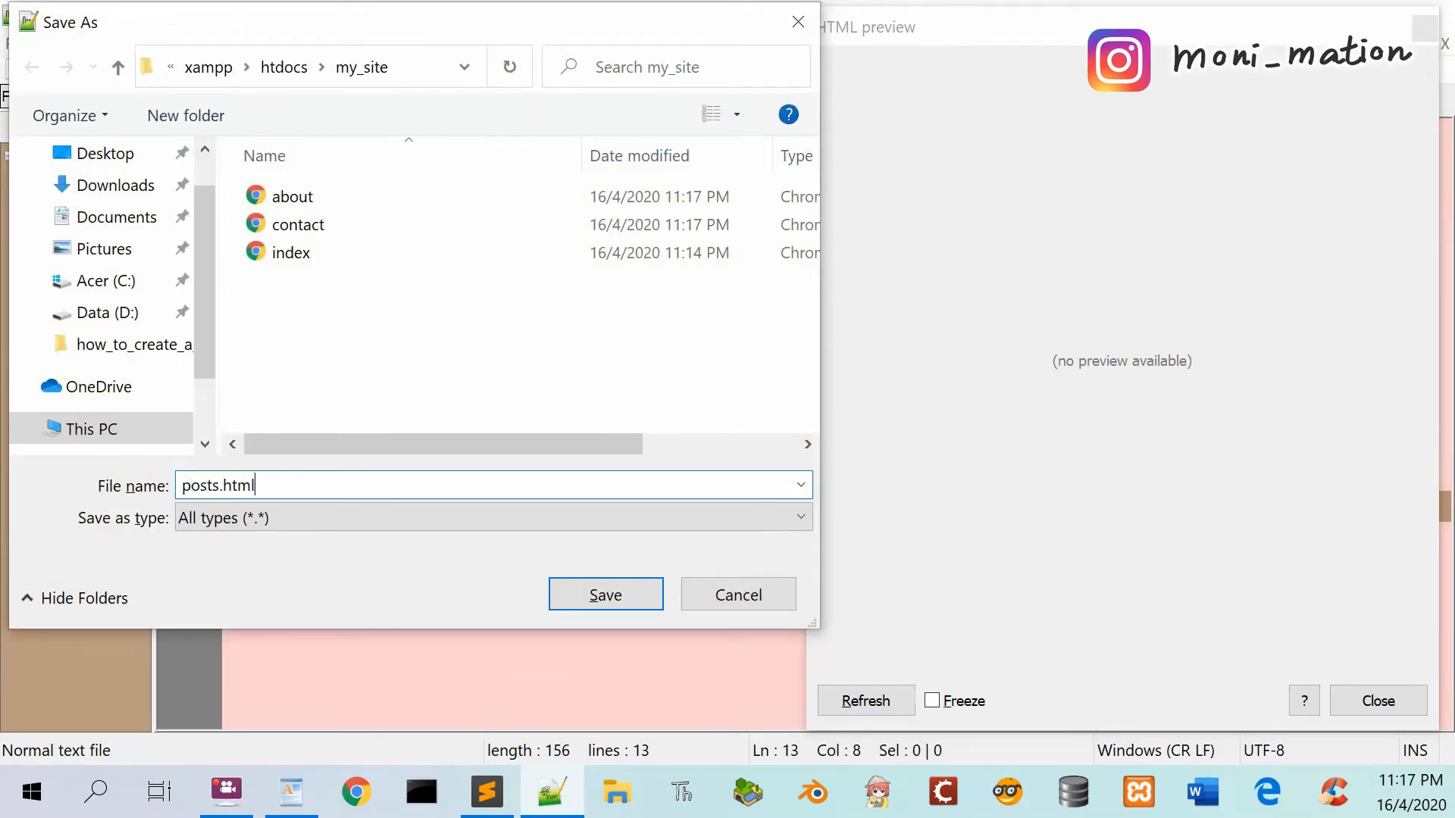
left_click(604, 594)
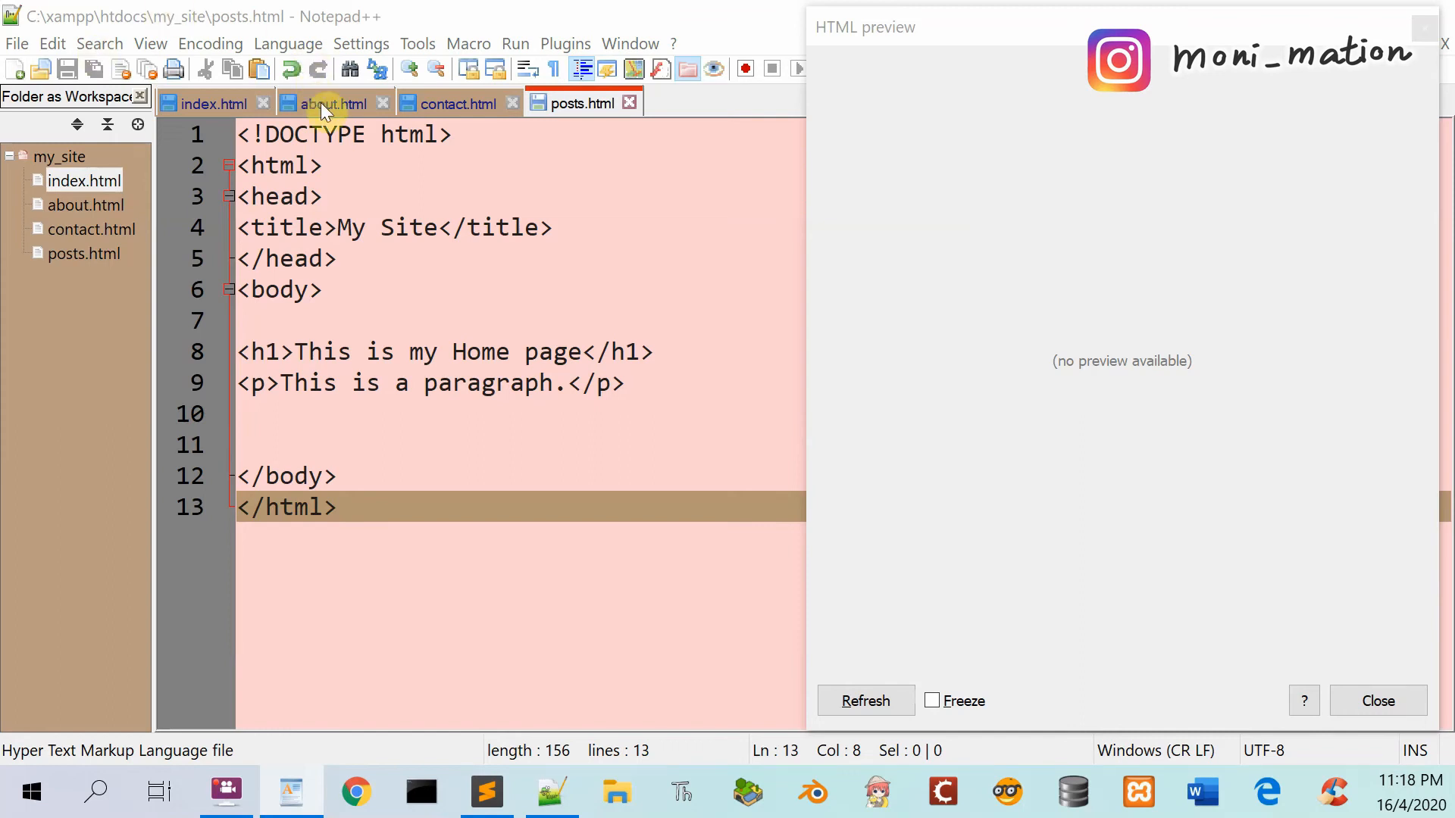
- Change the about.html heading word Home to About and save the file
left_click(330, 103)
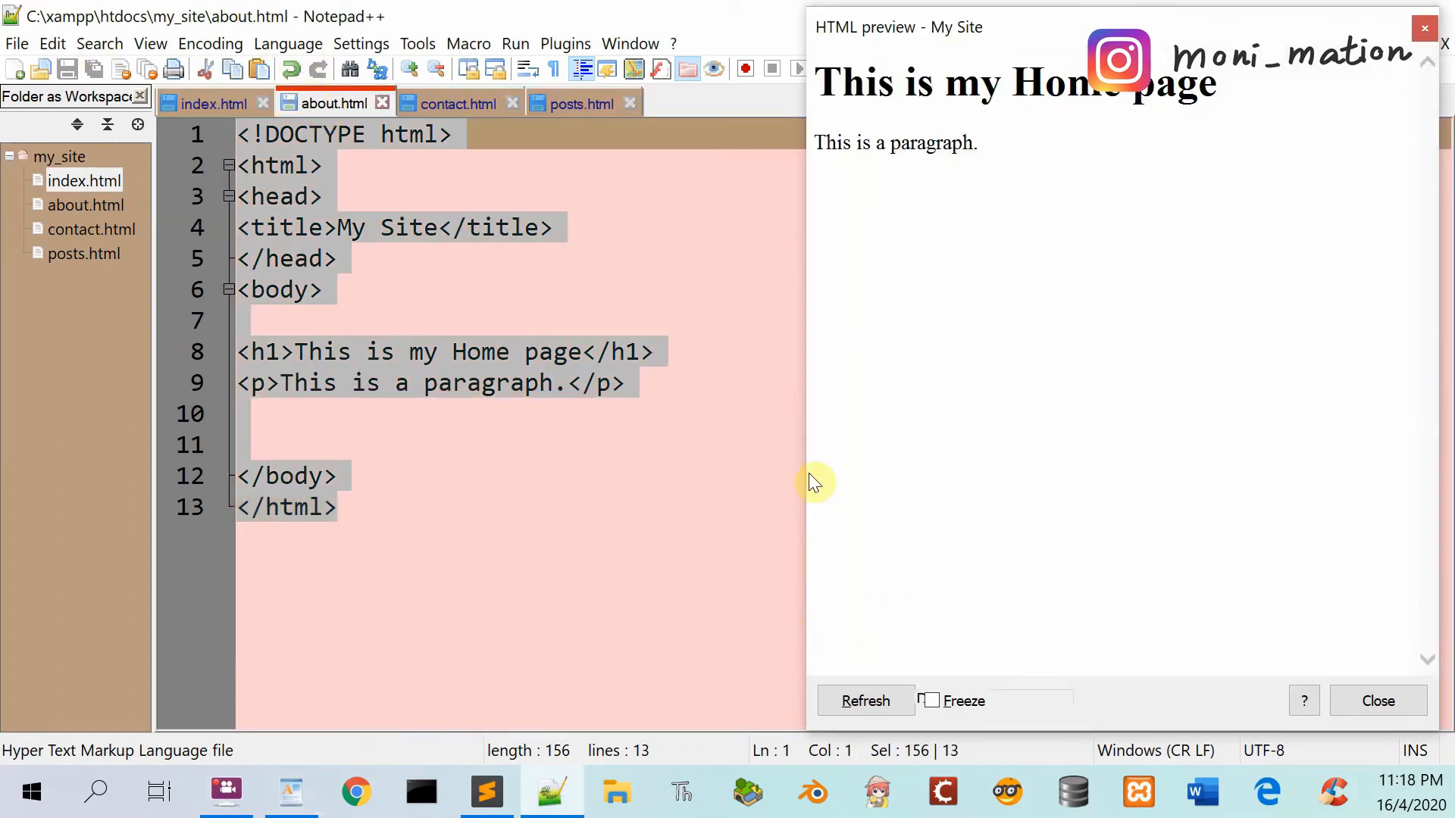
left_click(451, 352)
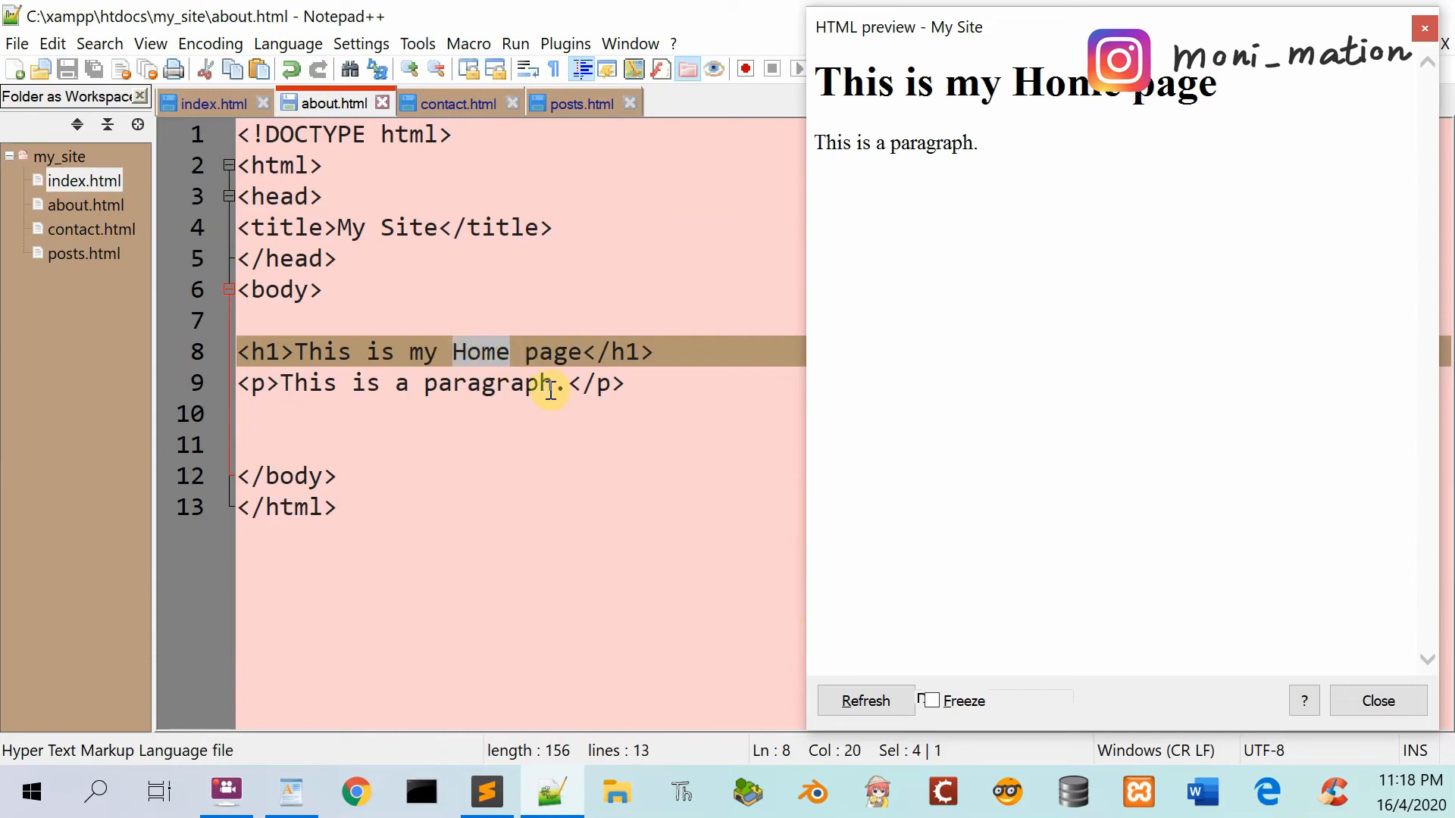
type("A")
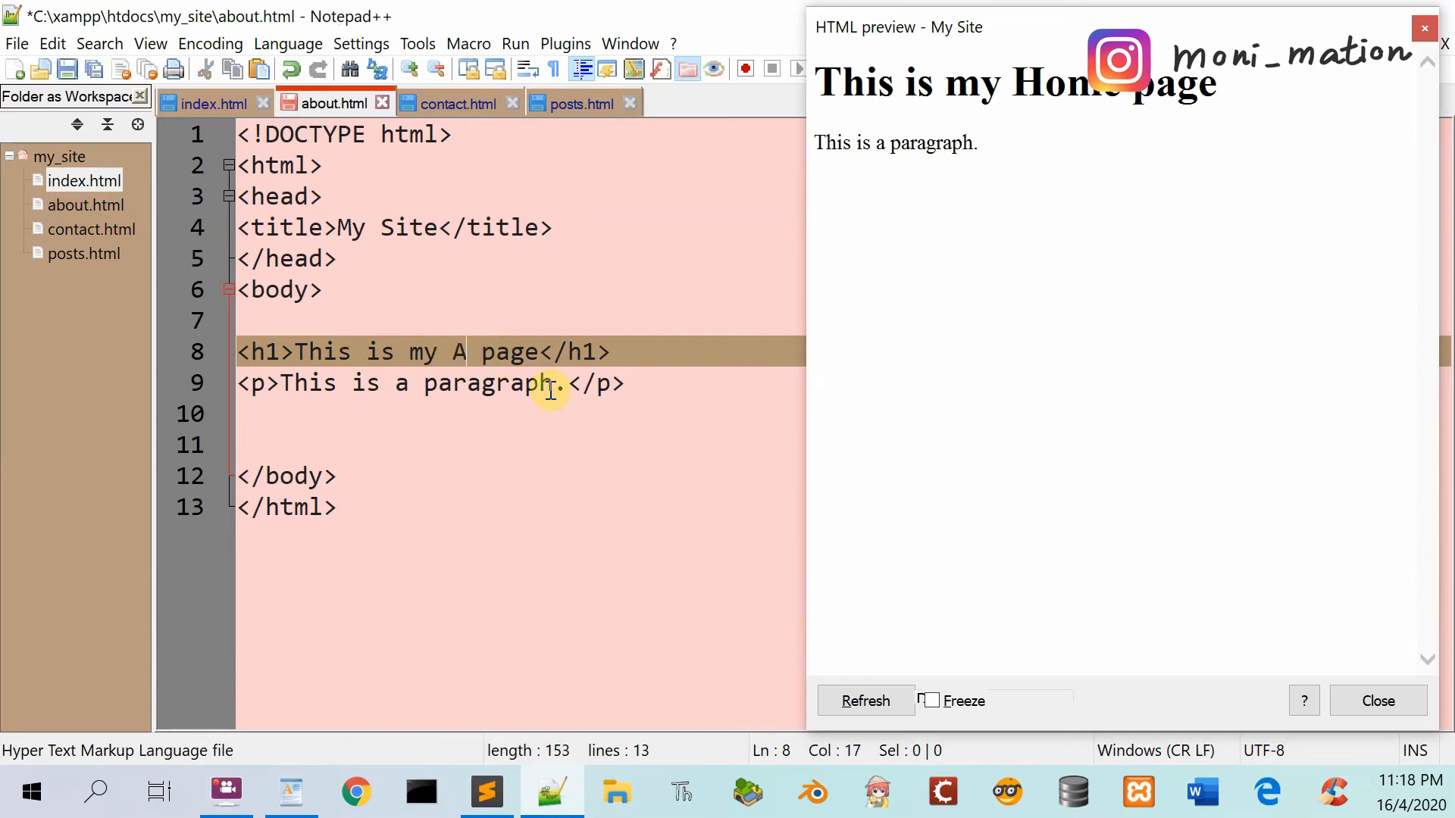
type("bout")
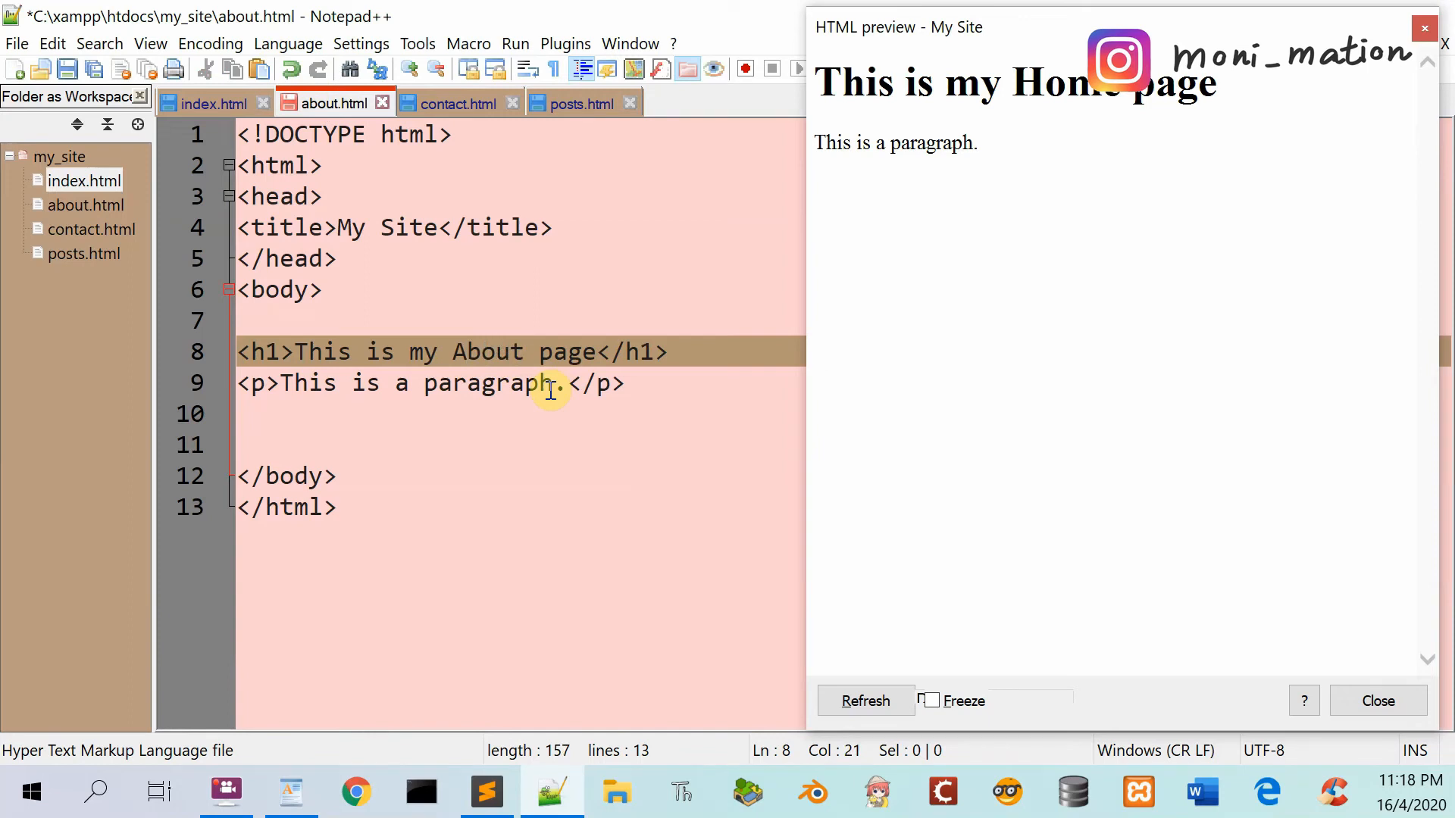
key("ctrl+s")
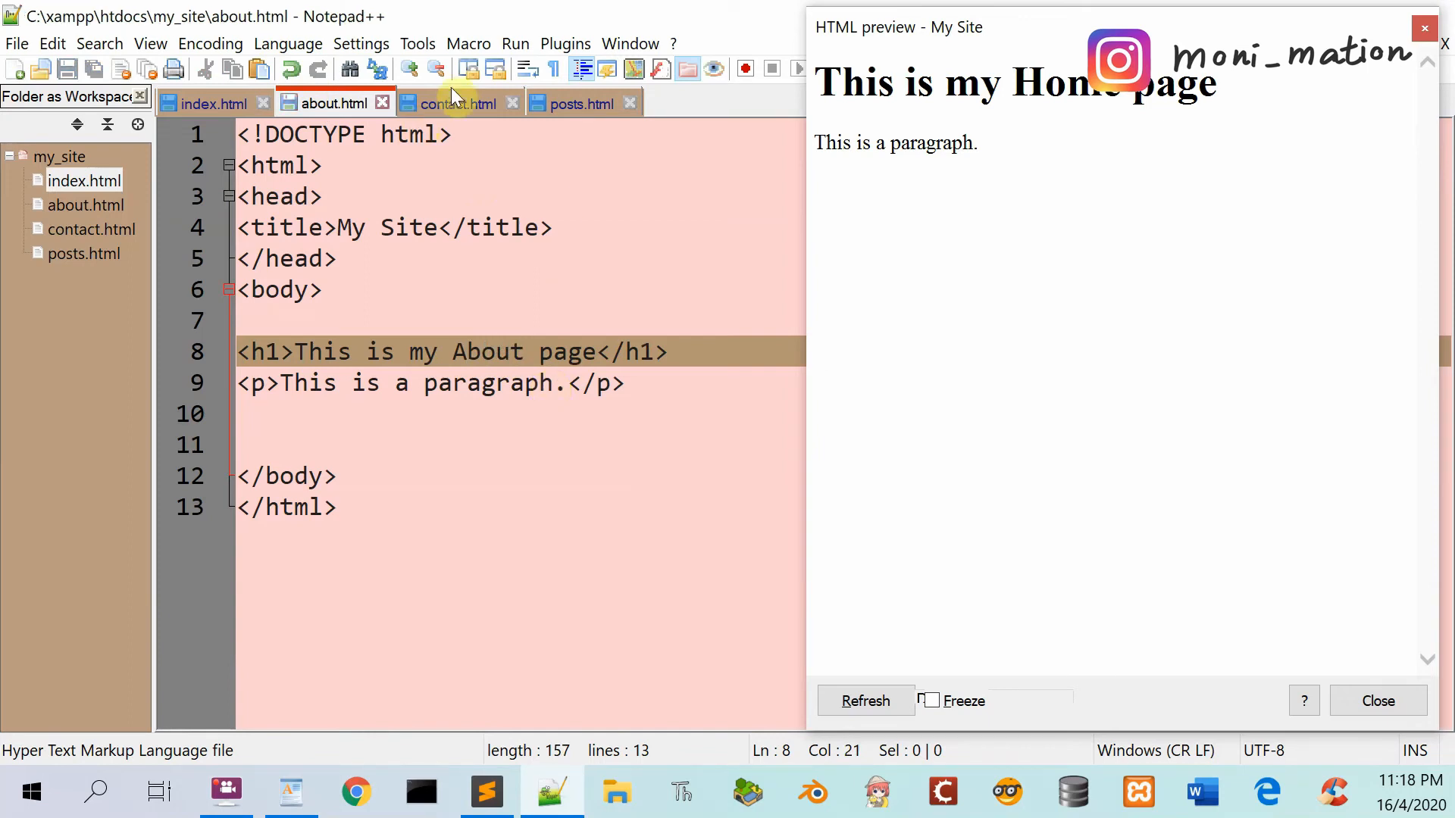
left_click(450, 103)
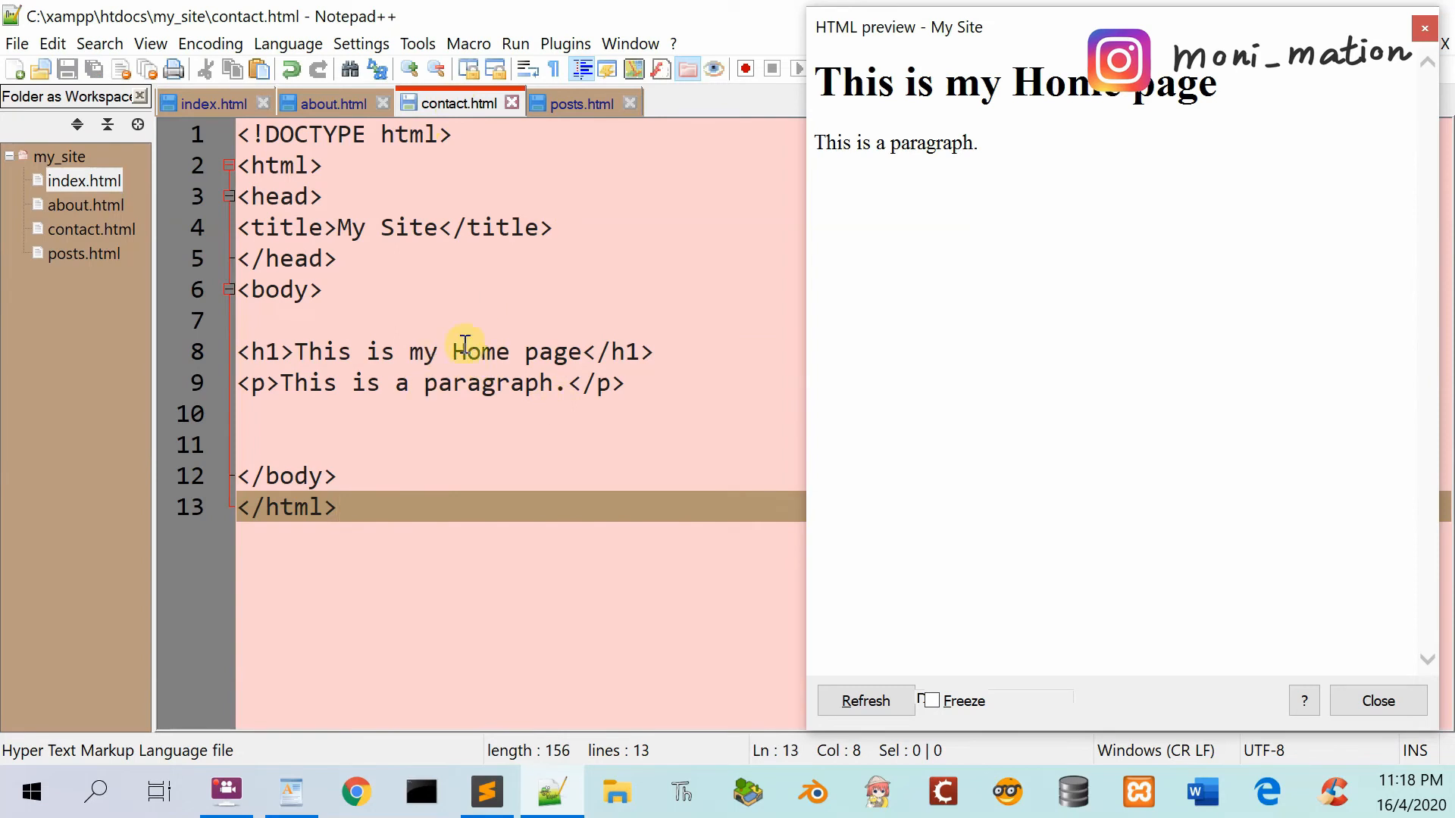
- Change the contact.html heading word Home to Contact and save the file
double_click(479, 352)
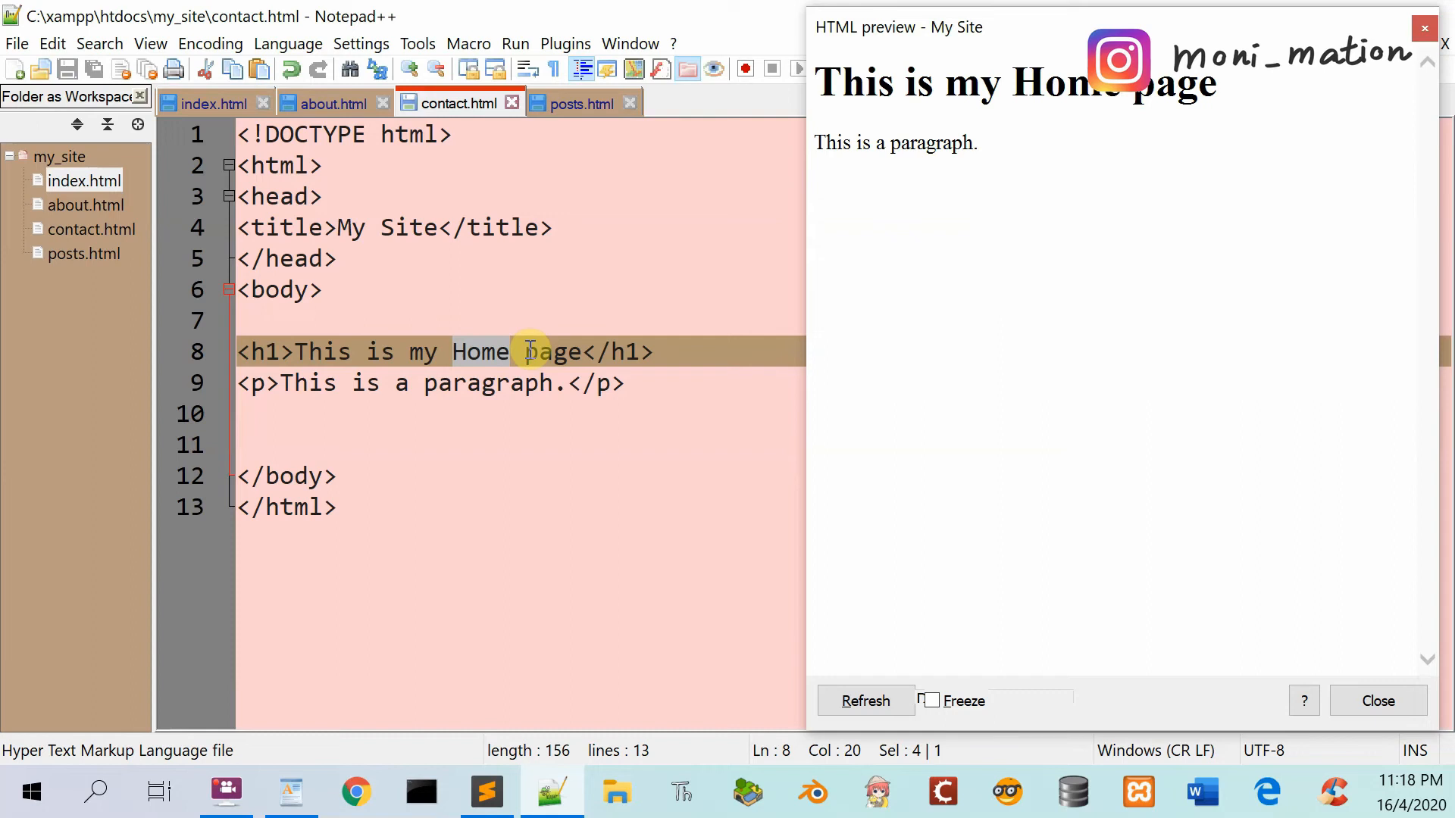
type("Von")
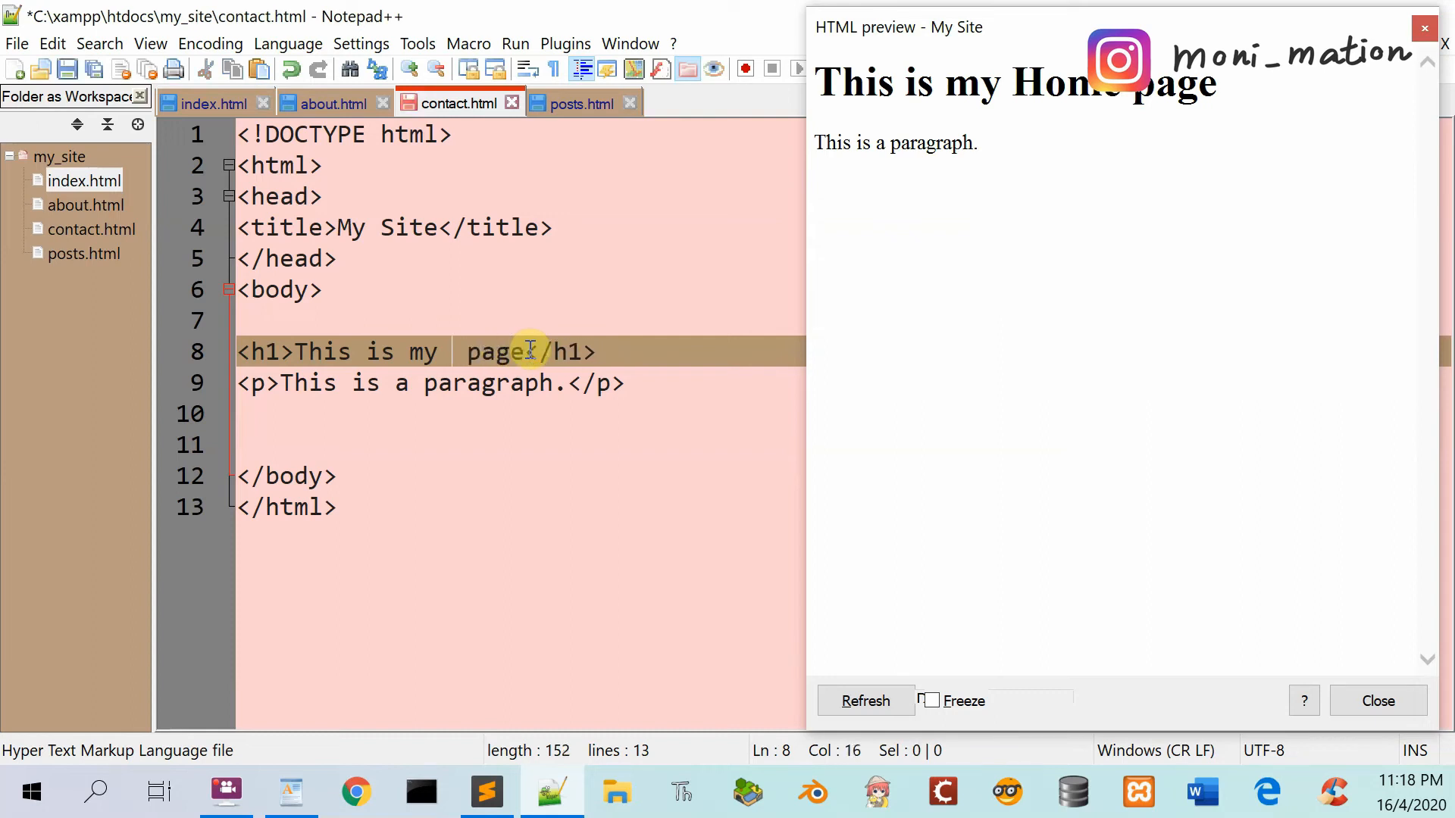
type("Con")
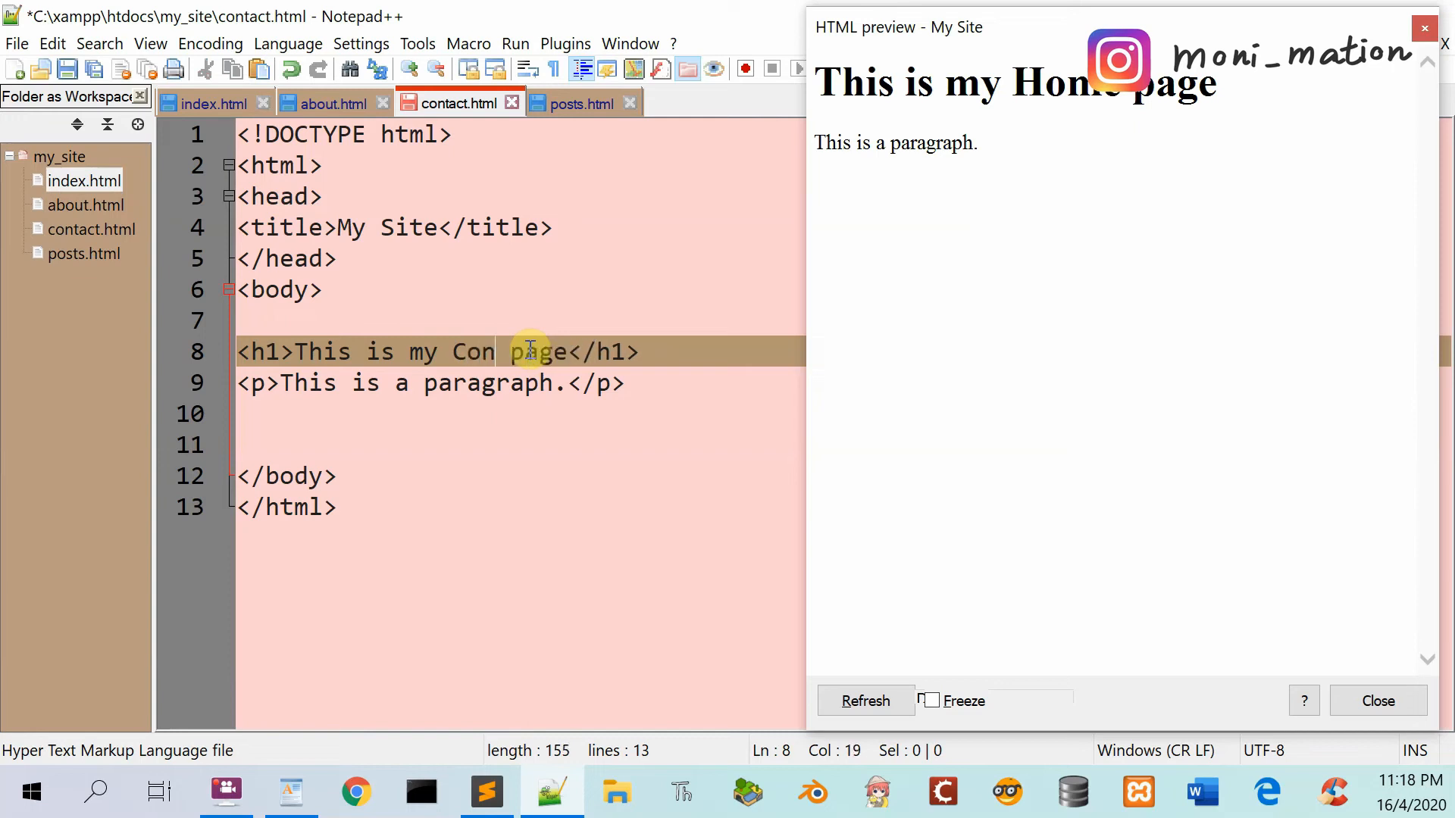
type("tact")
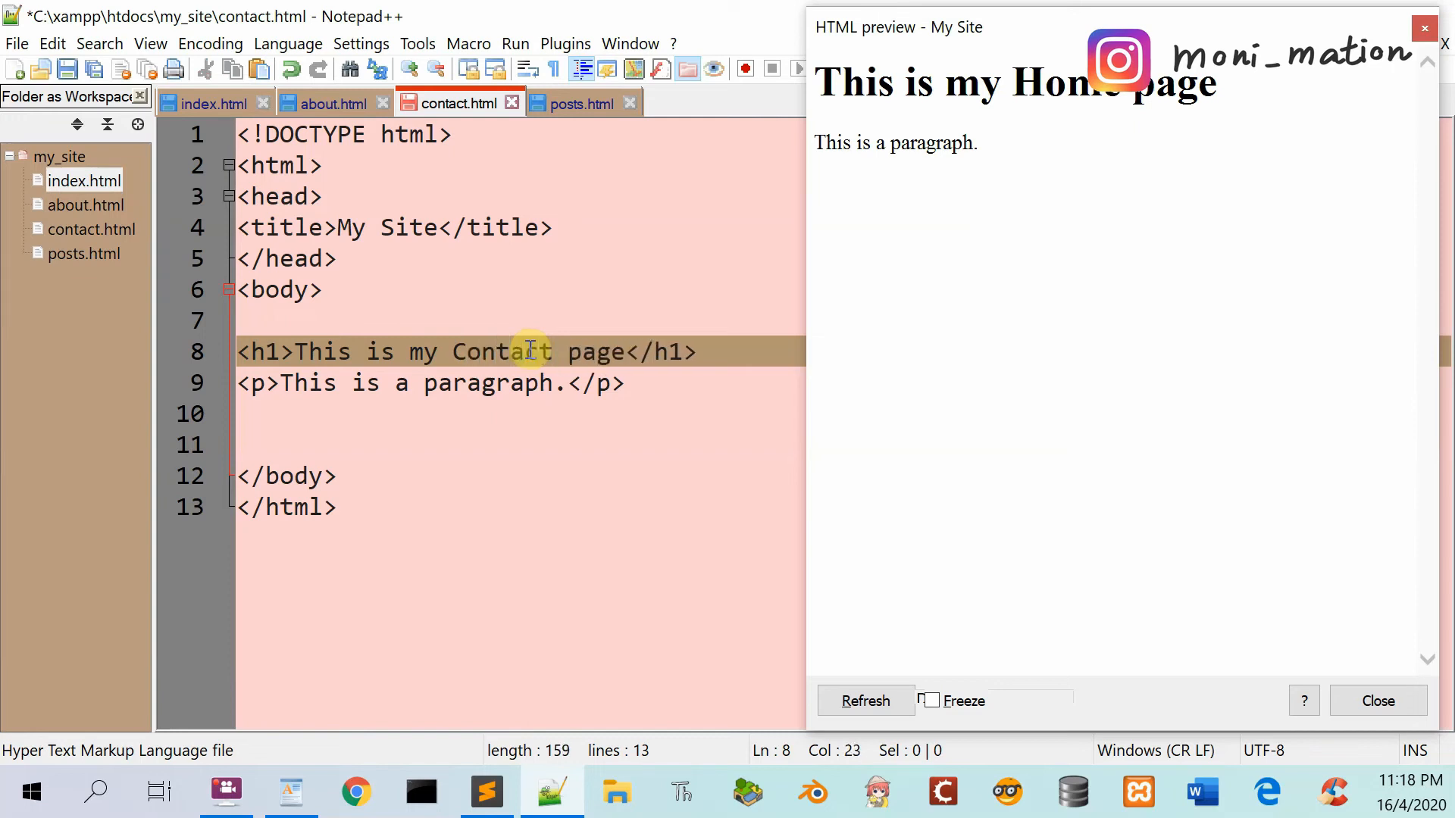
key("ctrl+s")
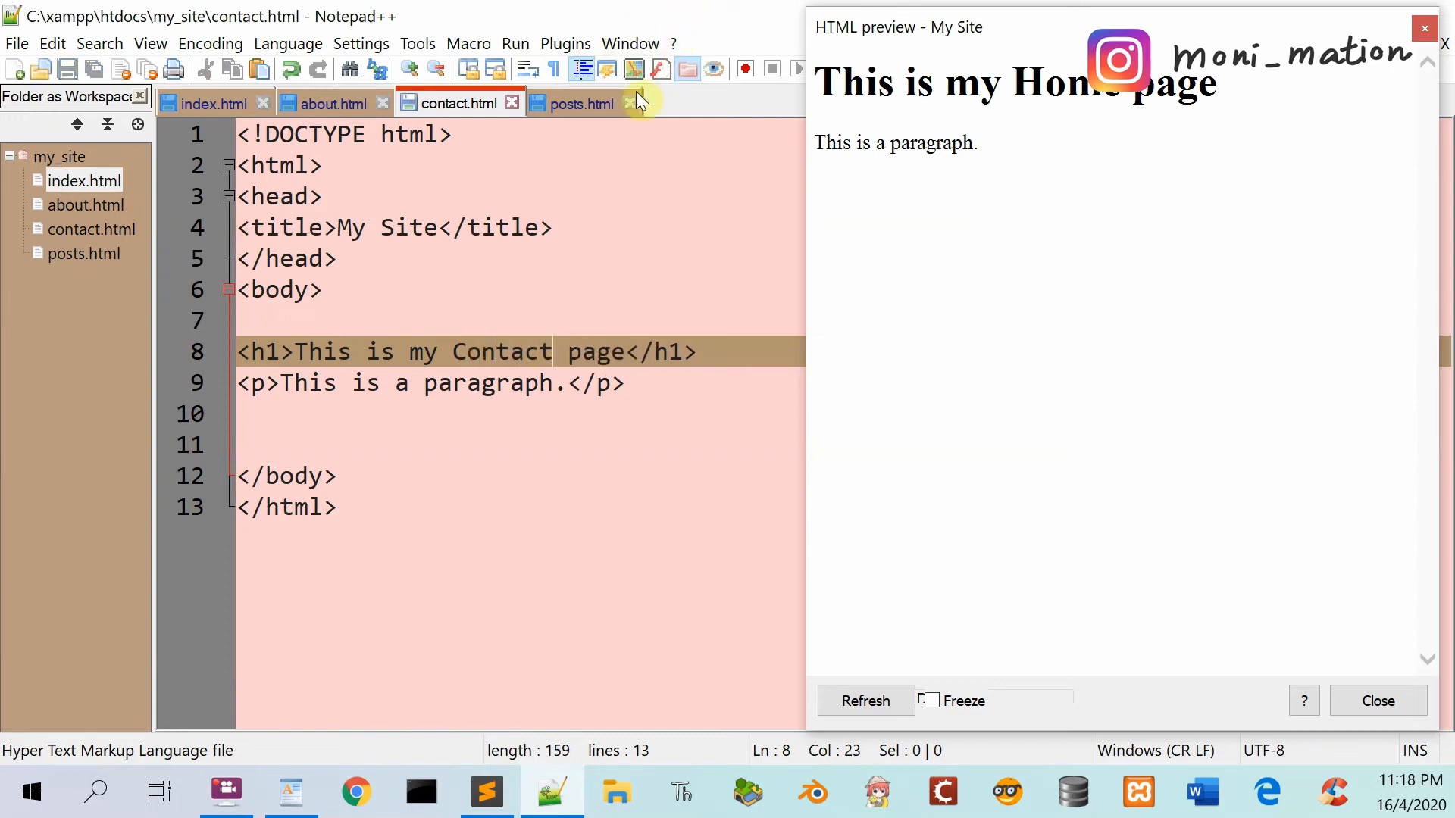
left_click(579, 103)
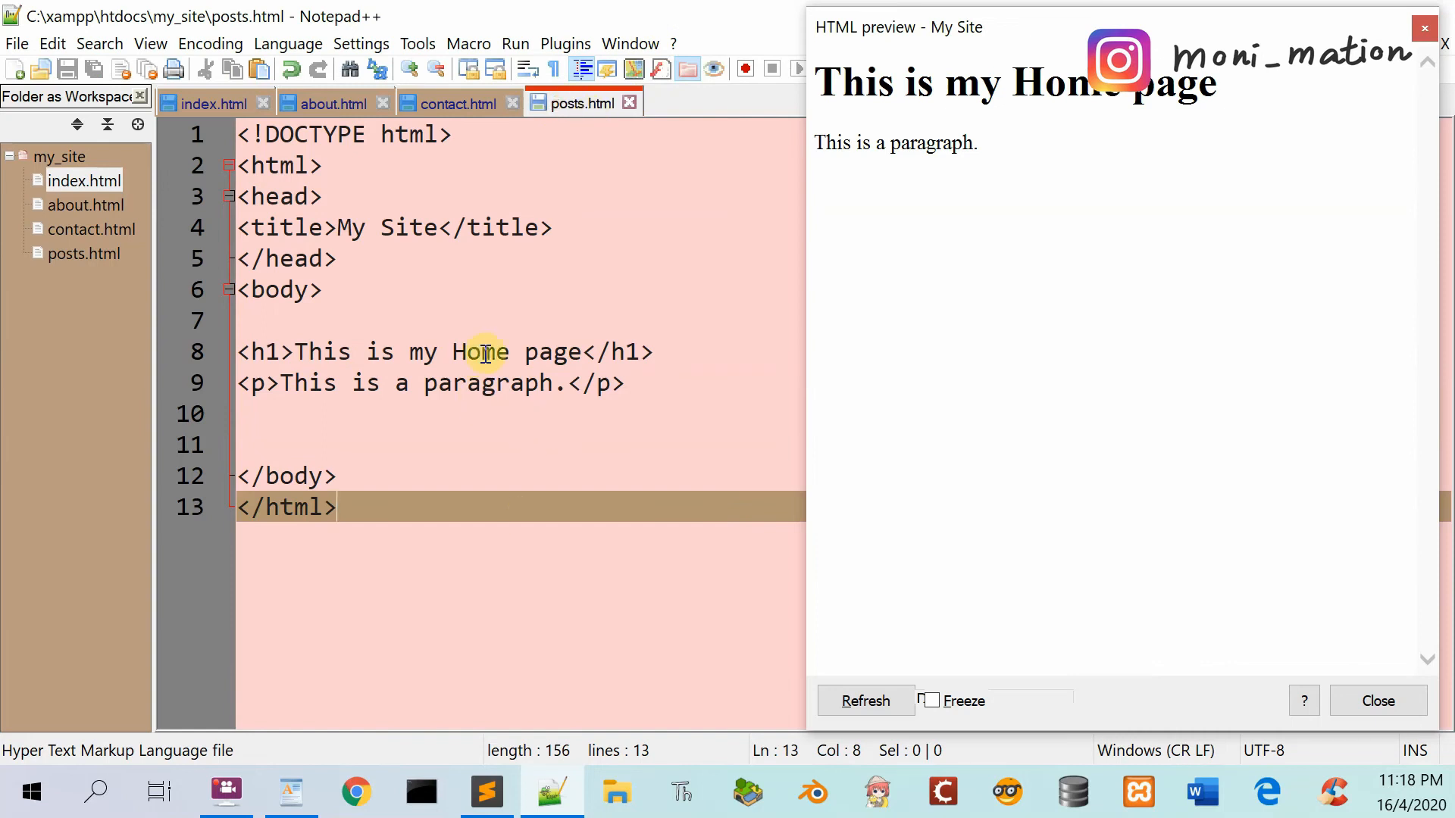
- Replace 'Home' with 'Posts' in the posts.html h1 heading
left_click(455, 352)
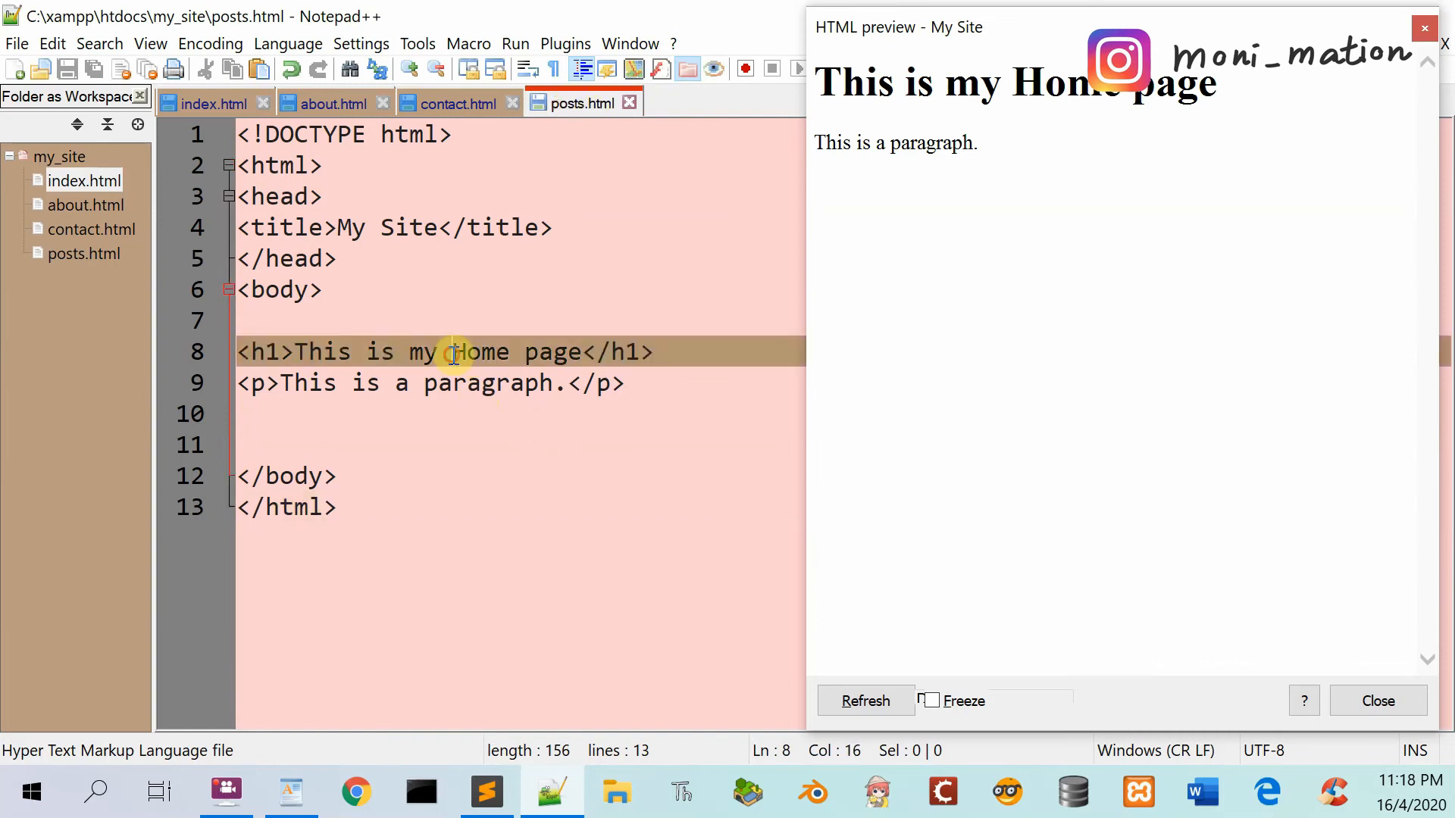
double_click(479, 351)
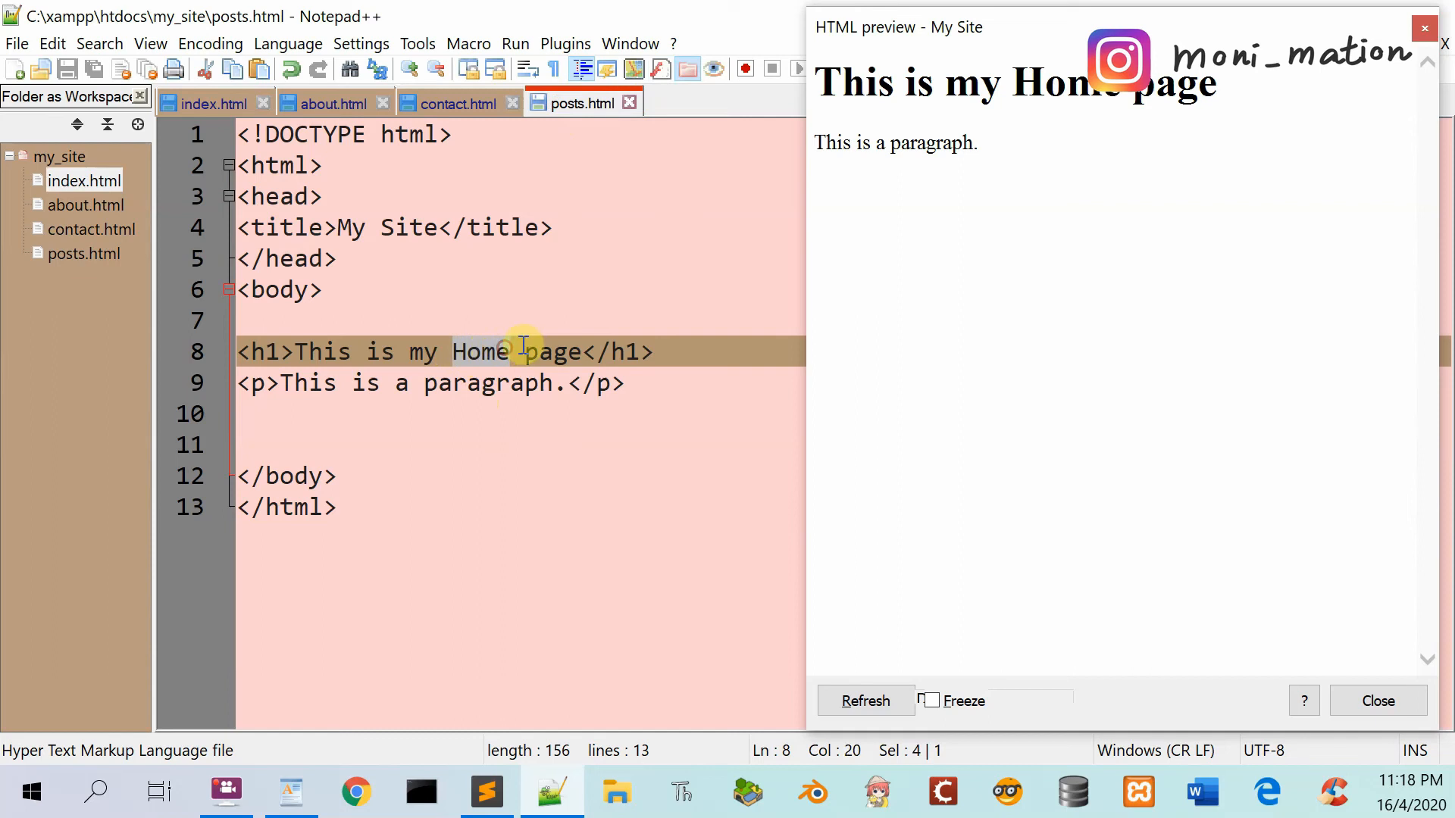
type("Posts")
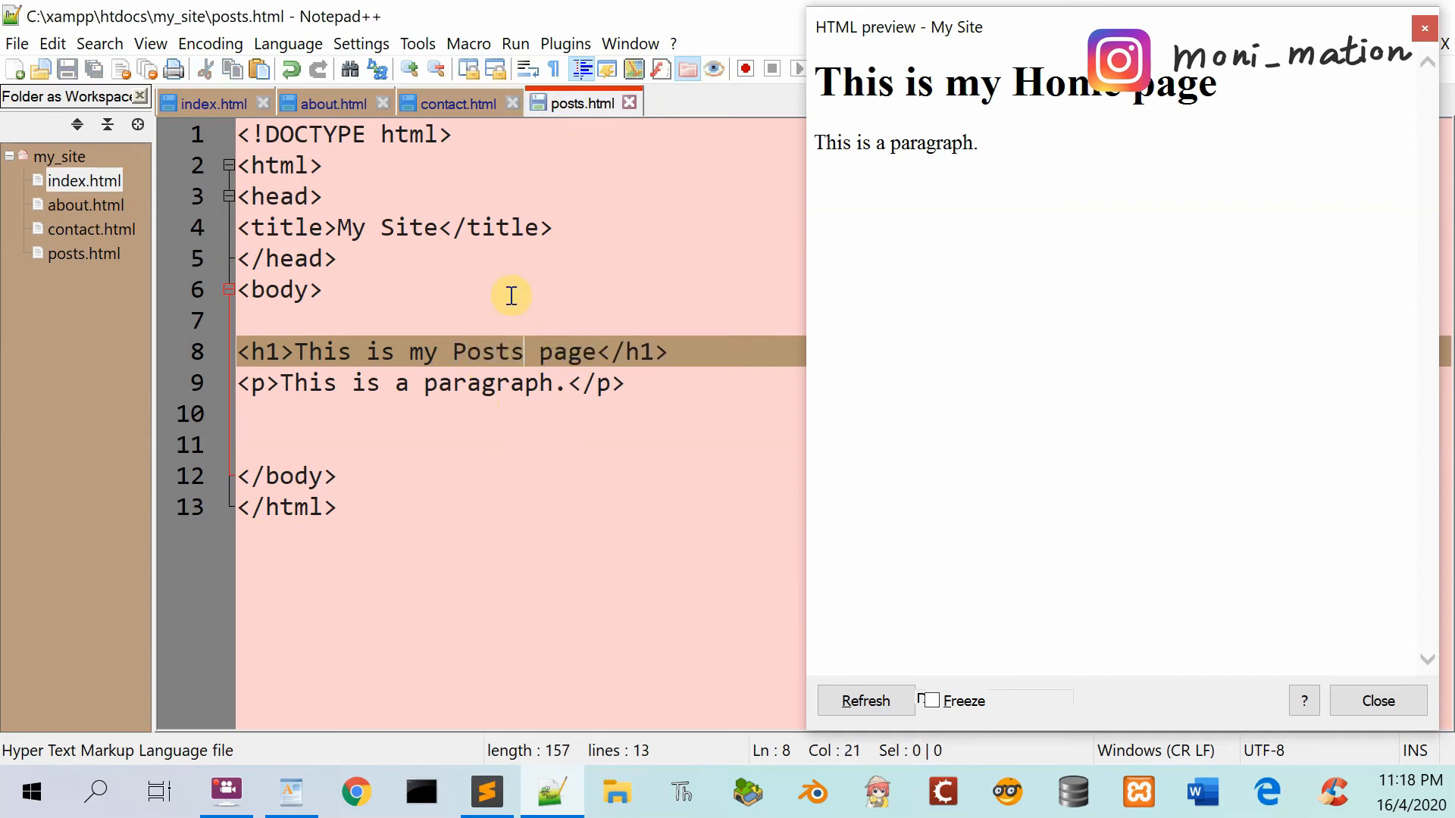
mouse_move(675, 220)
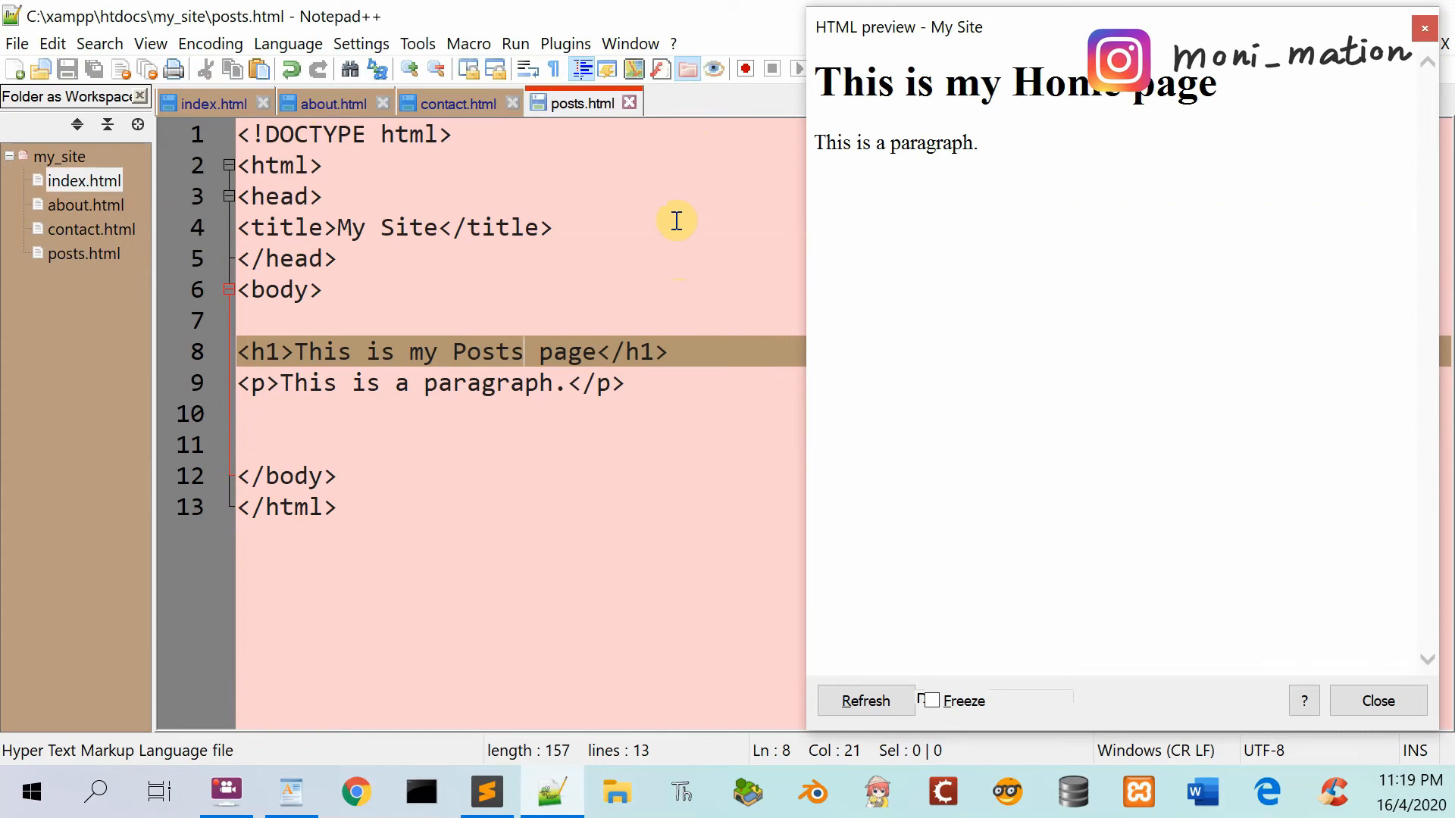
mouse_move(214, 103)
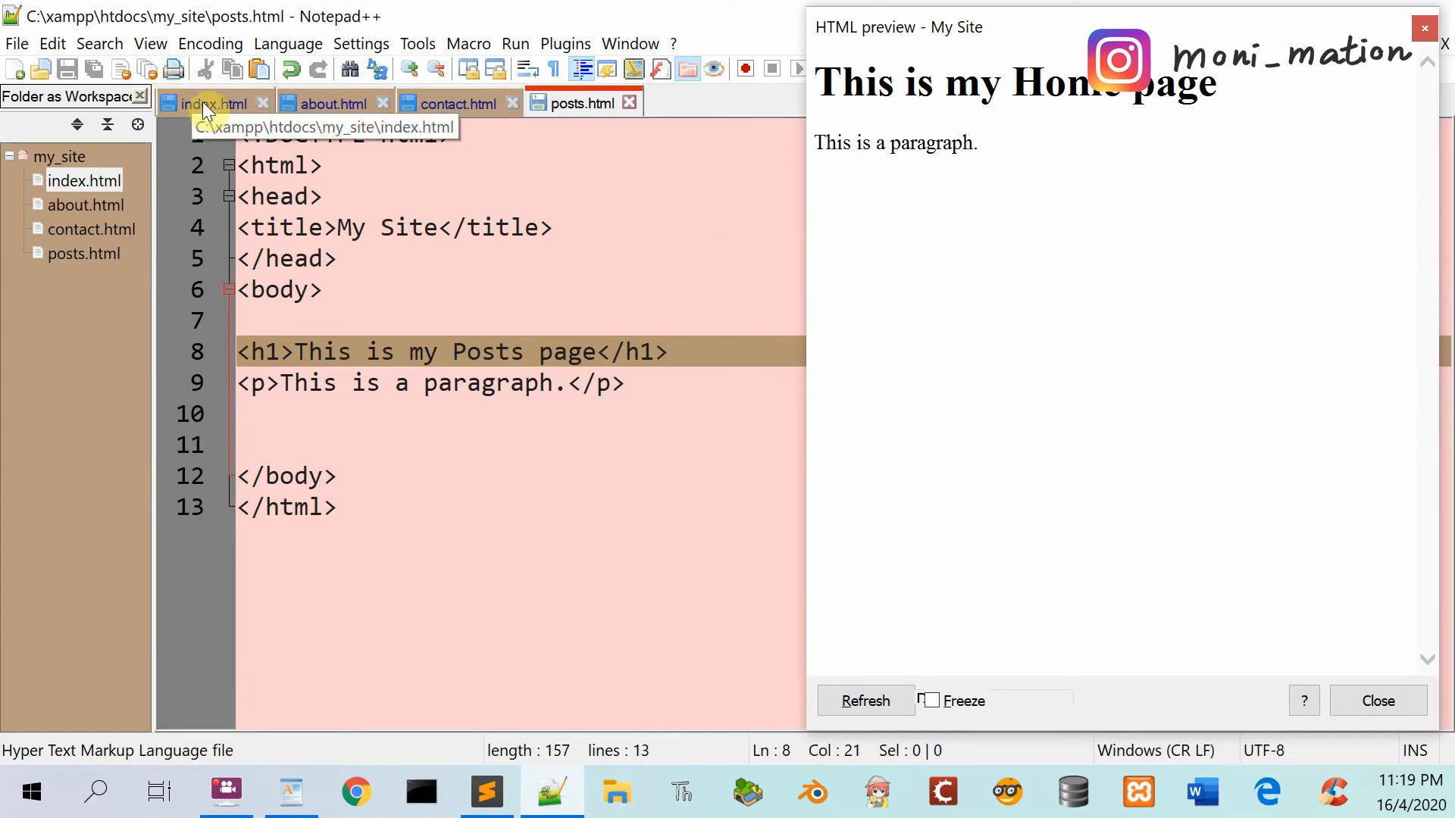
- Switch to the index.html tab to preview the home page
left_click(212, 103)
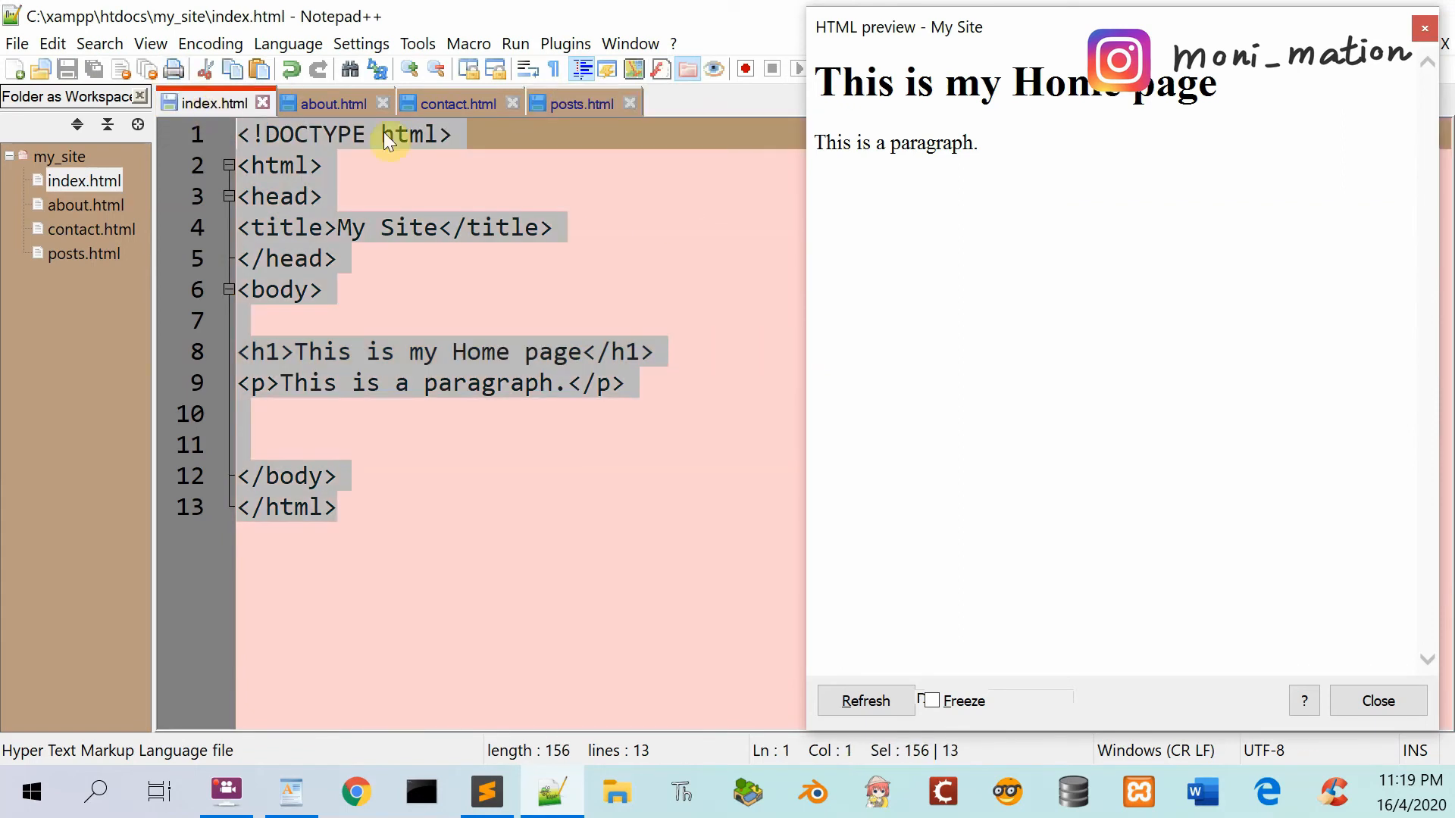
mouse_move(1039, 61)
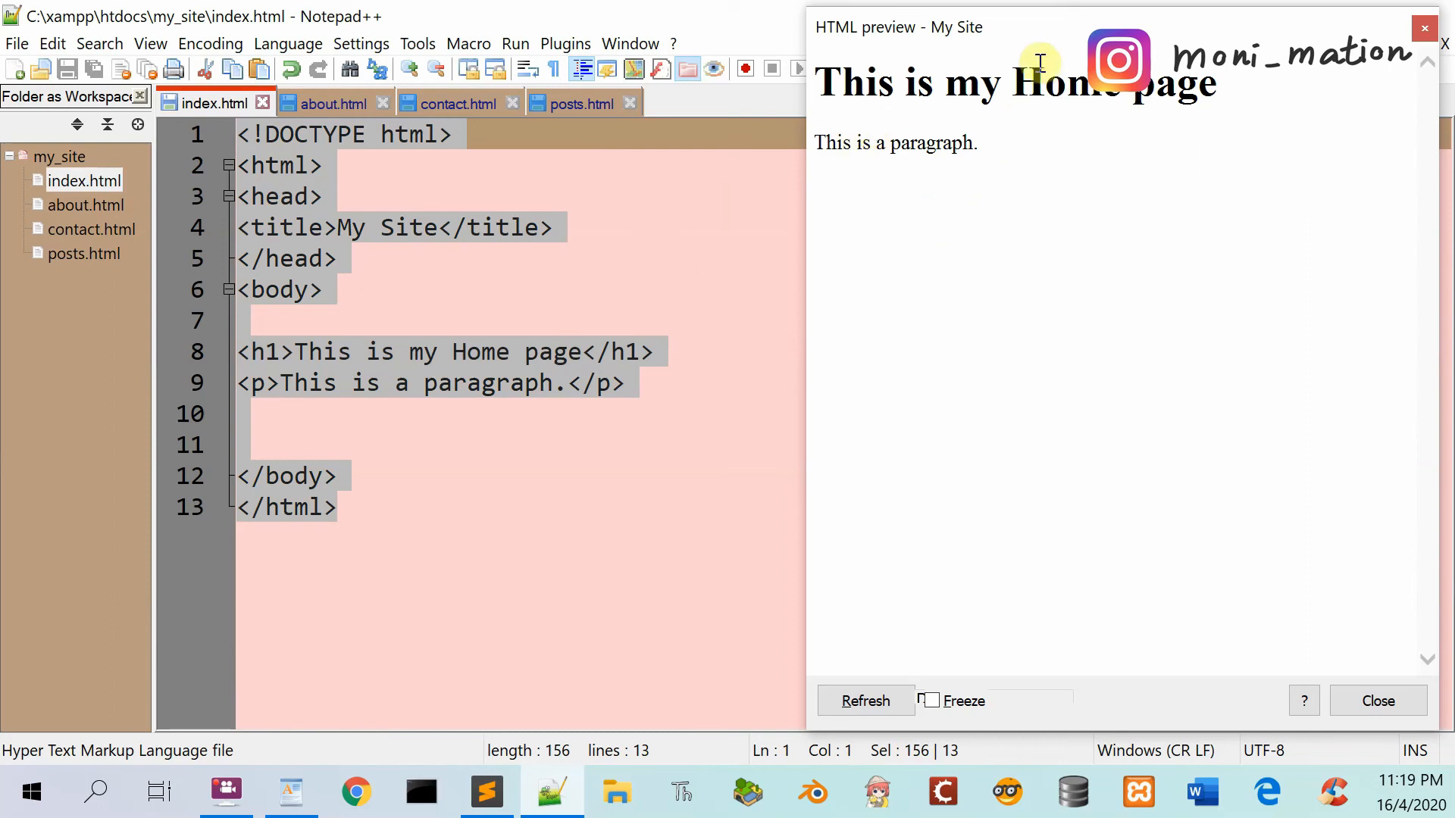
mouse_move(982, 160)
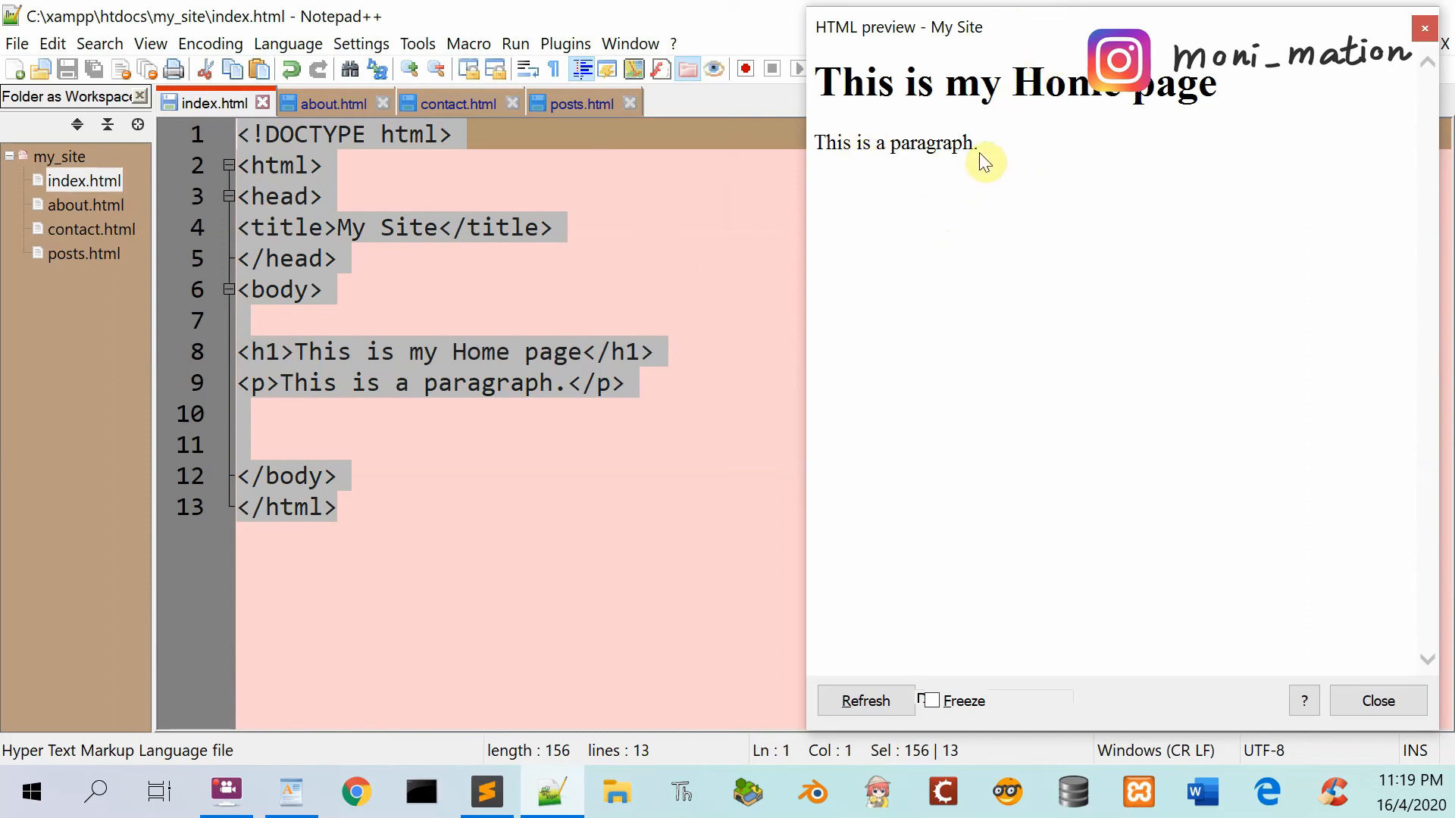
mouse_move(329, 103)
type("About")
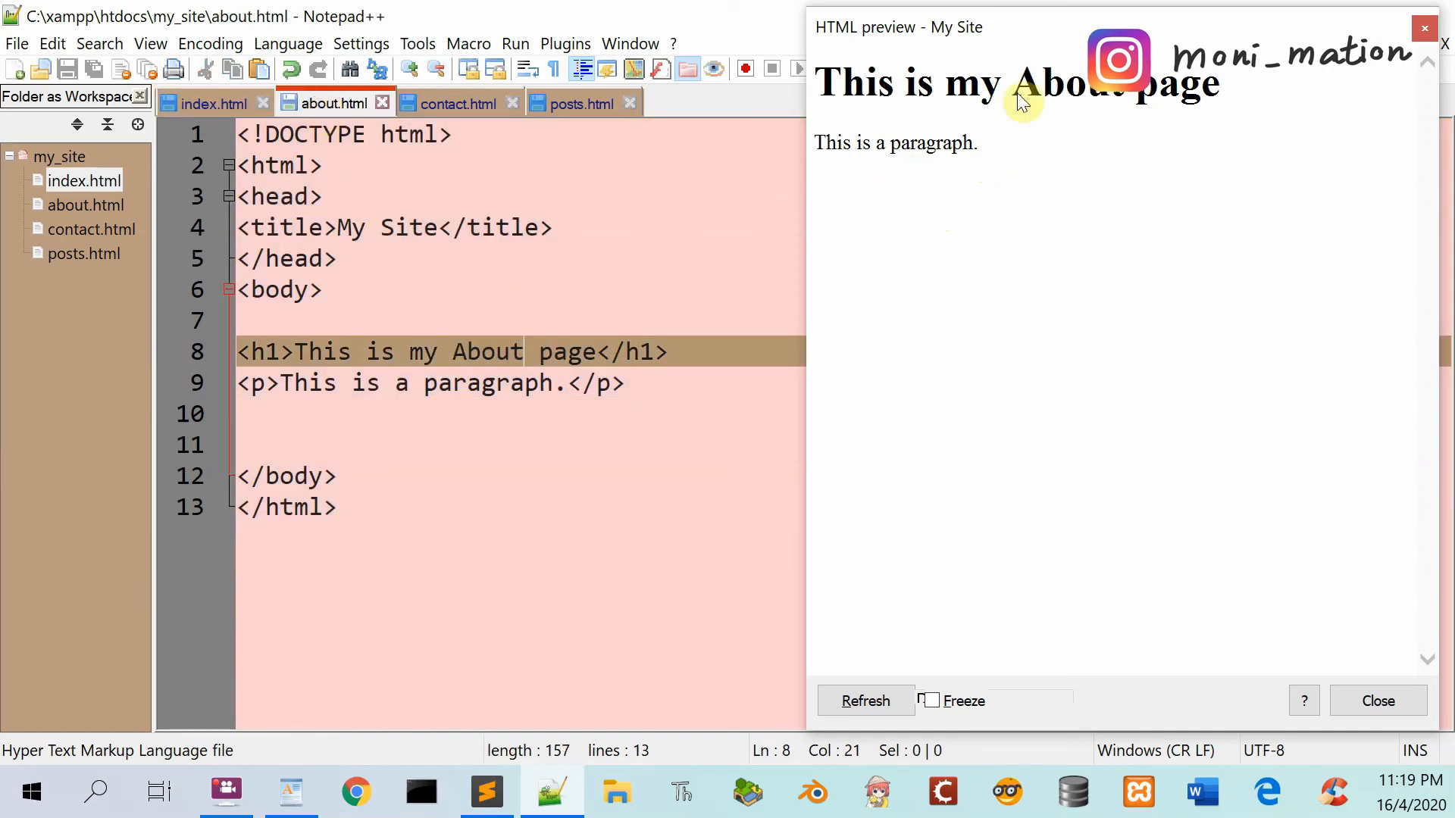
mouse_move(1116, 112)
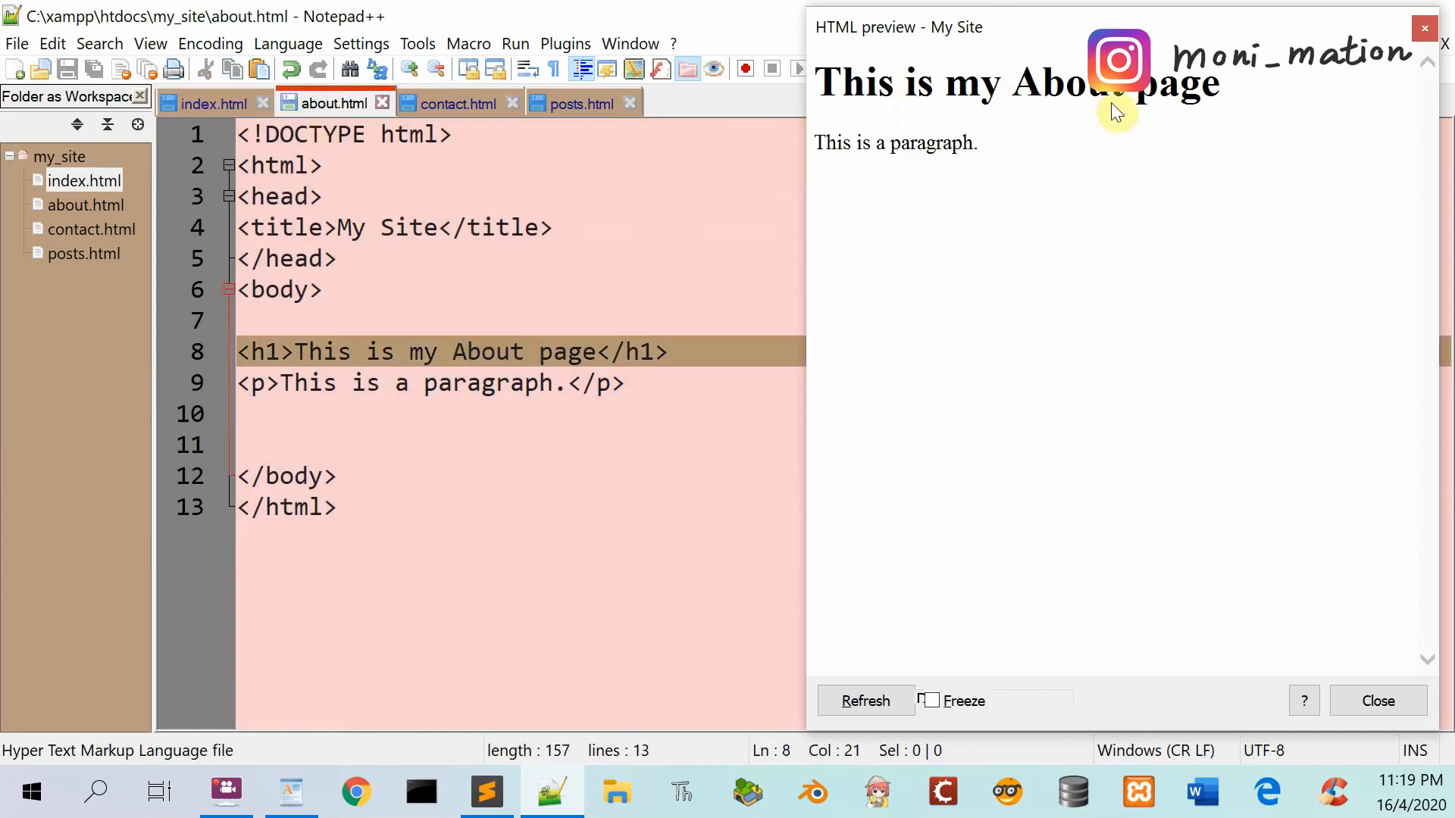